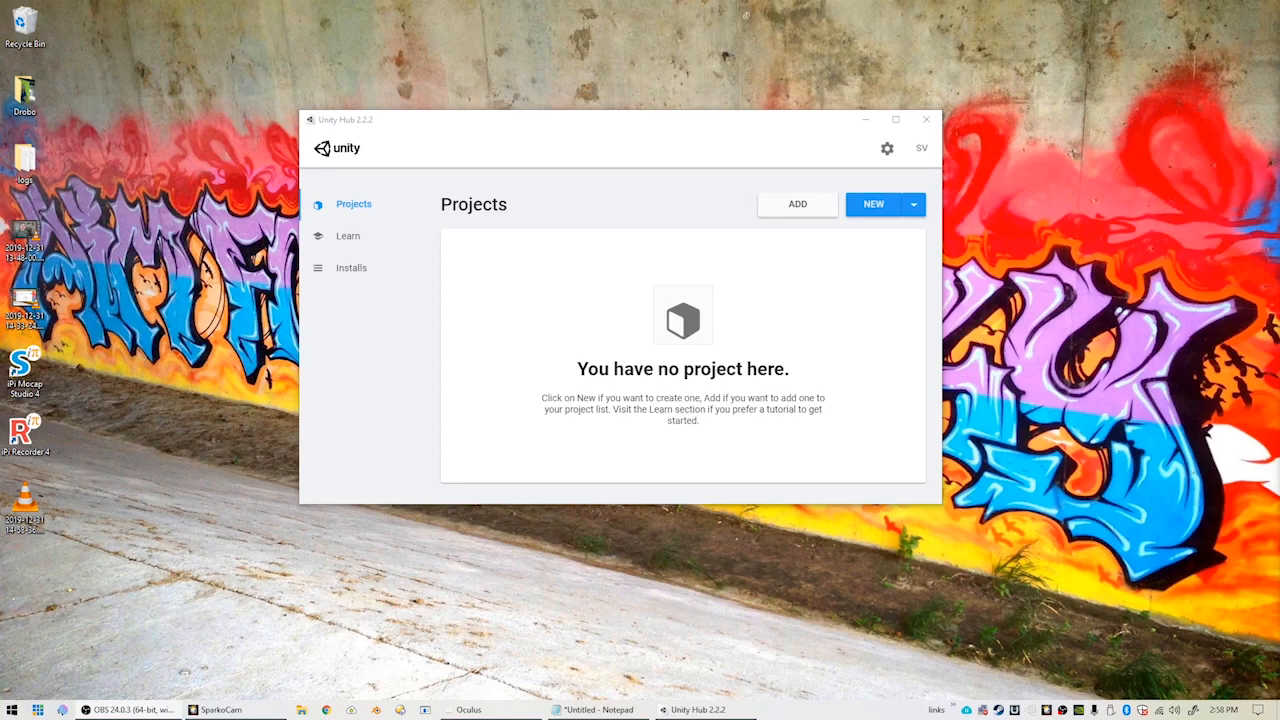
{"action": "mouse_move", "coordinate": [372, 283]}
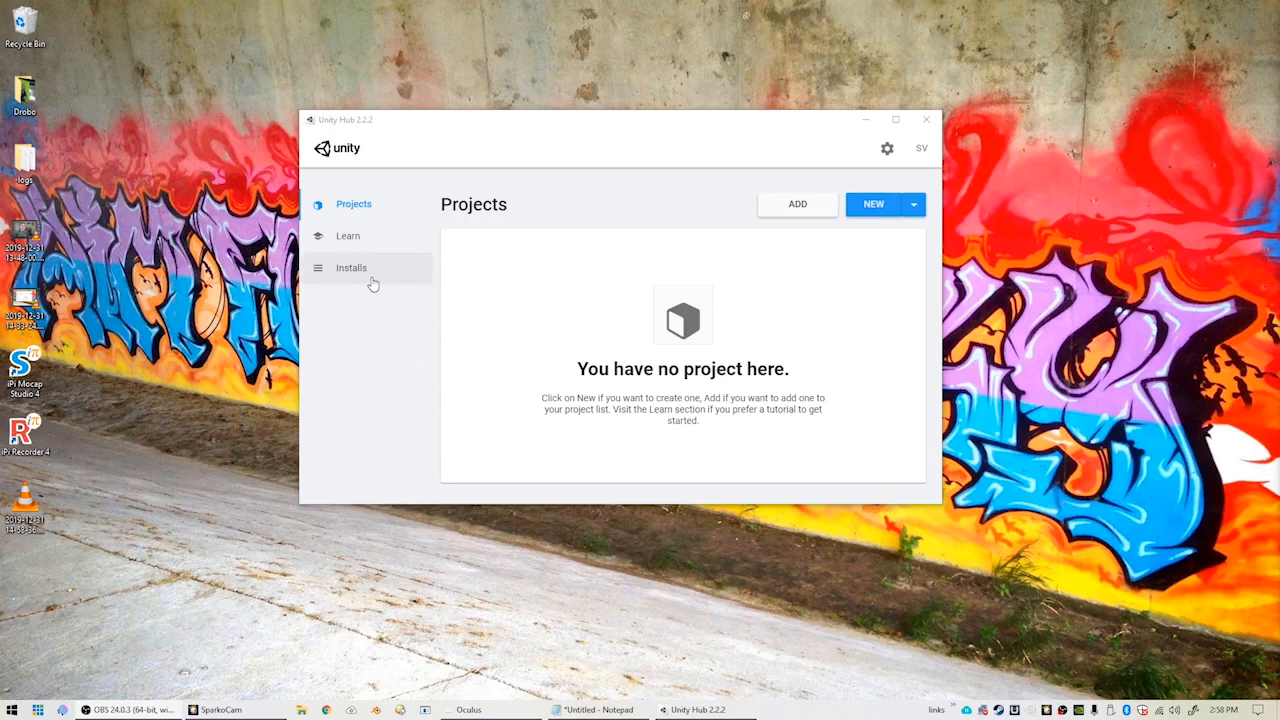
Check Unity 2019.2.15f1's modules, confirming Android Build Support with SDK, NDK and OpenJDK.
{"action": "left_click", "coordinate": [351, 267]}
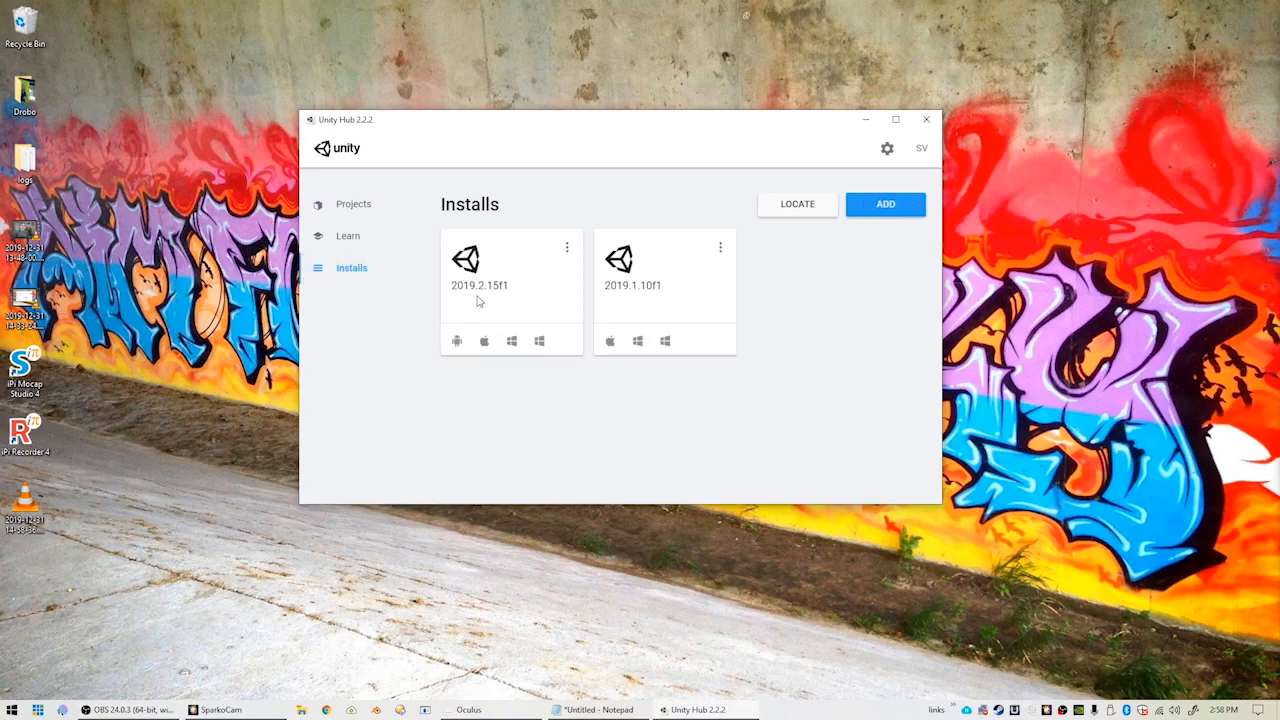
{"action": "mouse_move", "coordinate": [561, 250]}
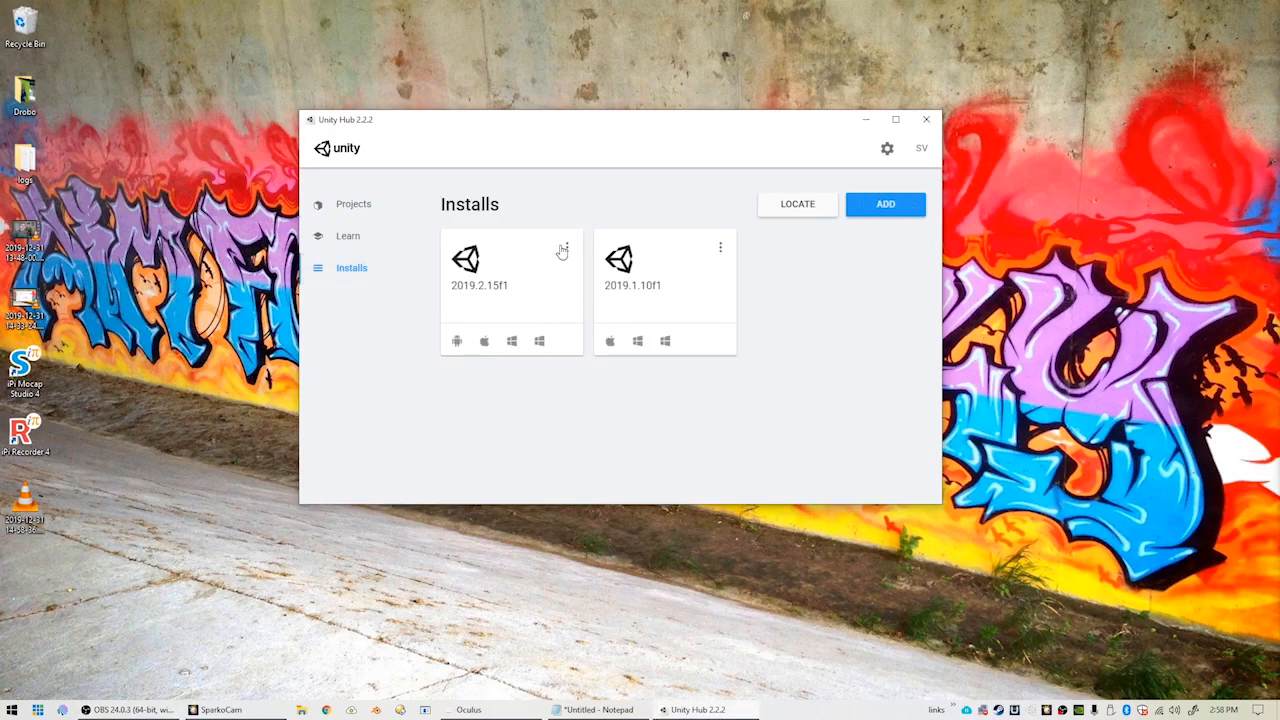
{"action": "left_click", "coordinate": [560, 248]}
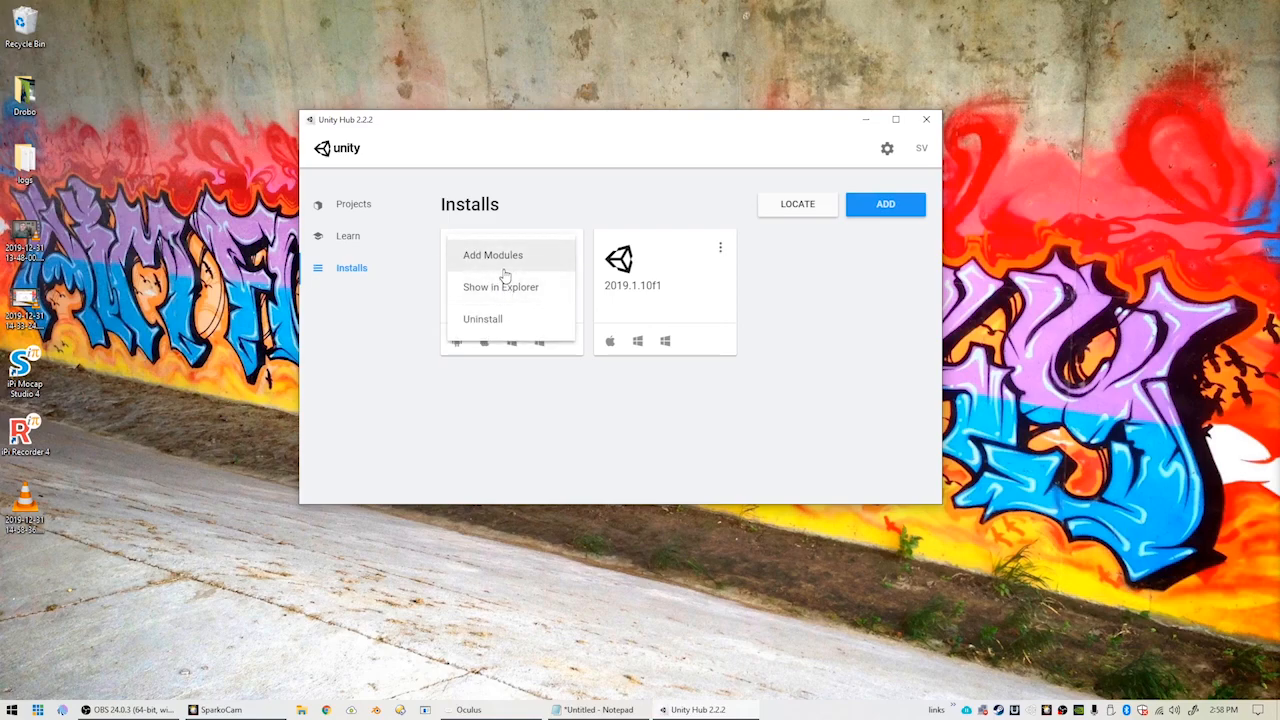
{"action": "left_click", "coordinate": [492, 255]}
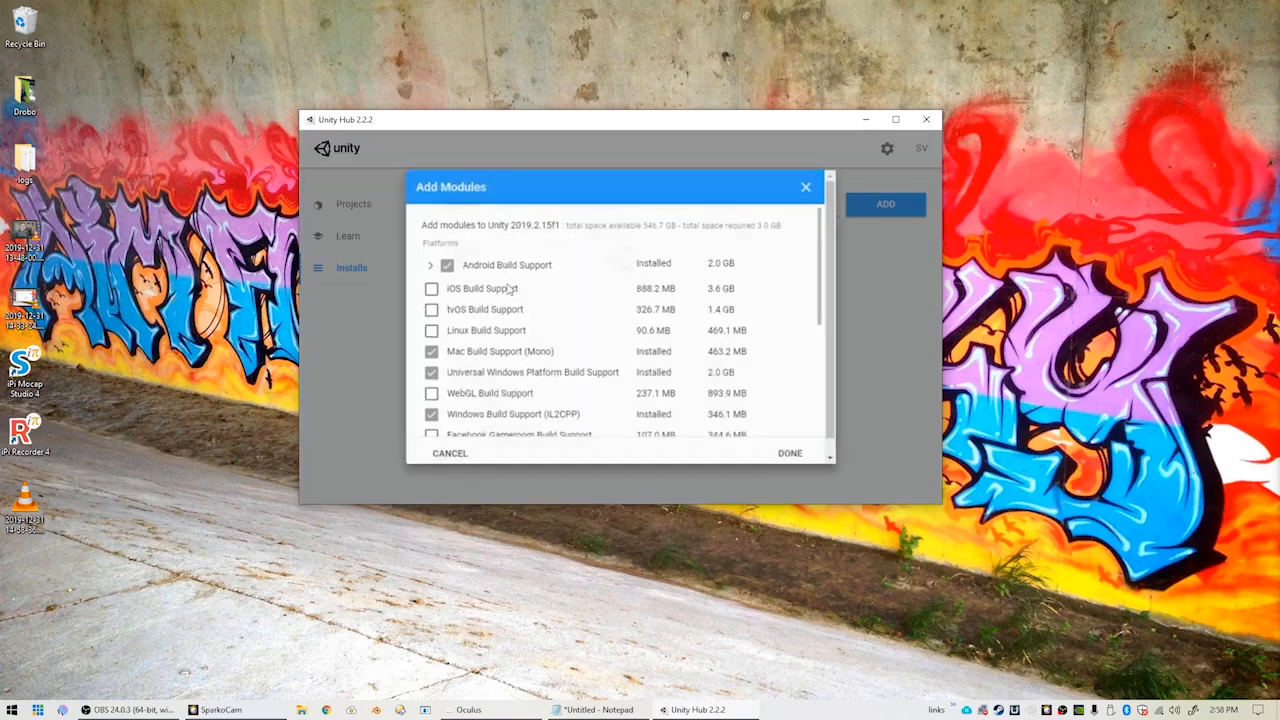
{"action": "left_click", "coordinate": [428, 264]}
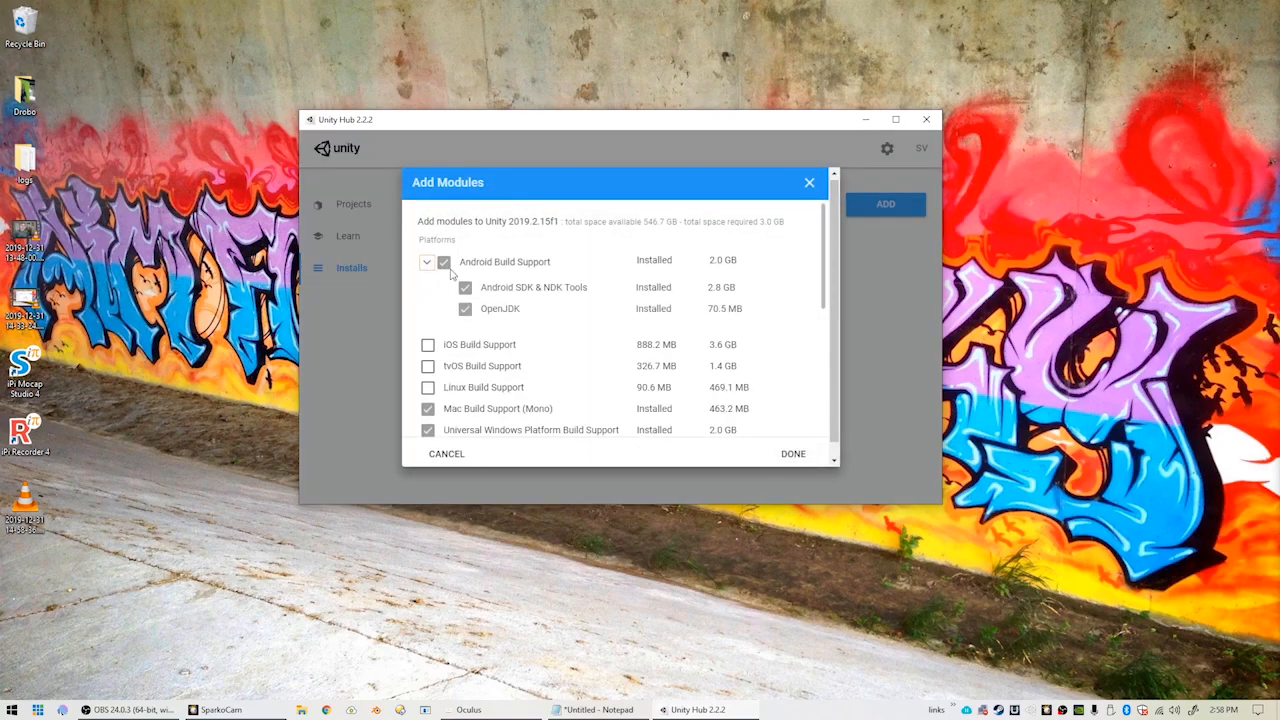
{"action": "mouse_move", "coordinate": [465, 308]}
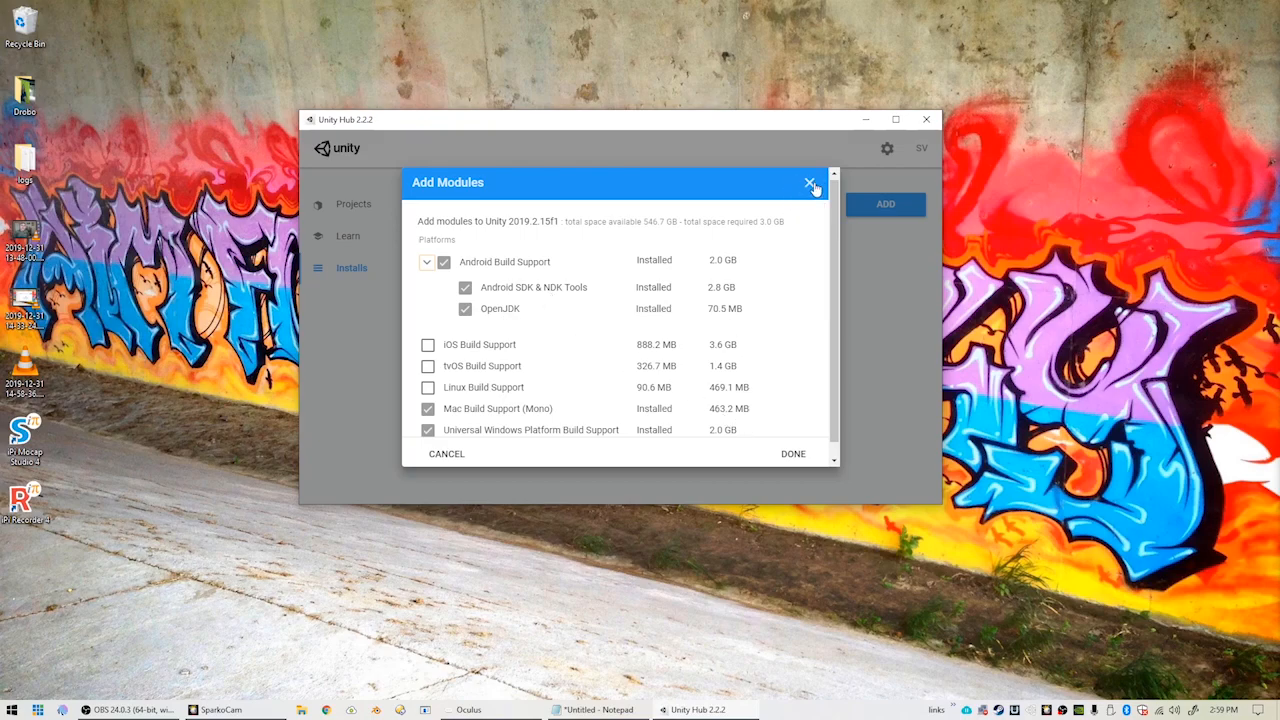
{"action": "left_click", "coordinate": [810, 183]}
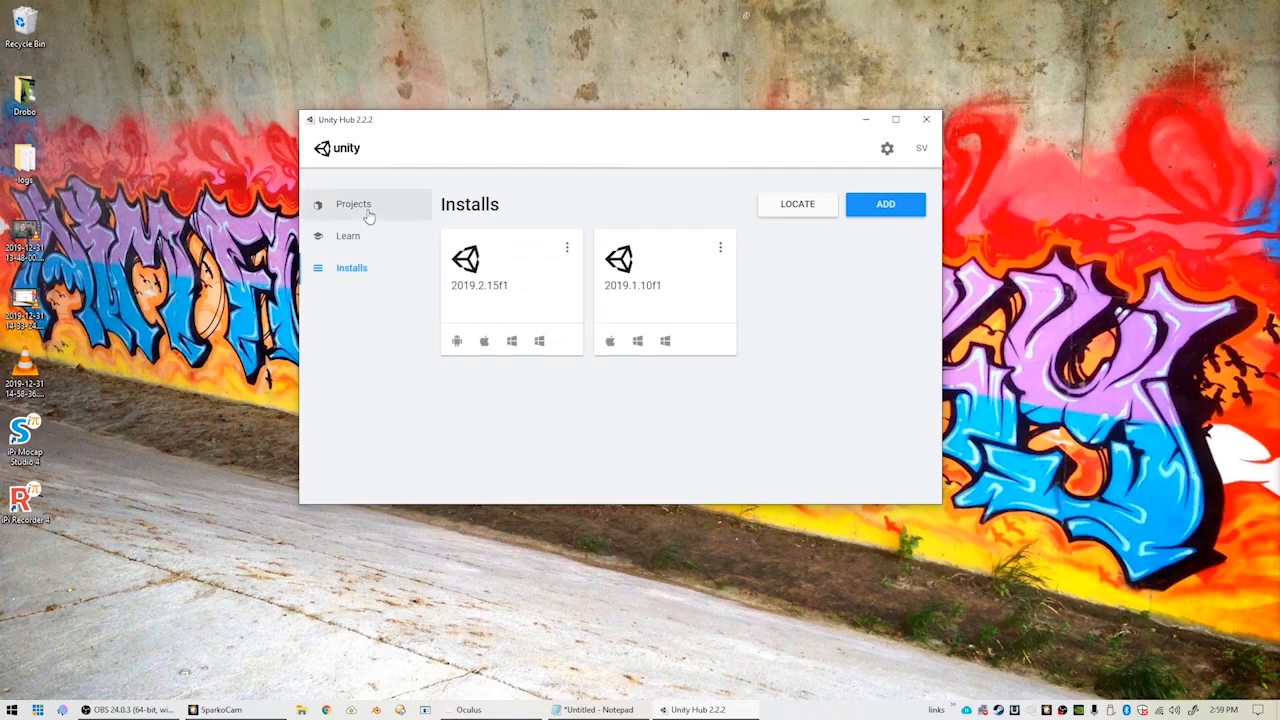
Create a new 3D project named TouchyFeely with Unity 2019.2.15f1.
{"action": "left_click", "coordinate": [353, 204]}
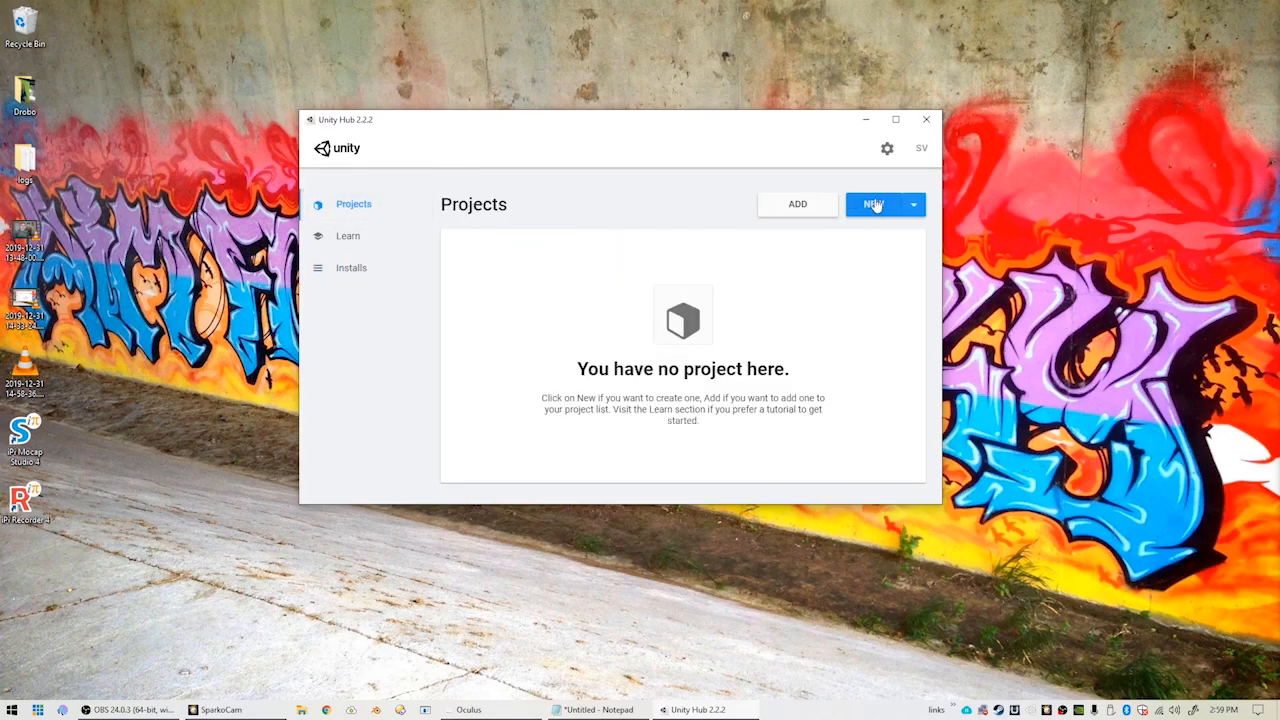
{"action": "left_click", "coordinate": [875, 204]}
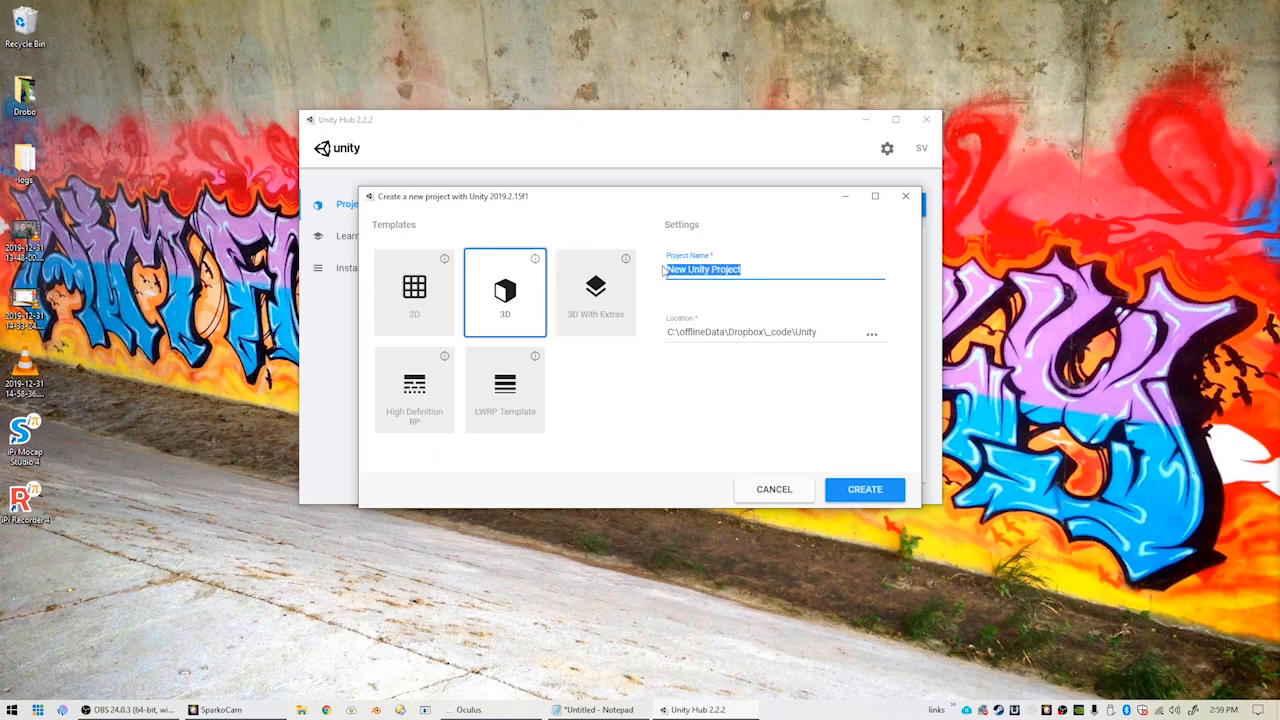
{"action": "type", "text": "TouchyFeely"}
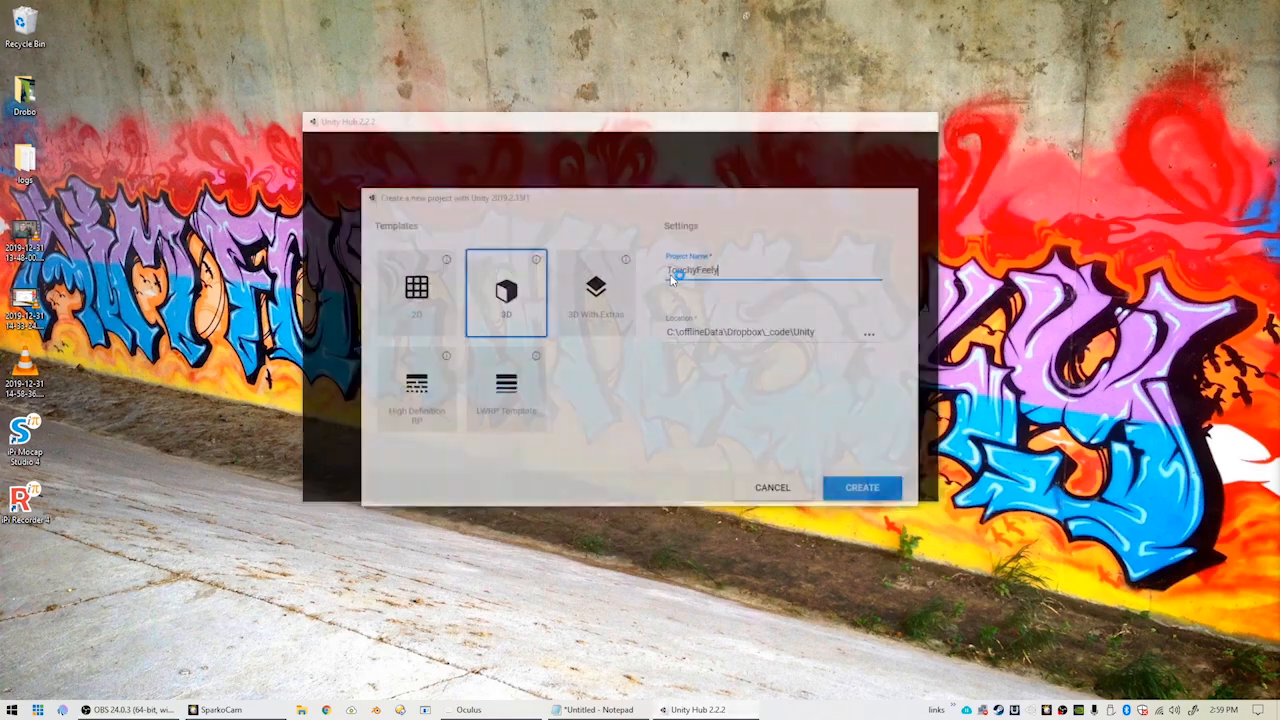
{"action": "left_click", "coordinate": [863, 488]}
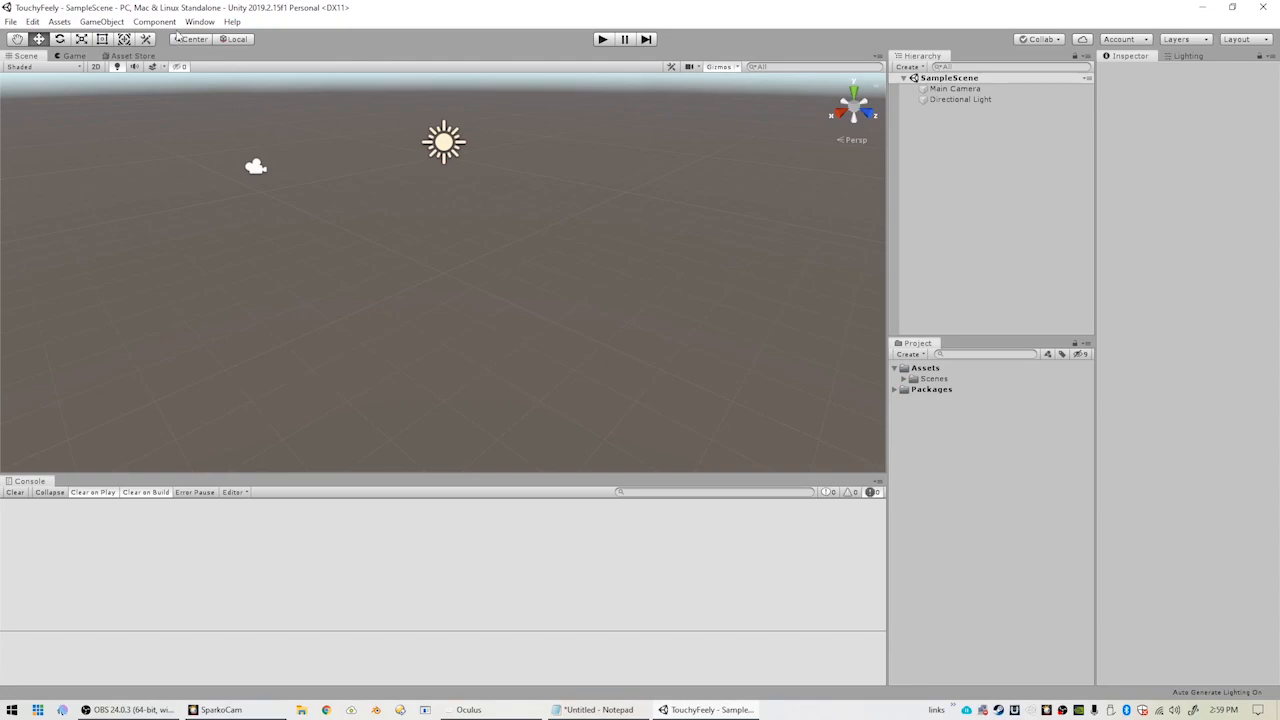
Search the Asset Store for 'oculus' and start importing Oculus Integration.
{"action": "left_click", "coordinate": [135, 56]}
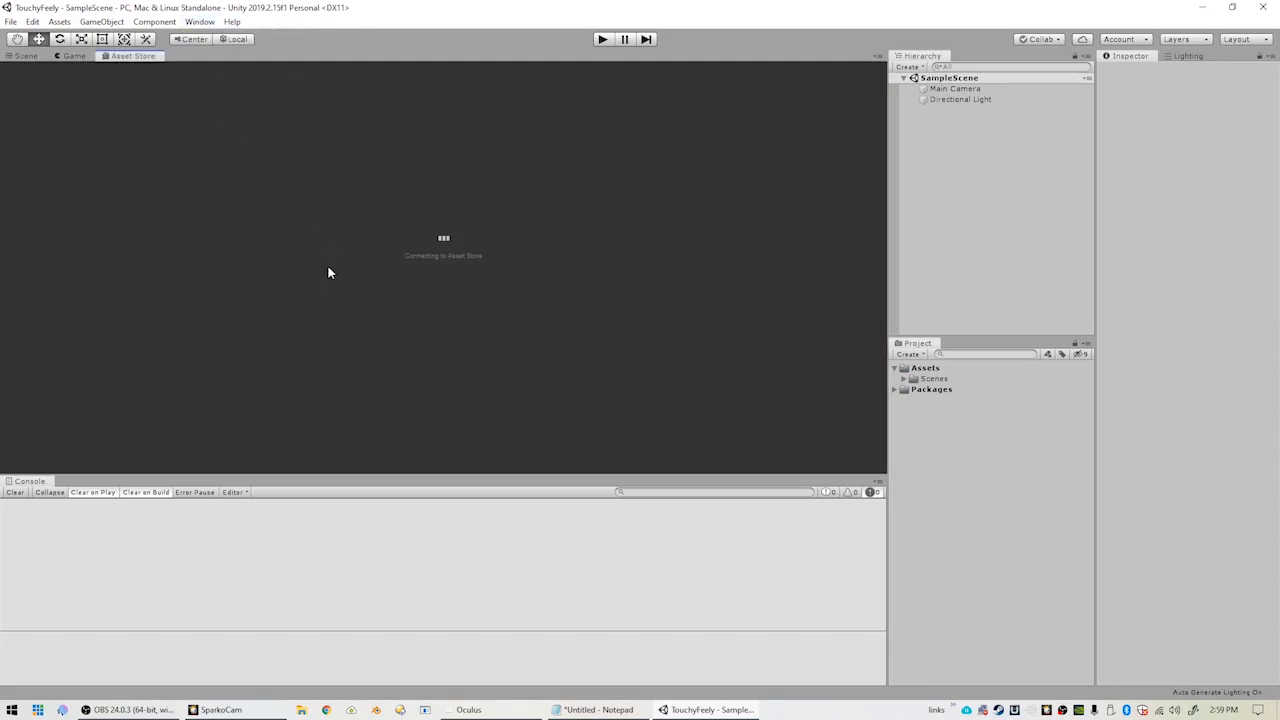
{"action": "mouse_move", "coordinate": [360, 374]}
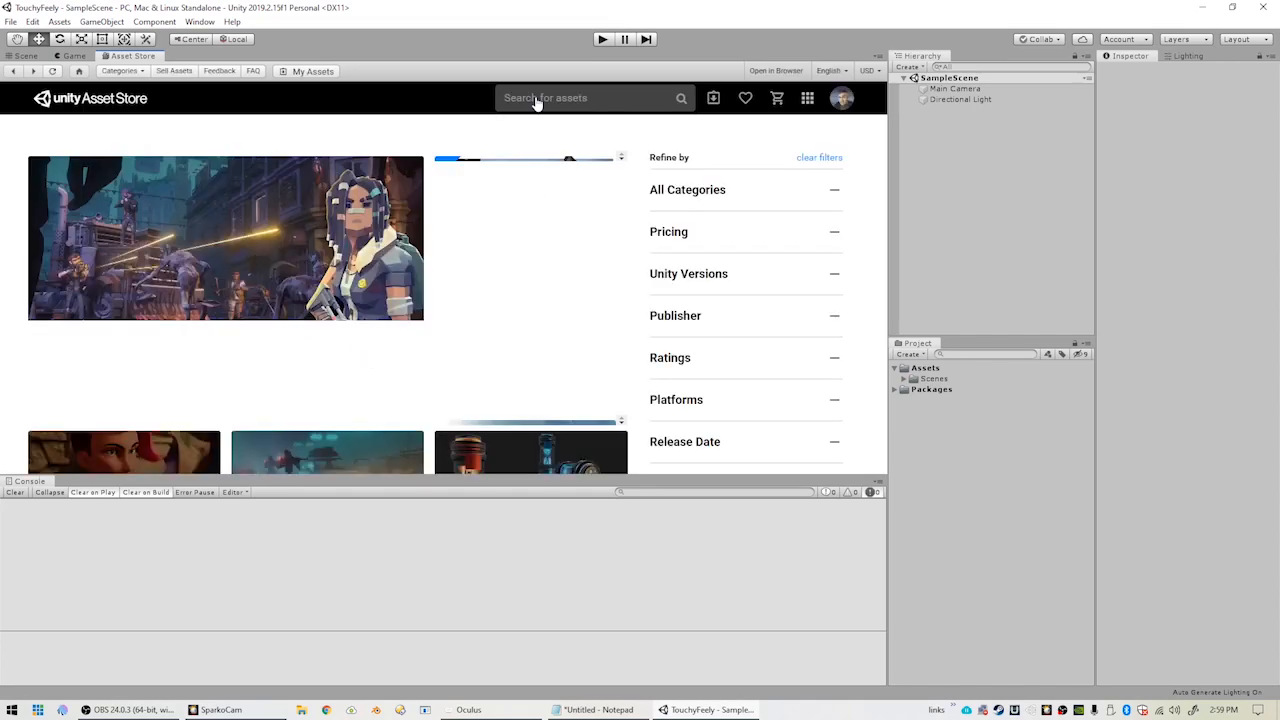
{"action": "left_click", "coordinate": [687, 189]}
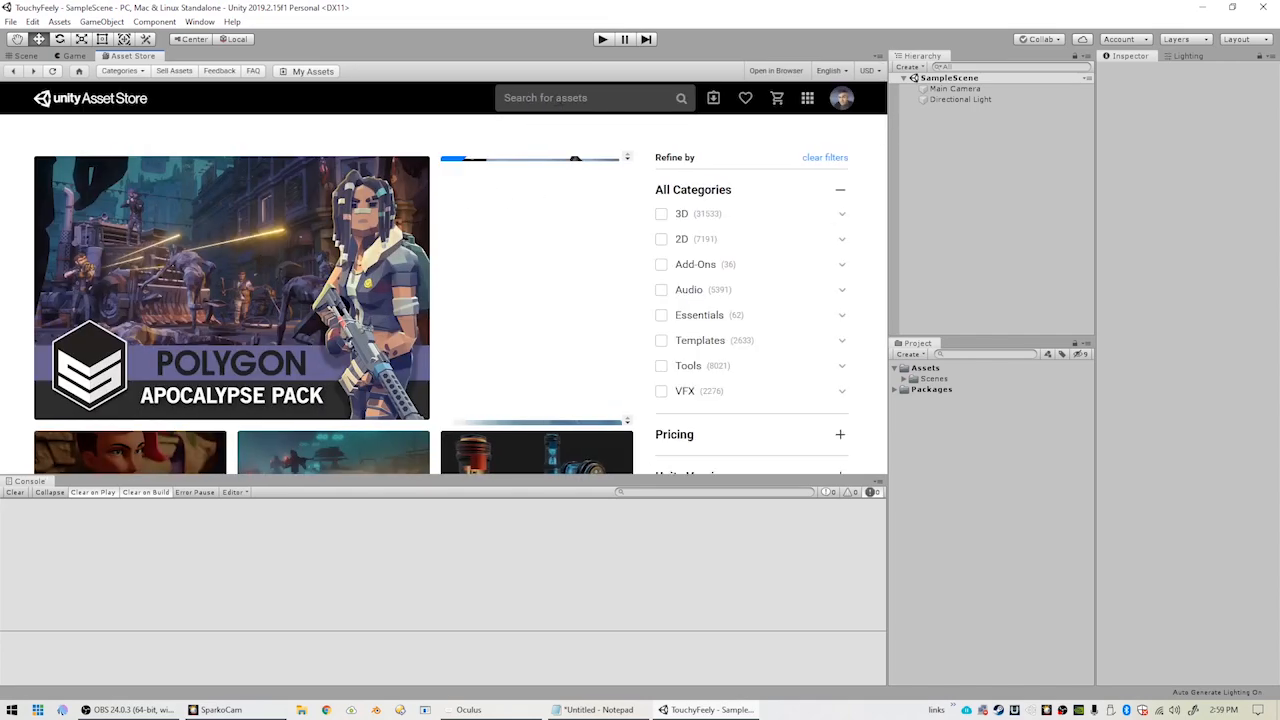
{"action": "type", "text": "oculus"}
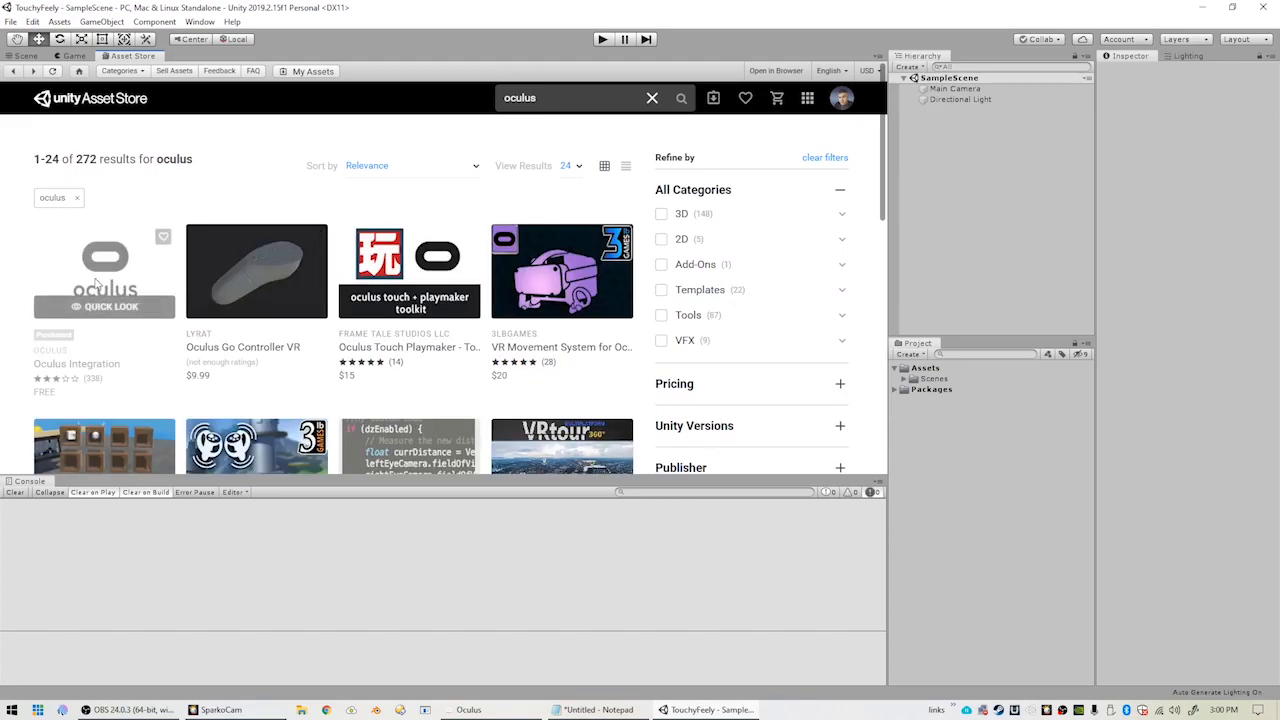
{"action": "left_click", "coordinate": [103, 290]}
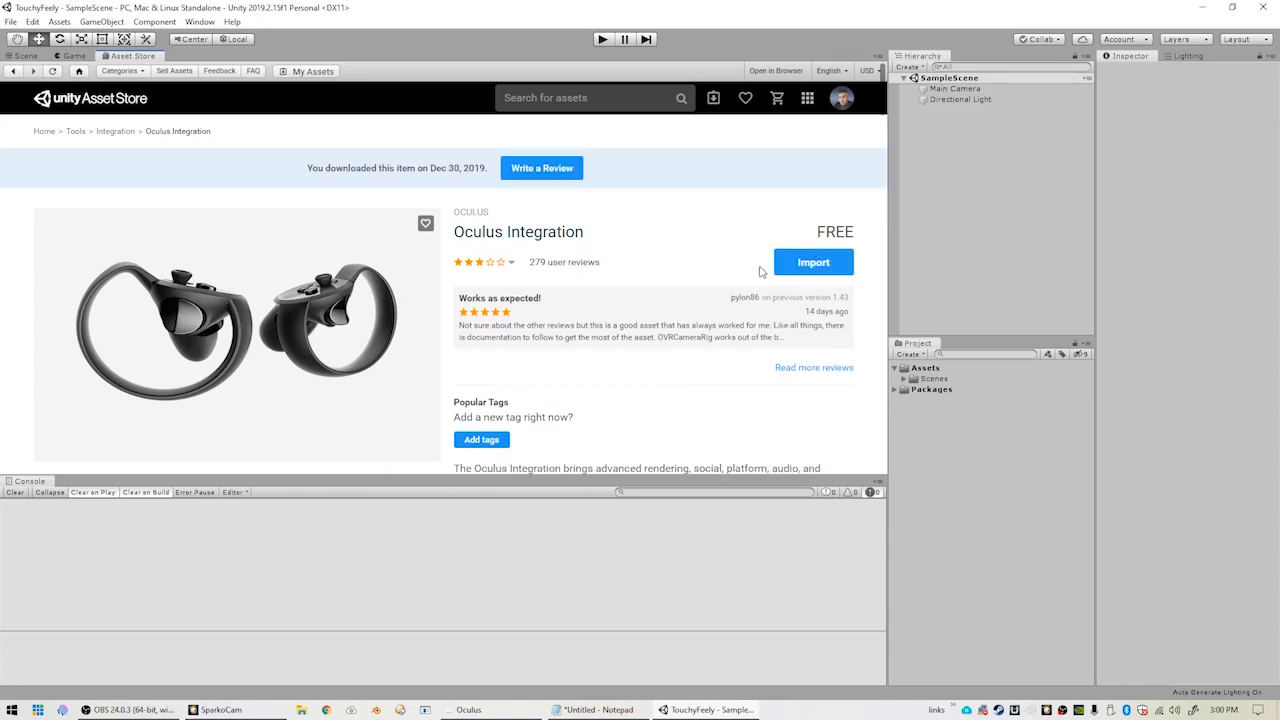
{"action": "left_click", "coordinate": [813, 261]}
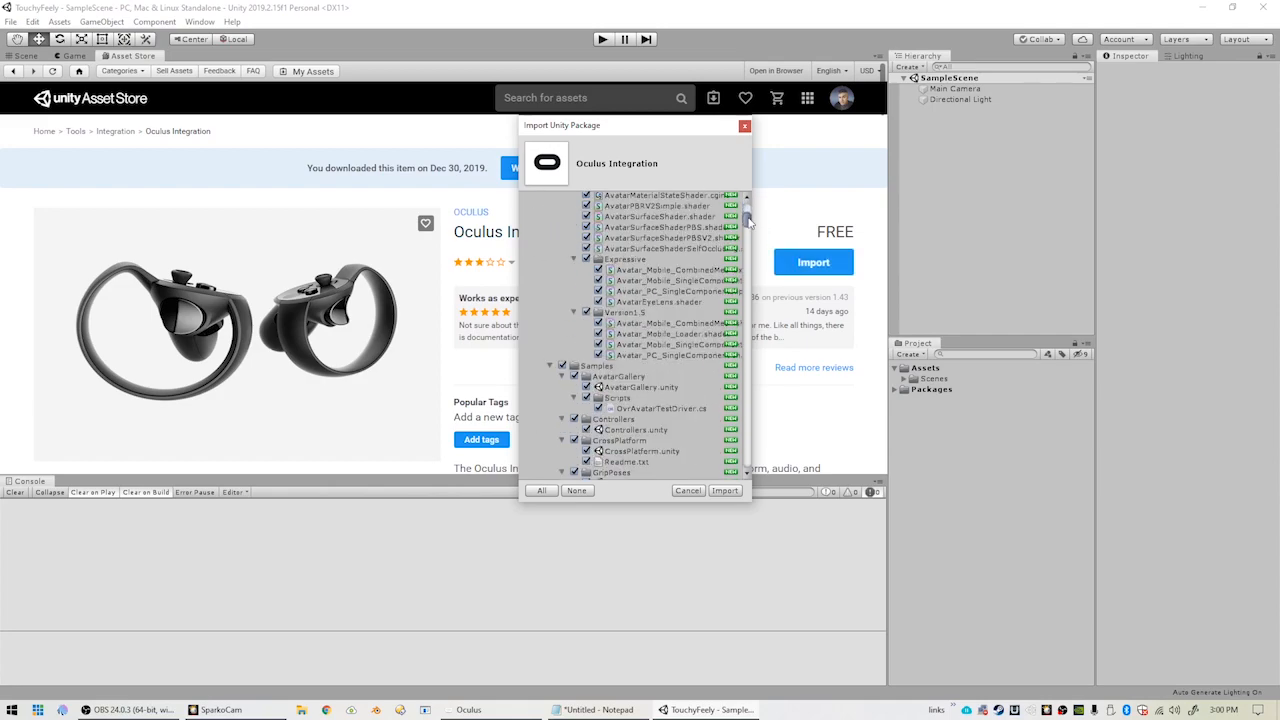
Import all Oculus Integration contents, accepting the utilities and spatializer plugin updates.
{"action": "scroll", "scroll_direction": "down", "scroll_amount": 3}
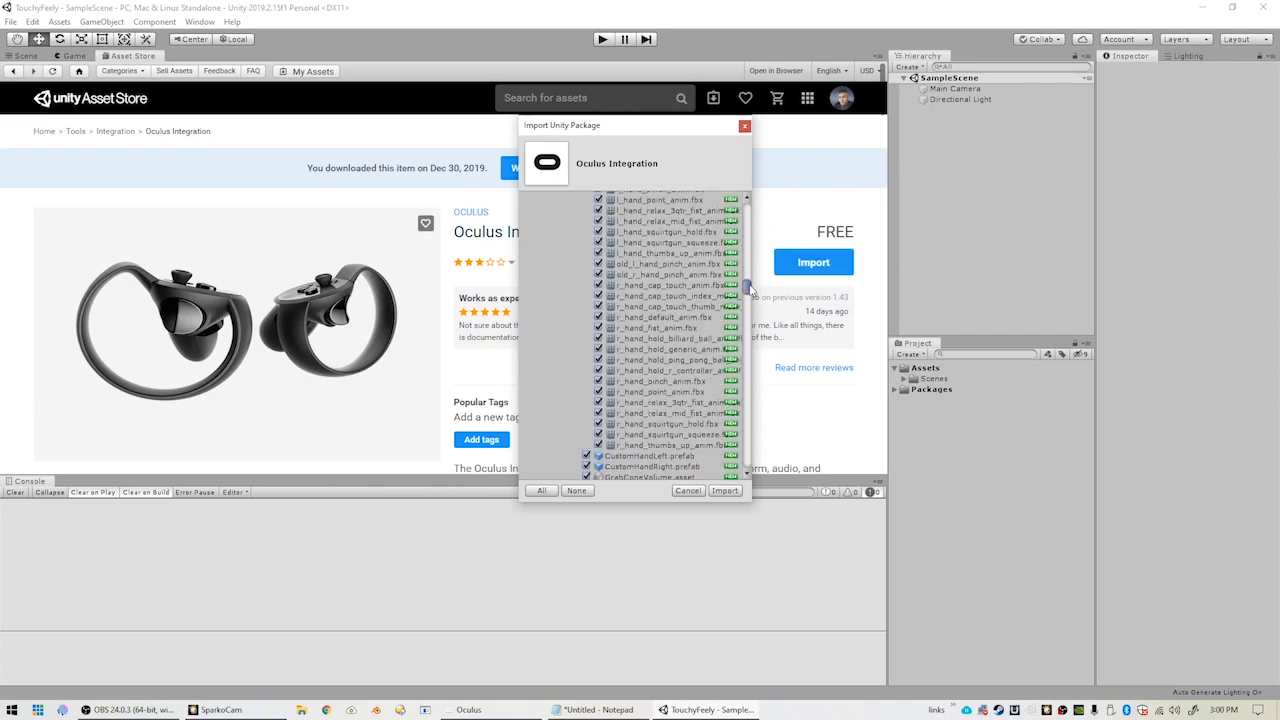
{"action": "scroll", "scroll_direction": "down", "scroll_amount": 3}
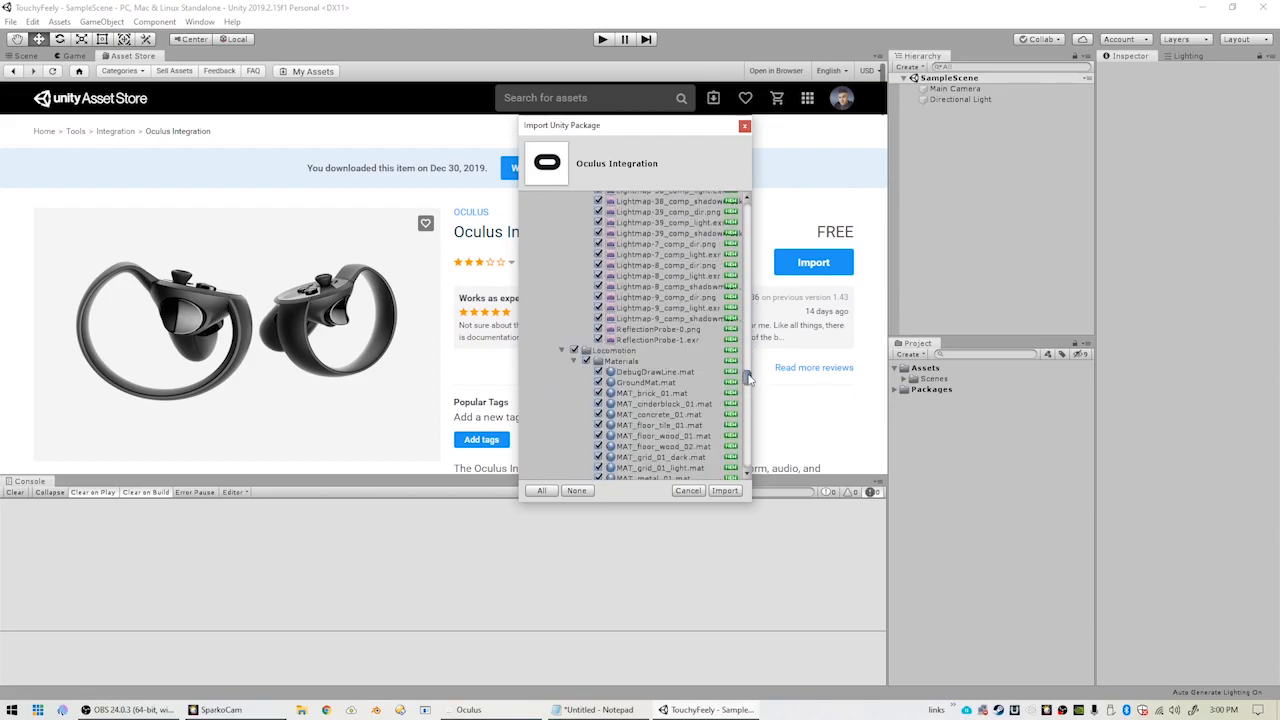
{"action": "scroll", "scroll_direction": "down", "scroll_amount": 3}
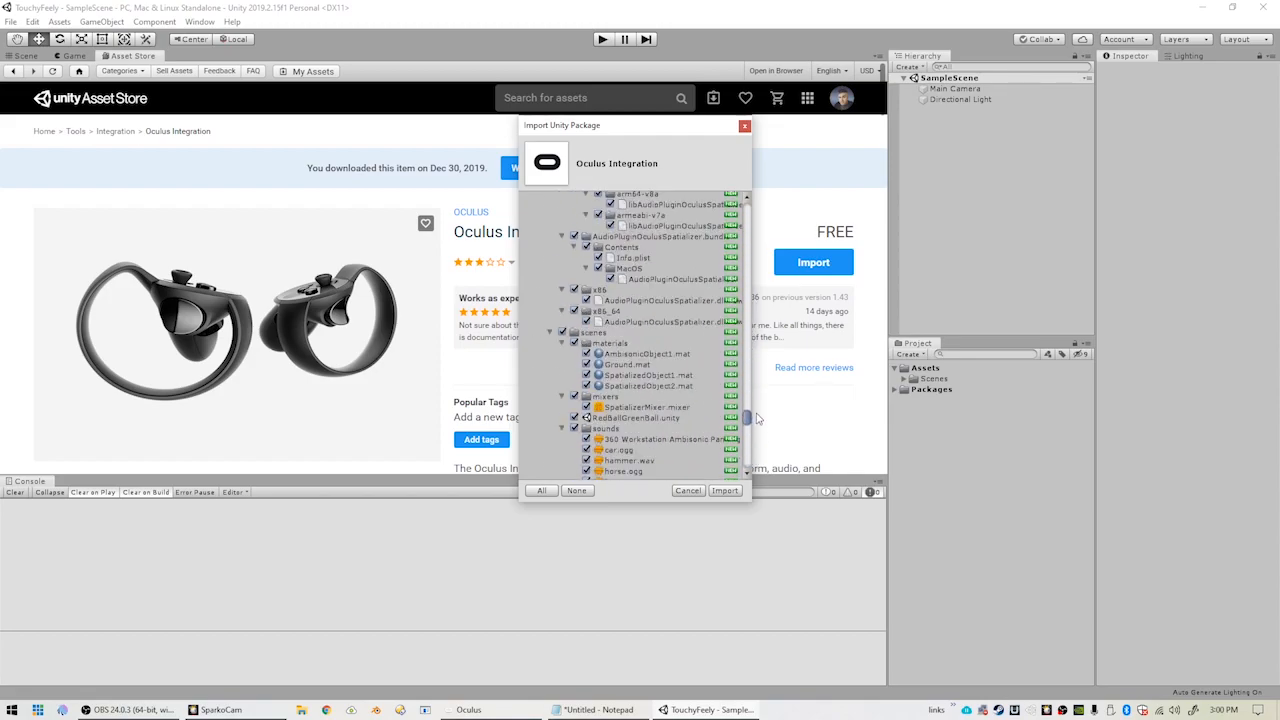
{"action": "scroll", "scroll_direction": "down", "scroll_amount": 3}
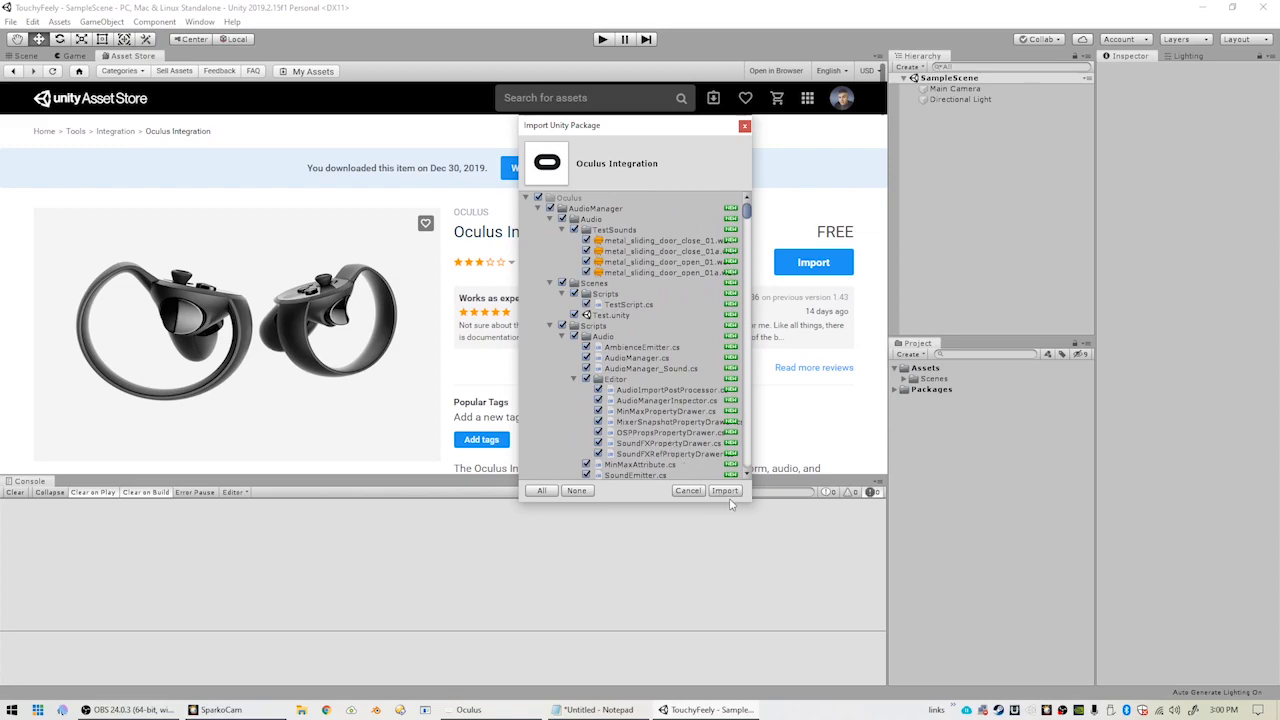
{"action": "left_click", "coordinate": [724, 490]}
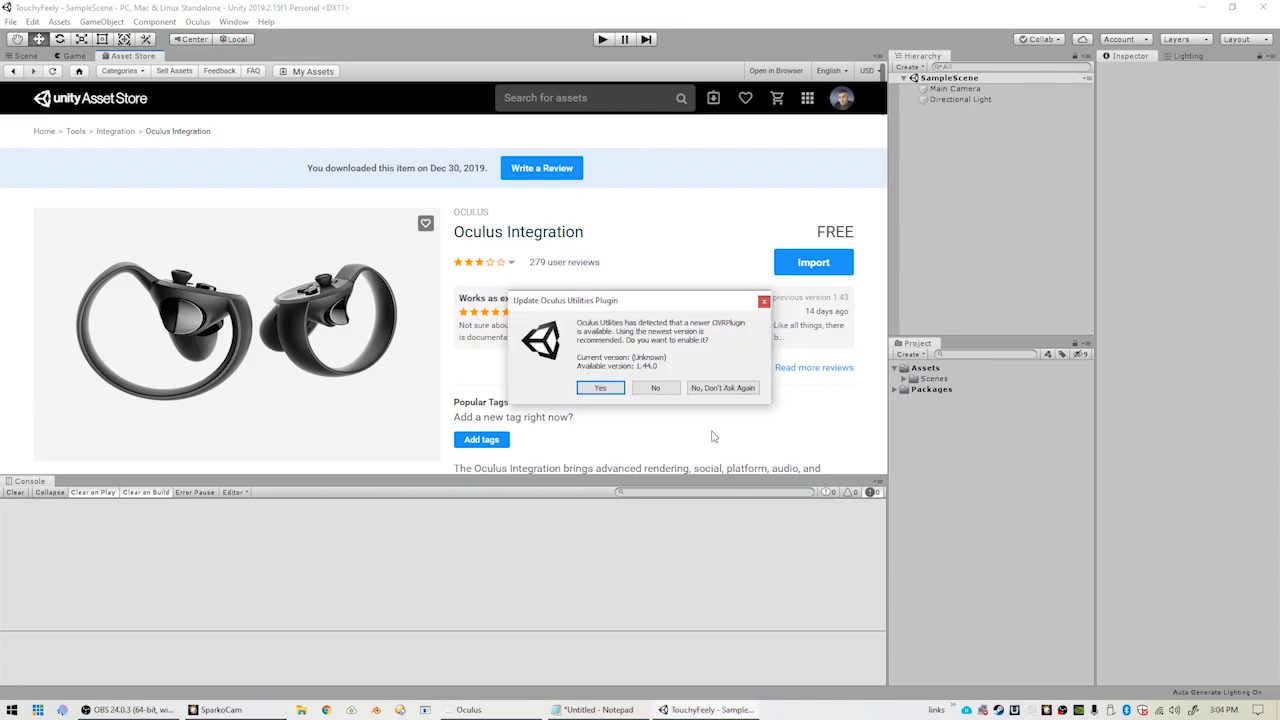
{"action": "left_click", "coordinate": [601, 387]}
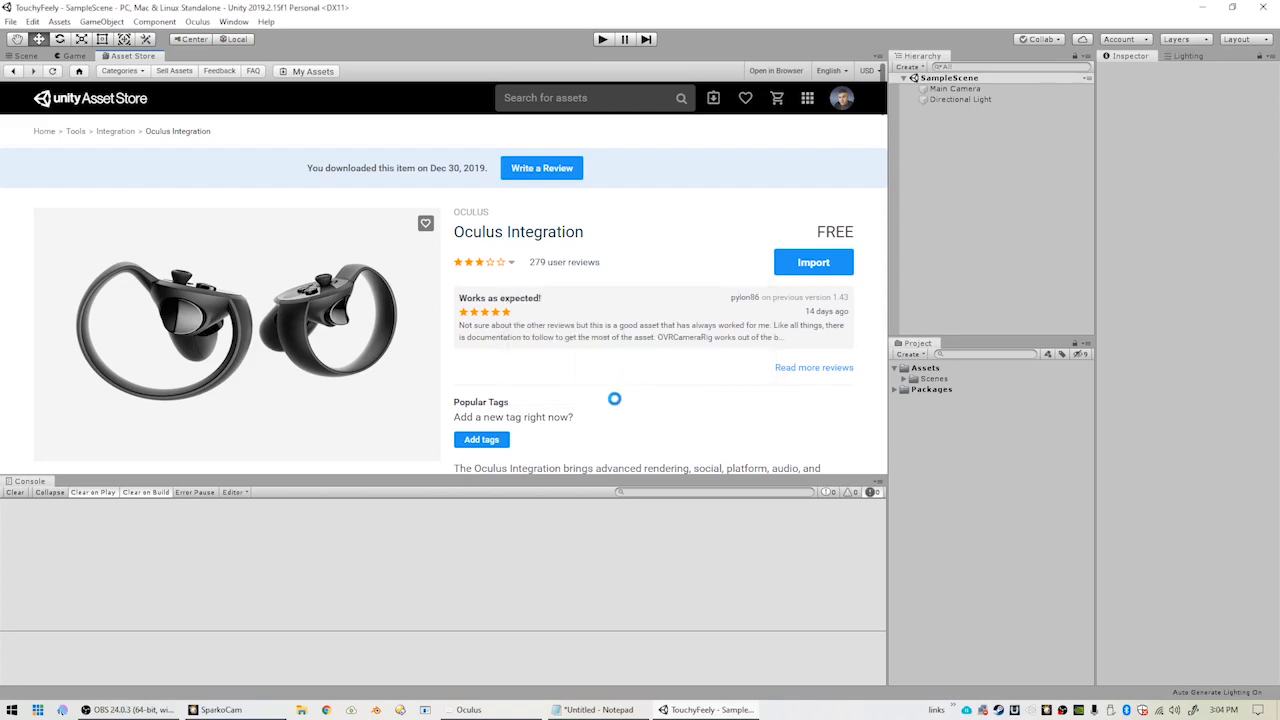
{"action": "left_click", "coordinate": [813, 261]}
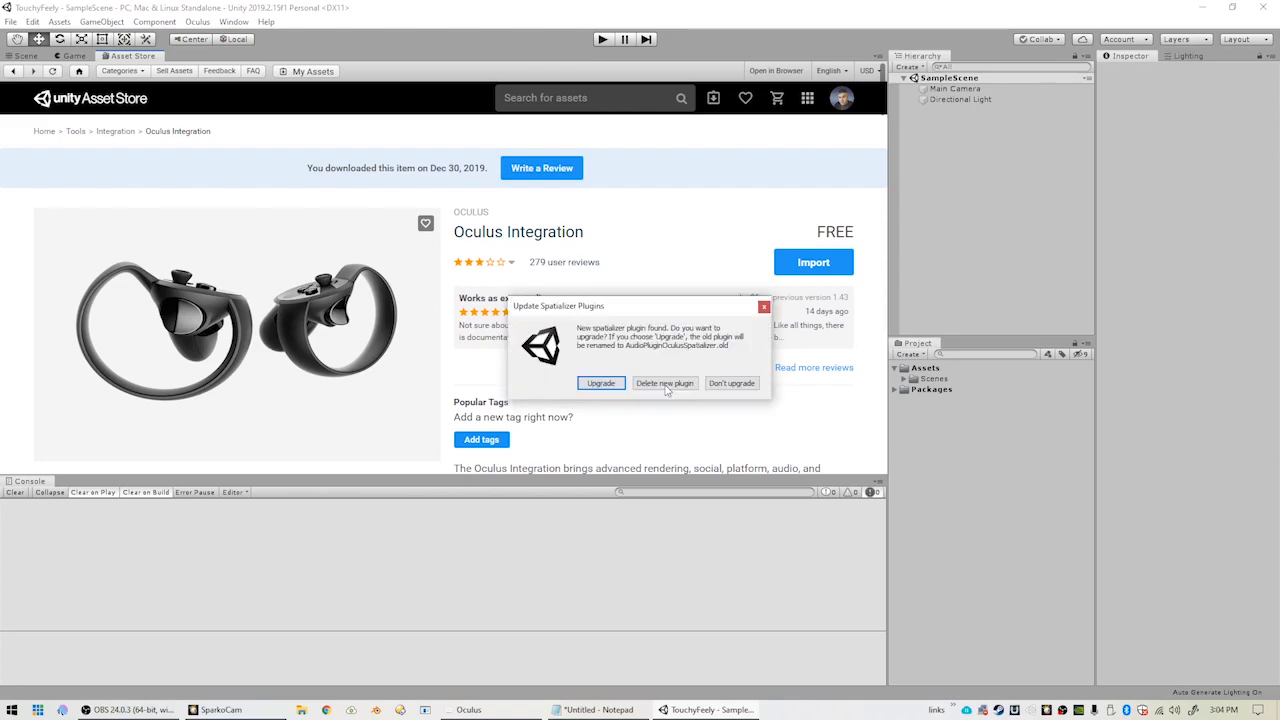
{"action": "left_click", "coordinate": [664, 382]}
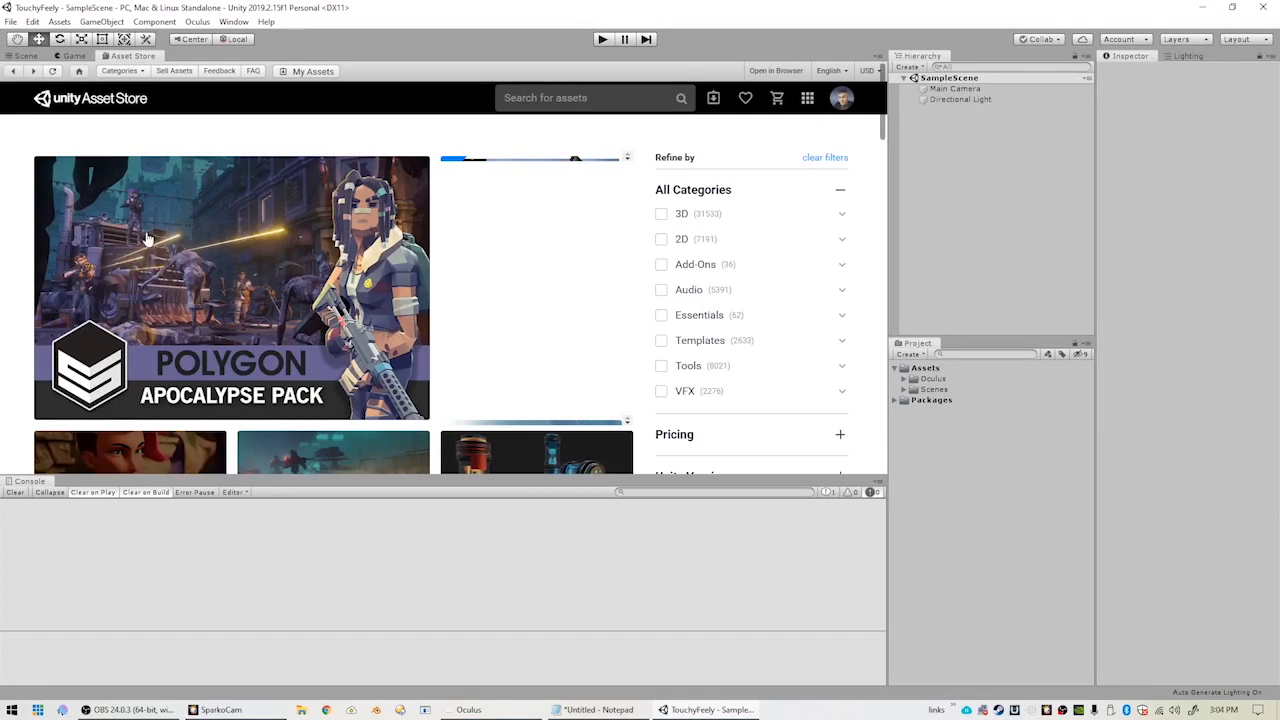
Add a Plane to the scene from the Hierarchy's 3D Object menu.
{"action": "left_click", "coordinate": [28, 57]}
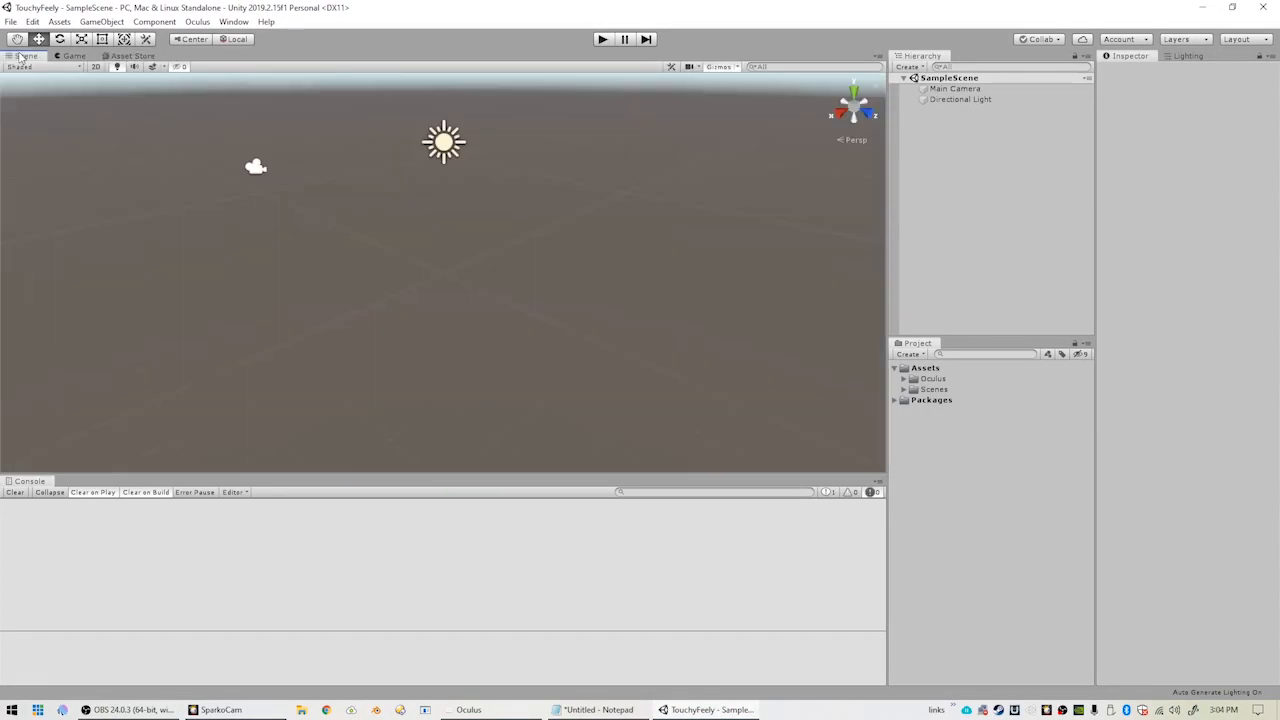
{"action": "right_click", "coordinate": [972, 180]}
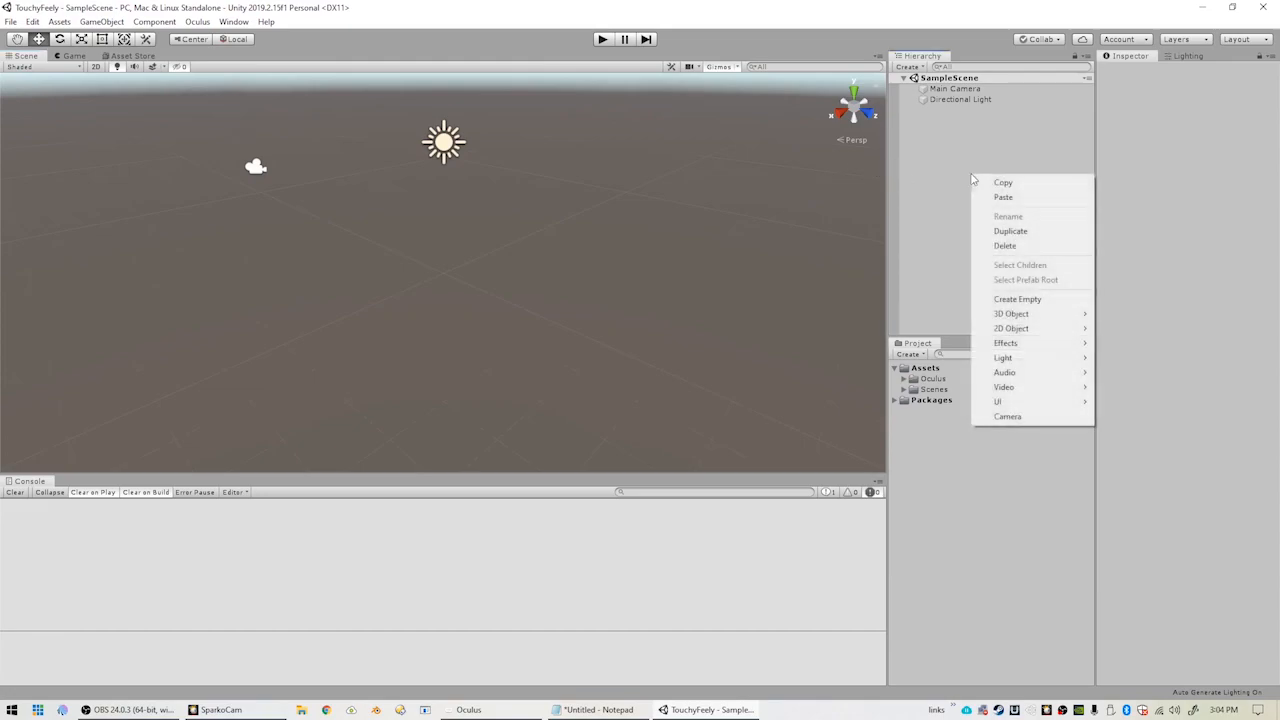
{"action": "mouse_move", "coordinate": [1013, 313]}
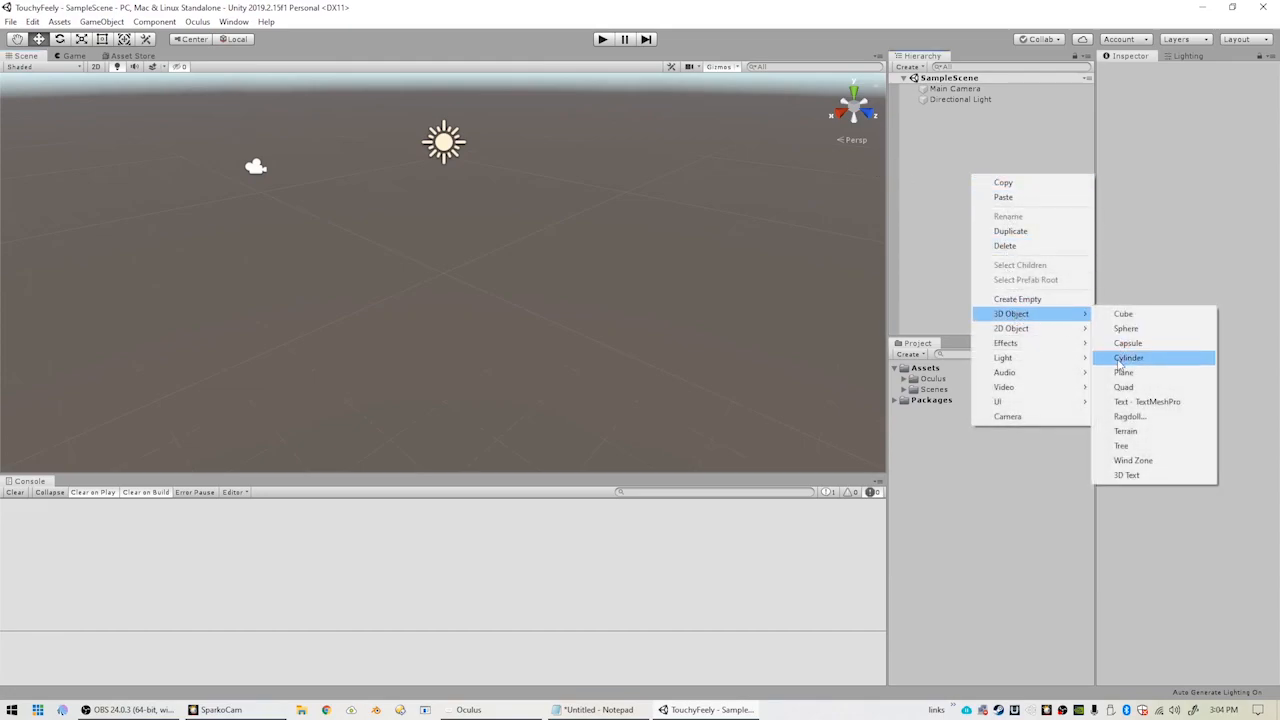
{"action": "left_click", "coordinate": [1129, 374]}
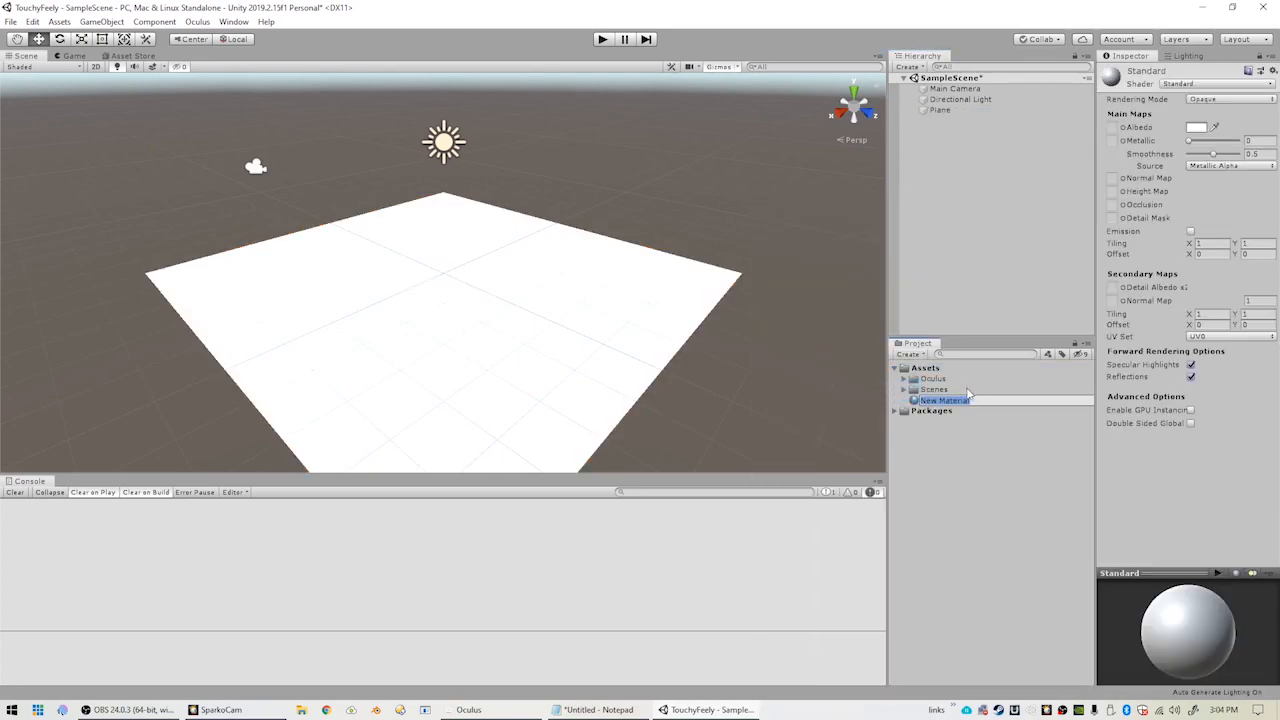
Create a dark grey material named ground and apply it to the Plane.
{"action": "type", "text": "ground"}
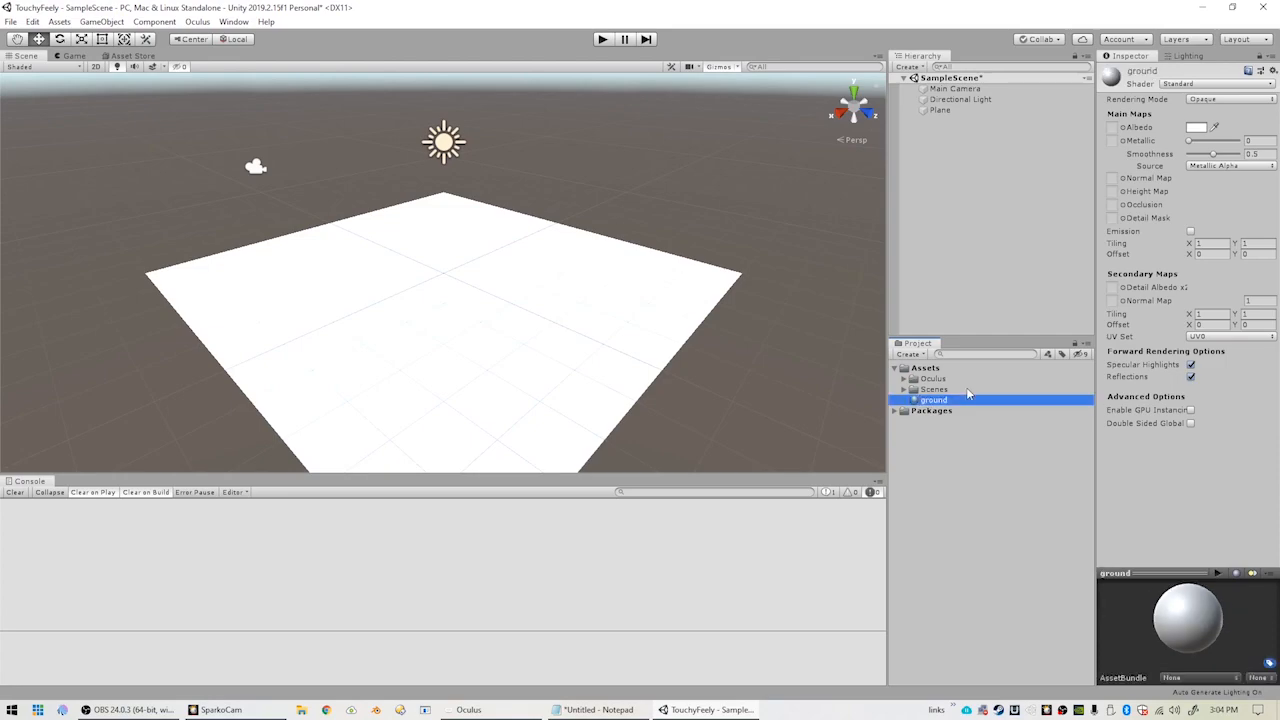
{"action": "left_click", "coordinate": [1195, 128]}
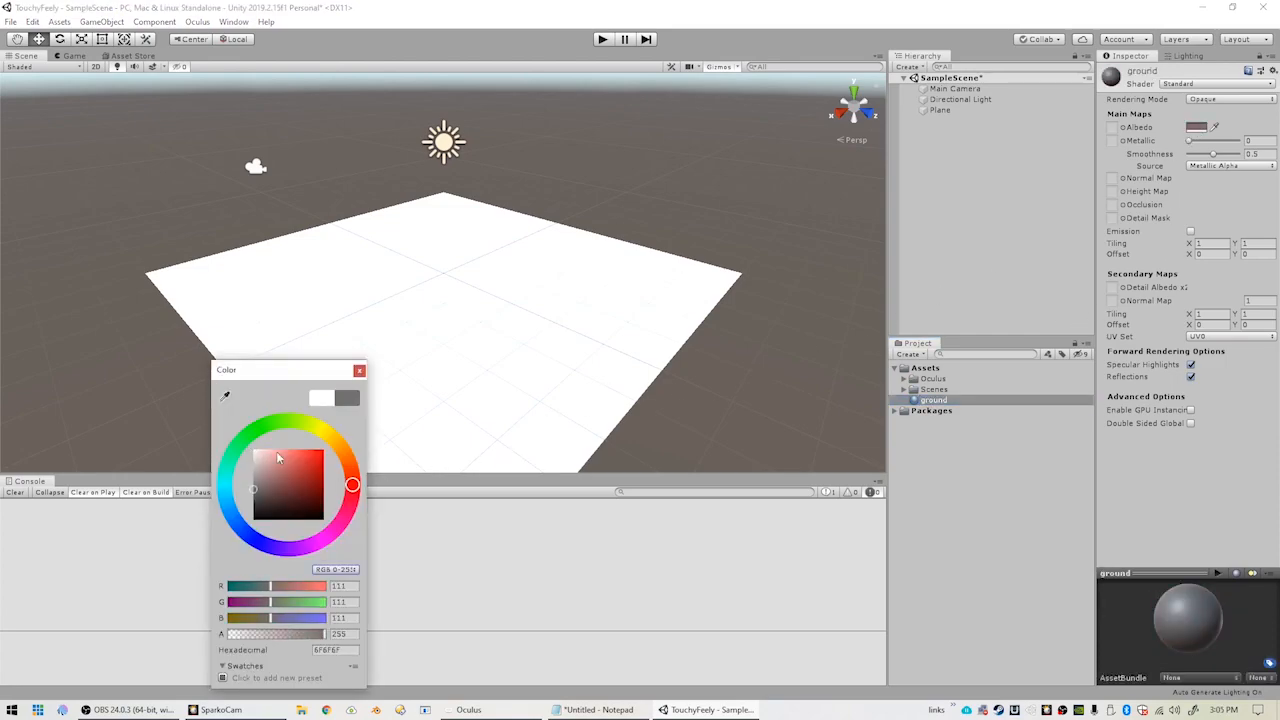
{"action": "left_click", "coordinate": [359, 370]}
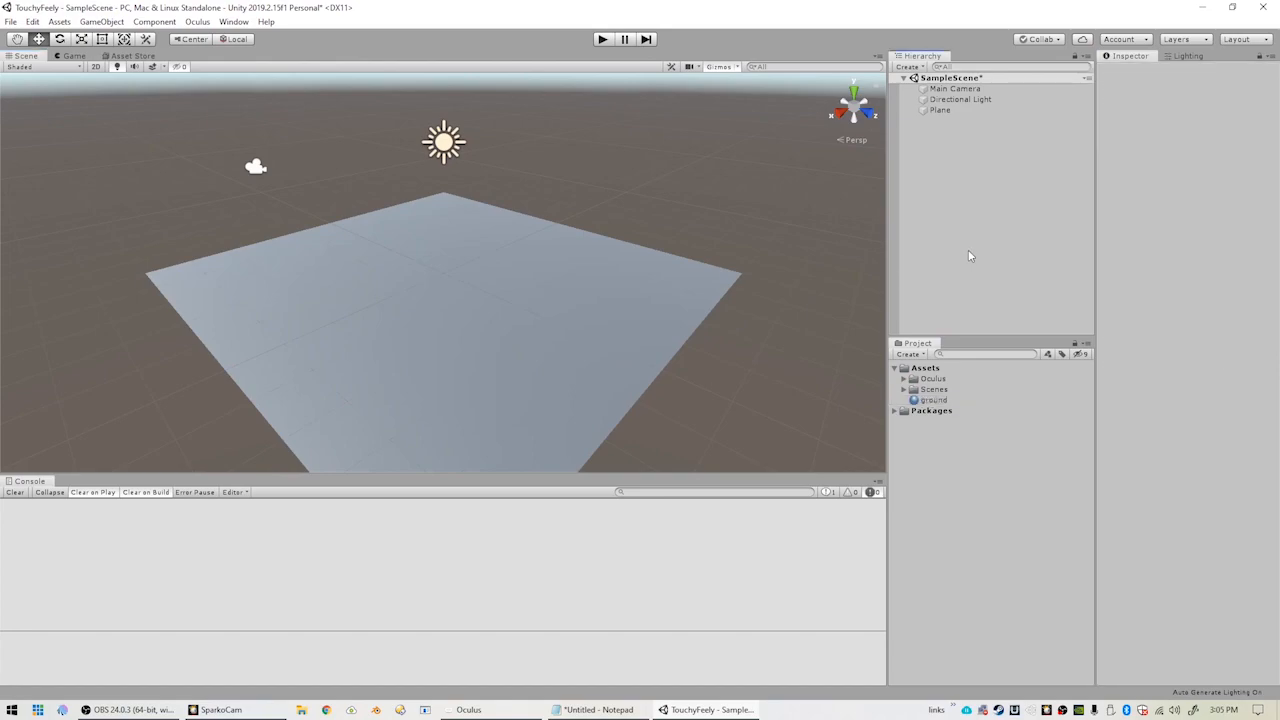
{"action": "left_click", "coordinate": [951, 88]}
{"action": "type", "text": "ovrplay"}
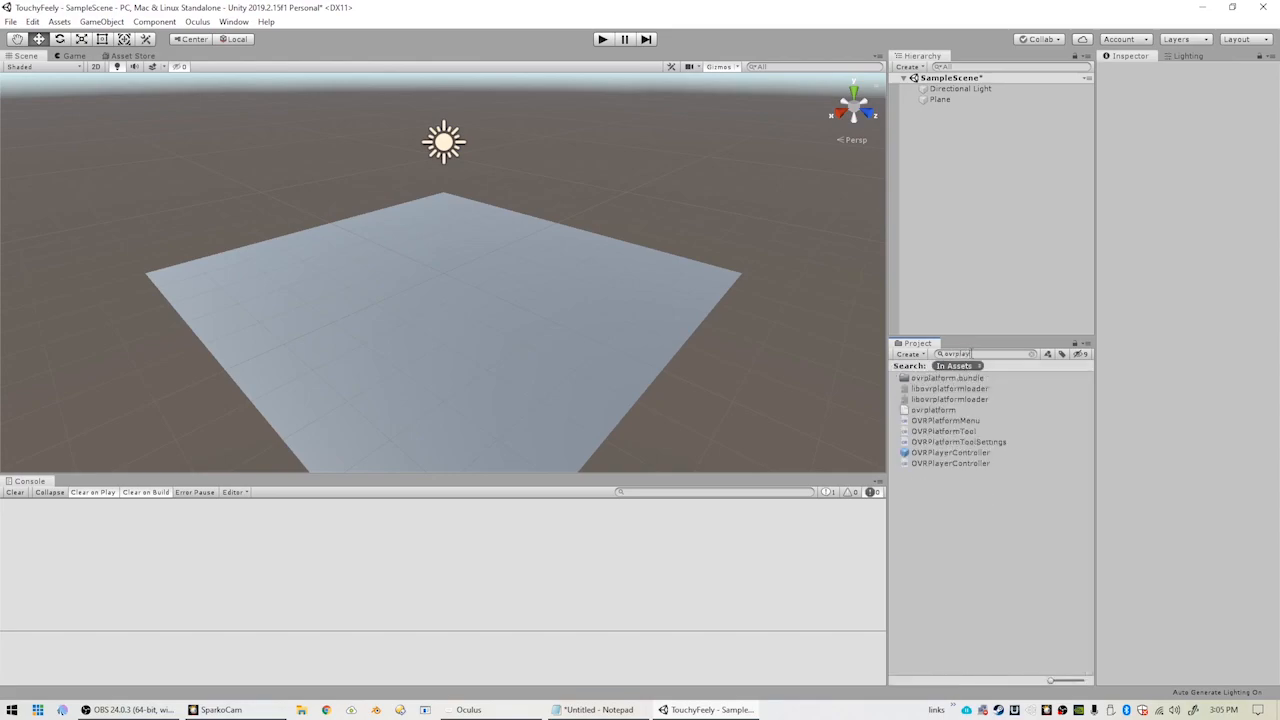
Place the OVRPlayerController prefab from the project search into the scene.
{"action": "left_click", "coordinate": [952, 377]}
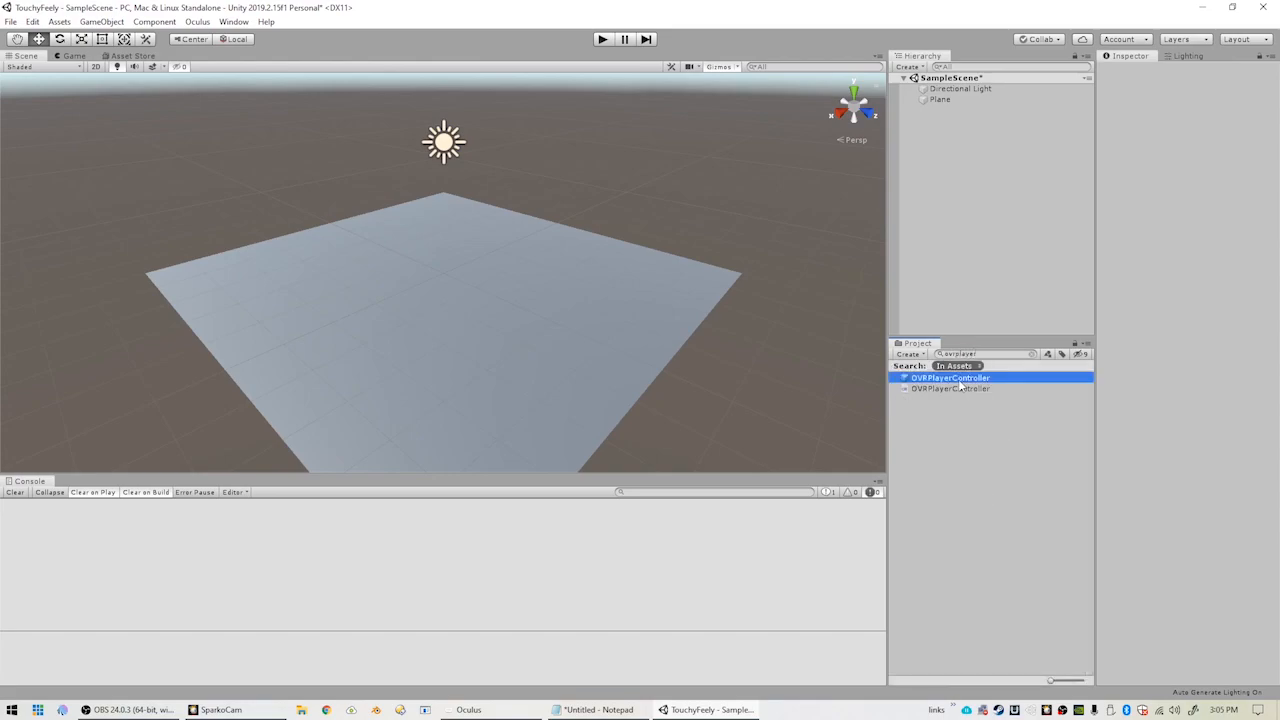
{"action": "left_click", "coordinate": [949, 375]}
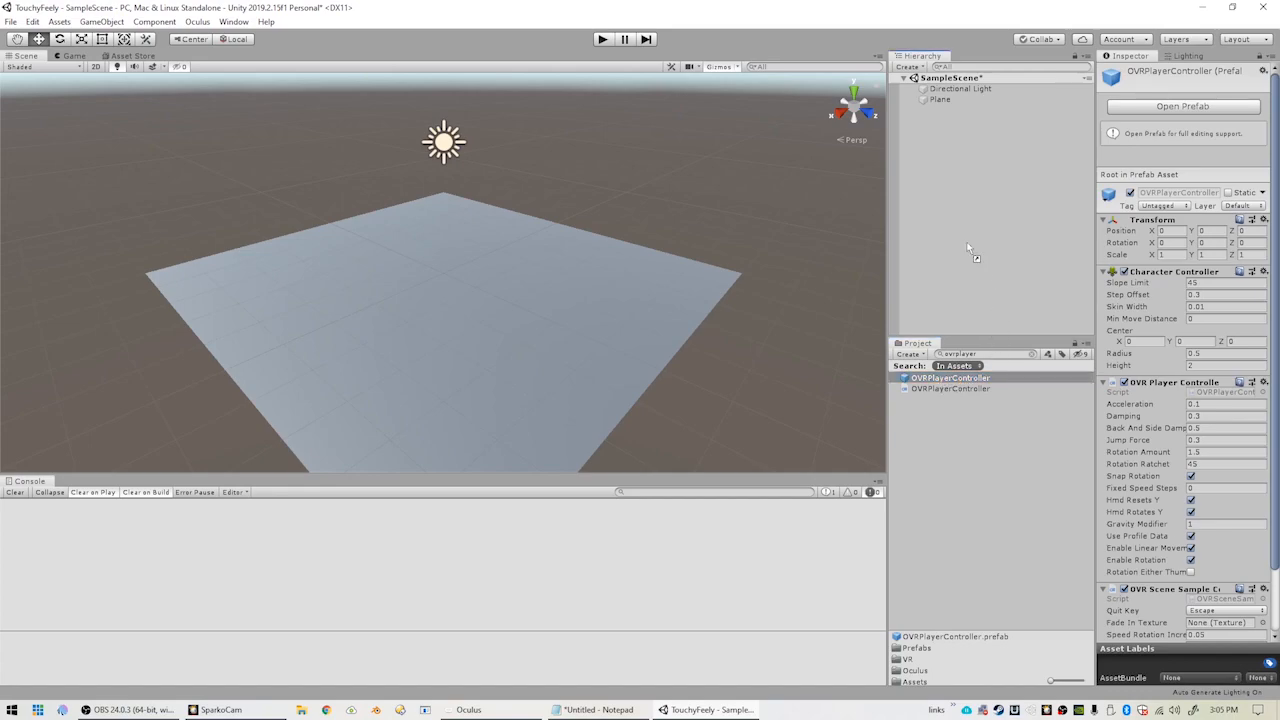
{"action": "mouse_move", "coordinate": [952, 227]}
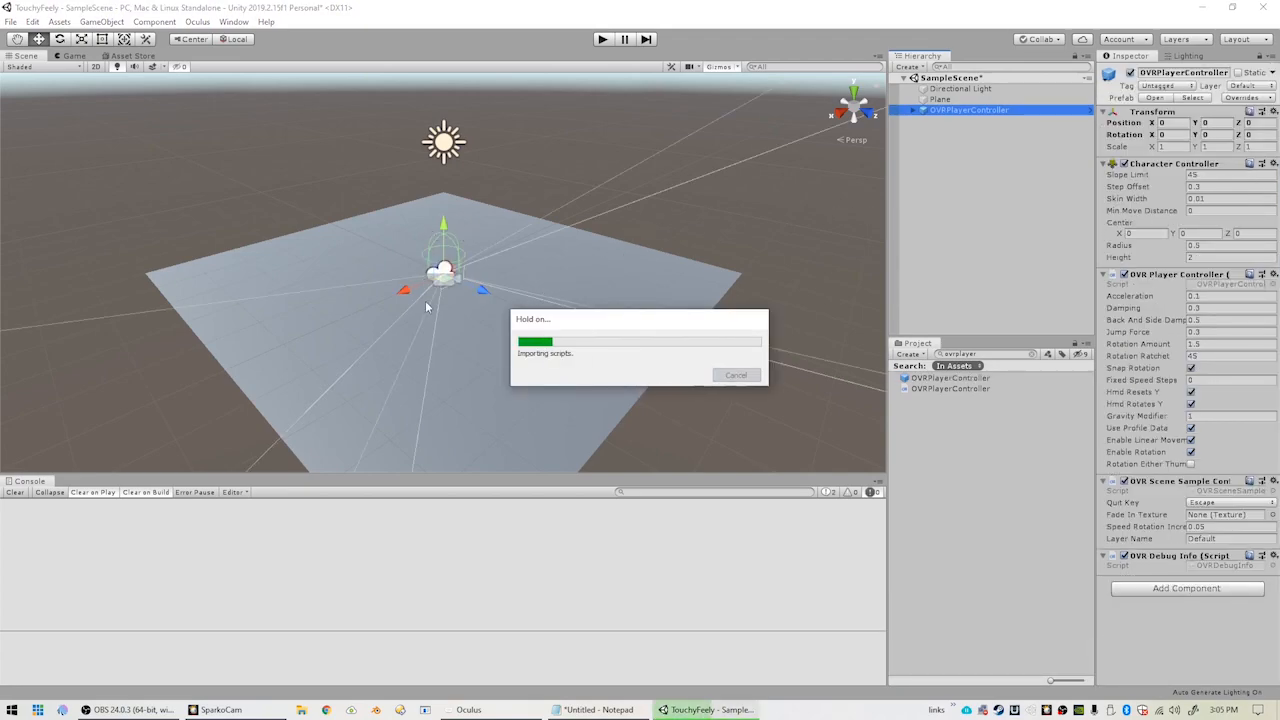
{"action": "mouse_move", "coordinate": [465, 319]}
{"action": "type", "text": "1.18"}
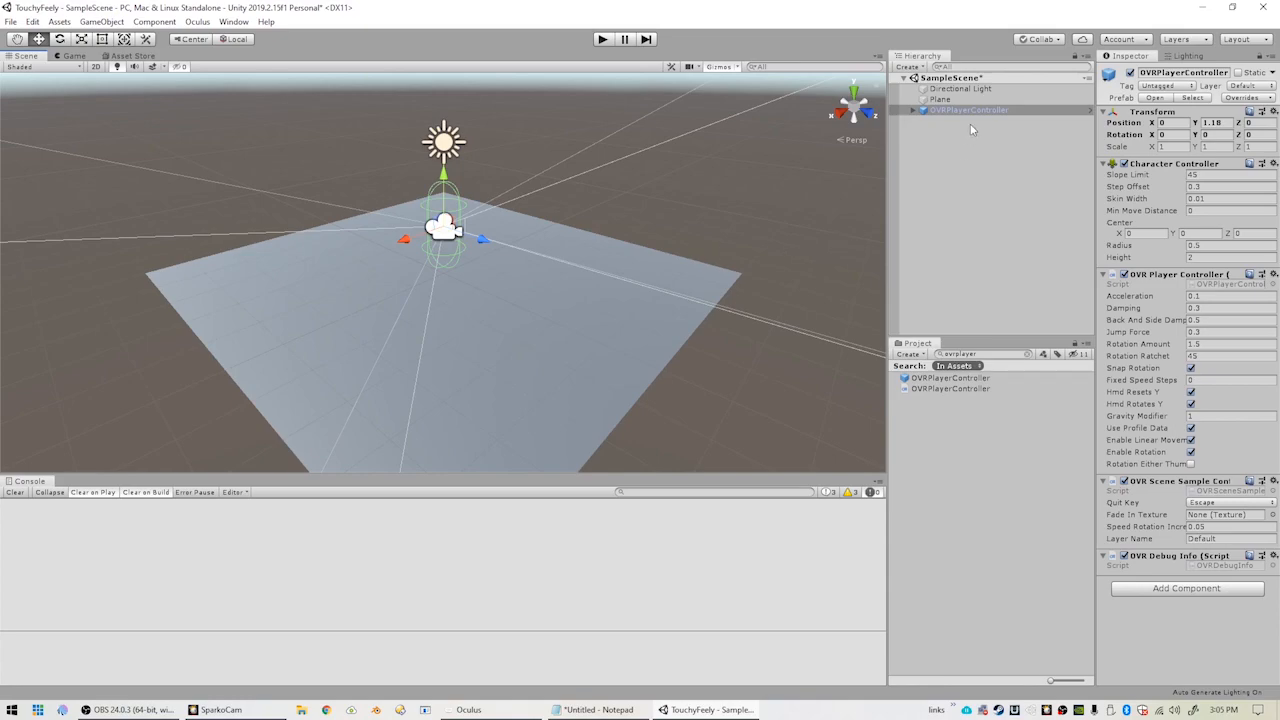
{"action": "mouse_move", "coordinate": [910, 116]}
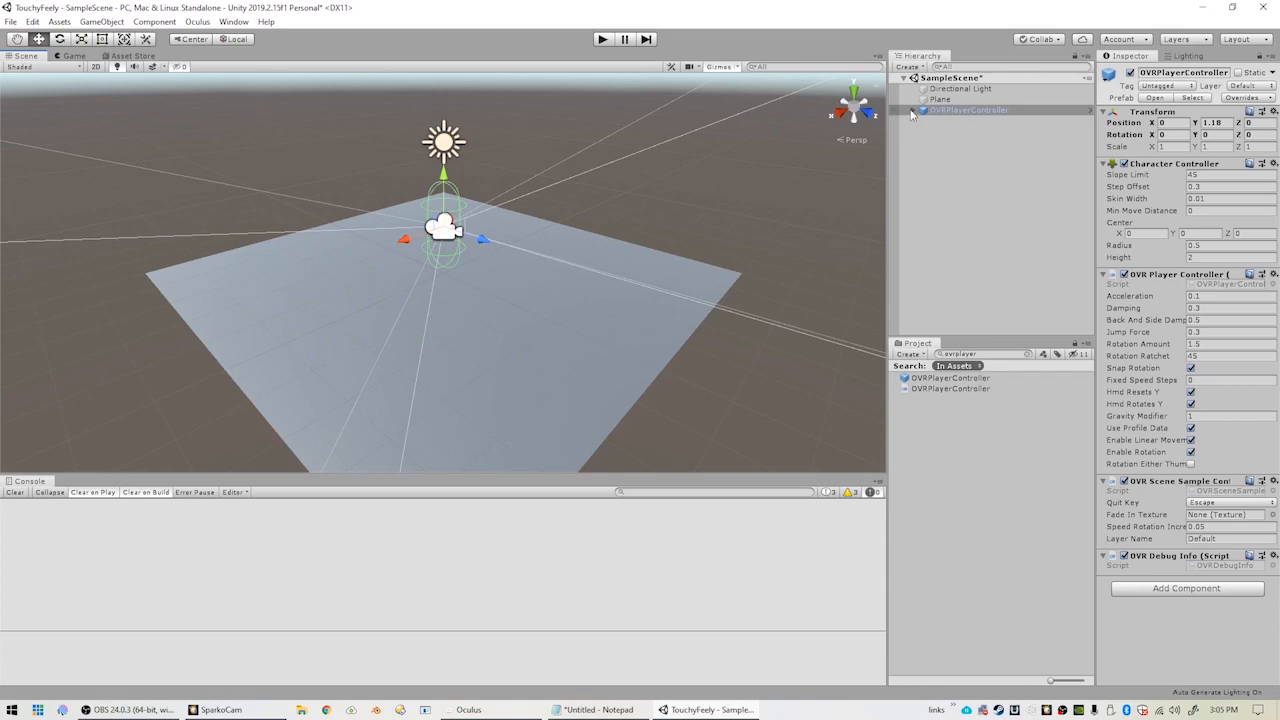
Set OVRCameraRig's OVR Manager Tracking Origin Type to Floor Level.
{"action": "left_click", "coordinate": [898, 109]}
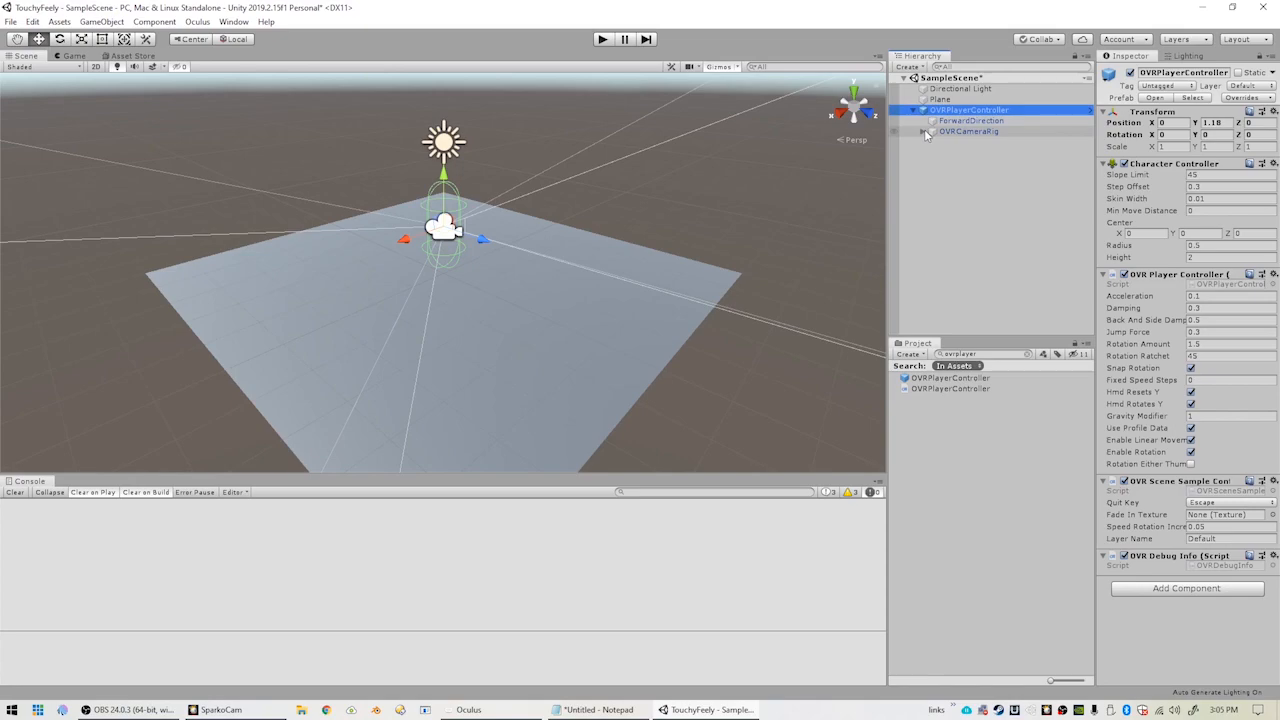
{"action": "left_click", "coordinate": [927, 131]}
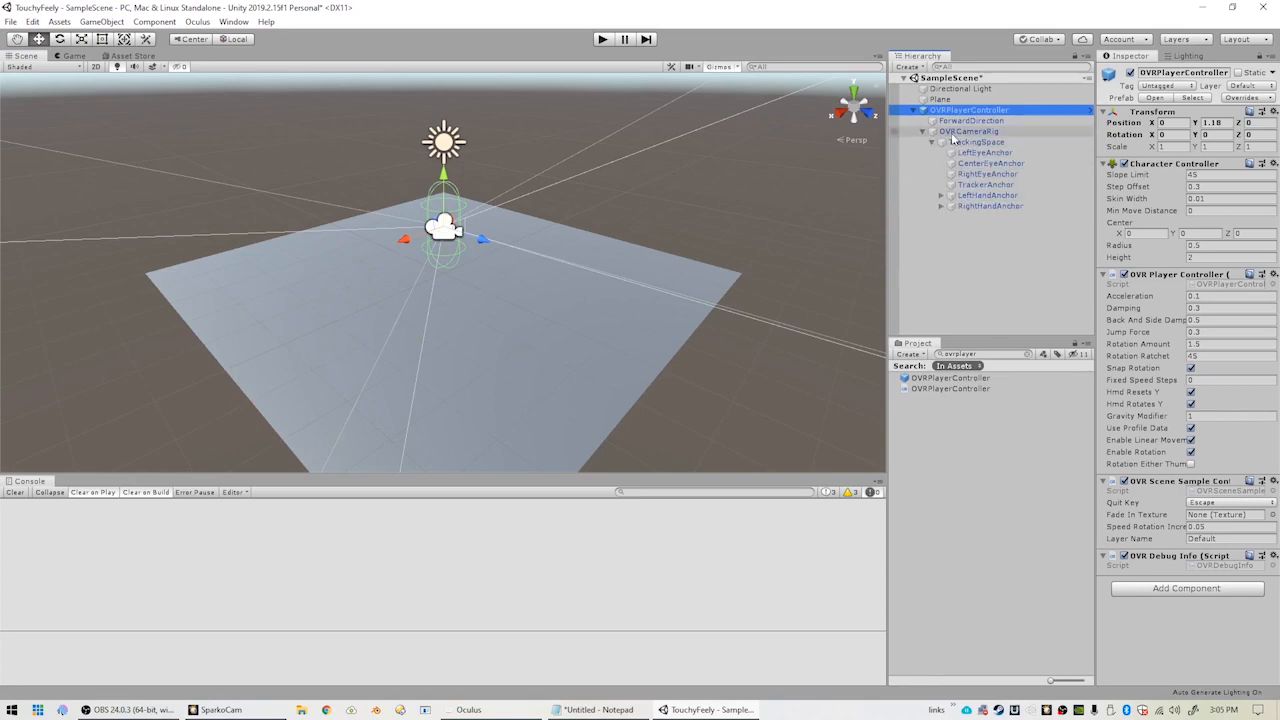
{"action": "left_click", "coordinate": [959, 131]}
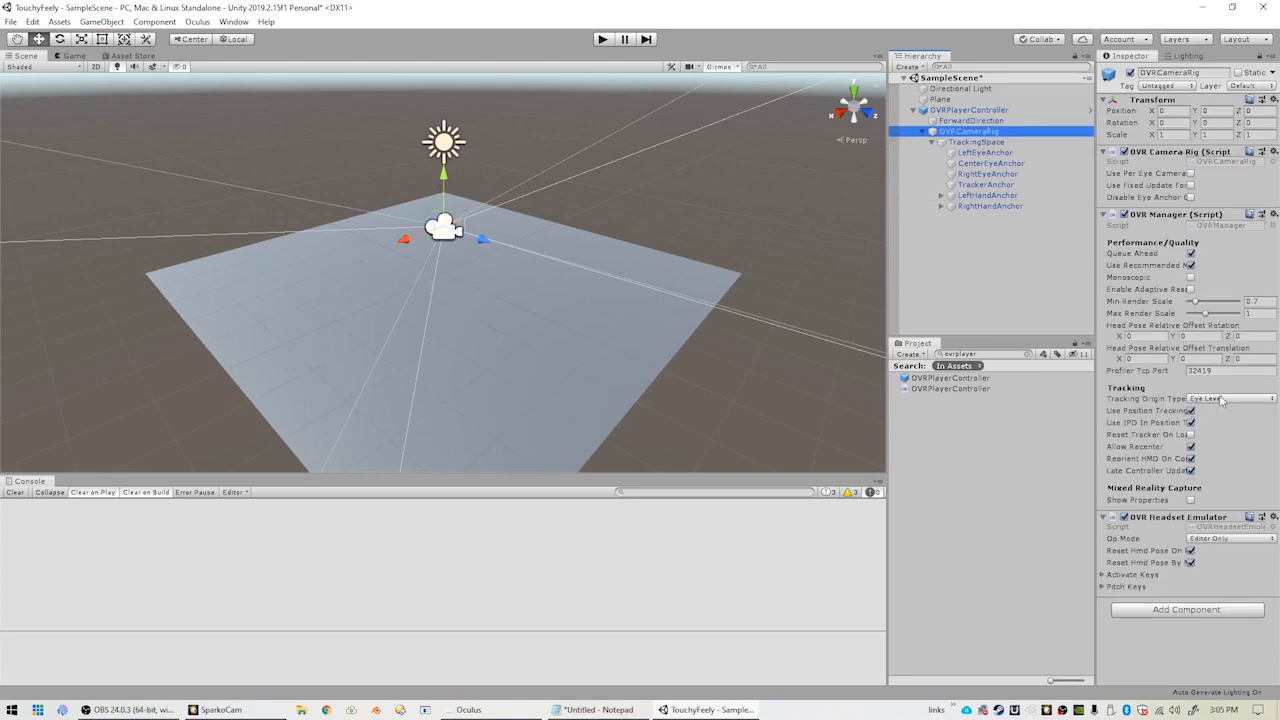
{"action": "left_click", "coordinate": [1230, 399]}
{"action": "type", "text": "local"}
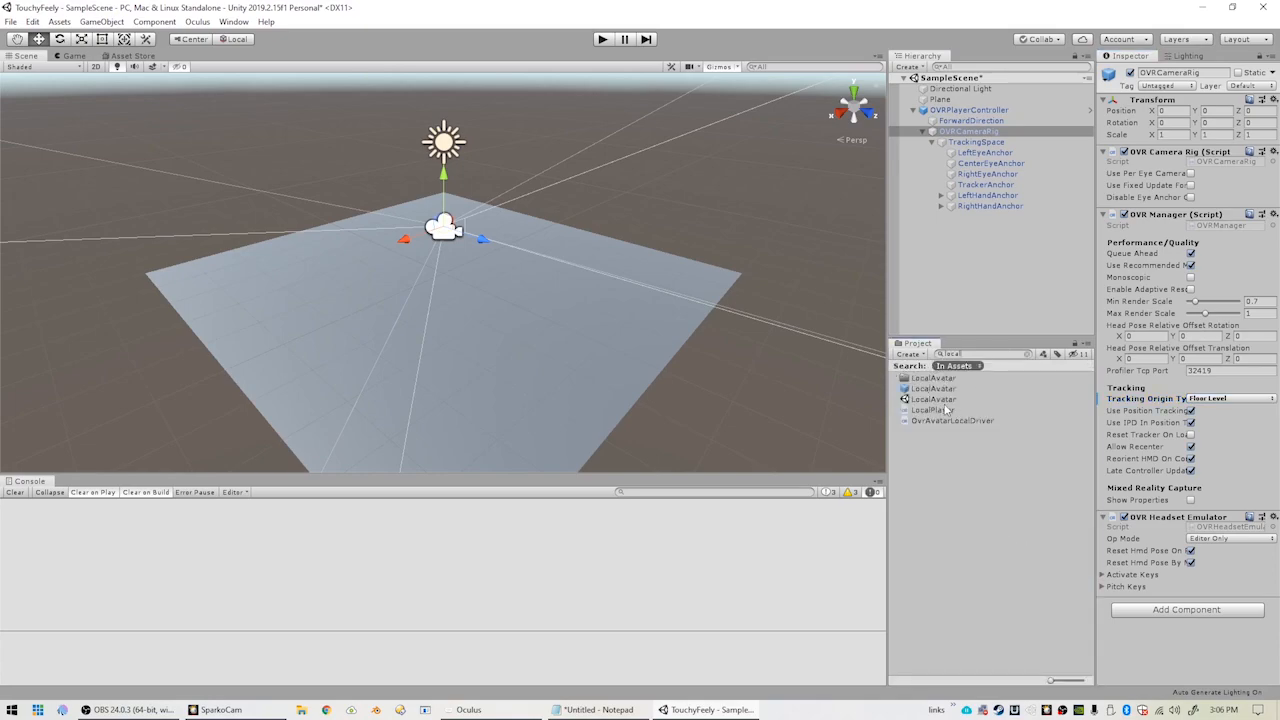
Nest the LocalAvatar prefab under TrackingSpace and adjust its start-with-controllers setting.
{"action": "left_click", "coordinate": [922, 388]}
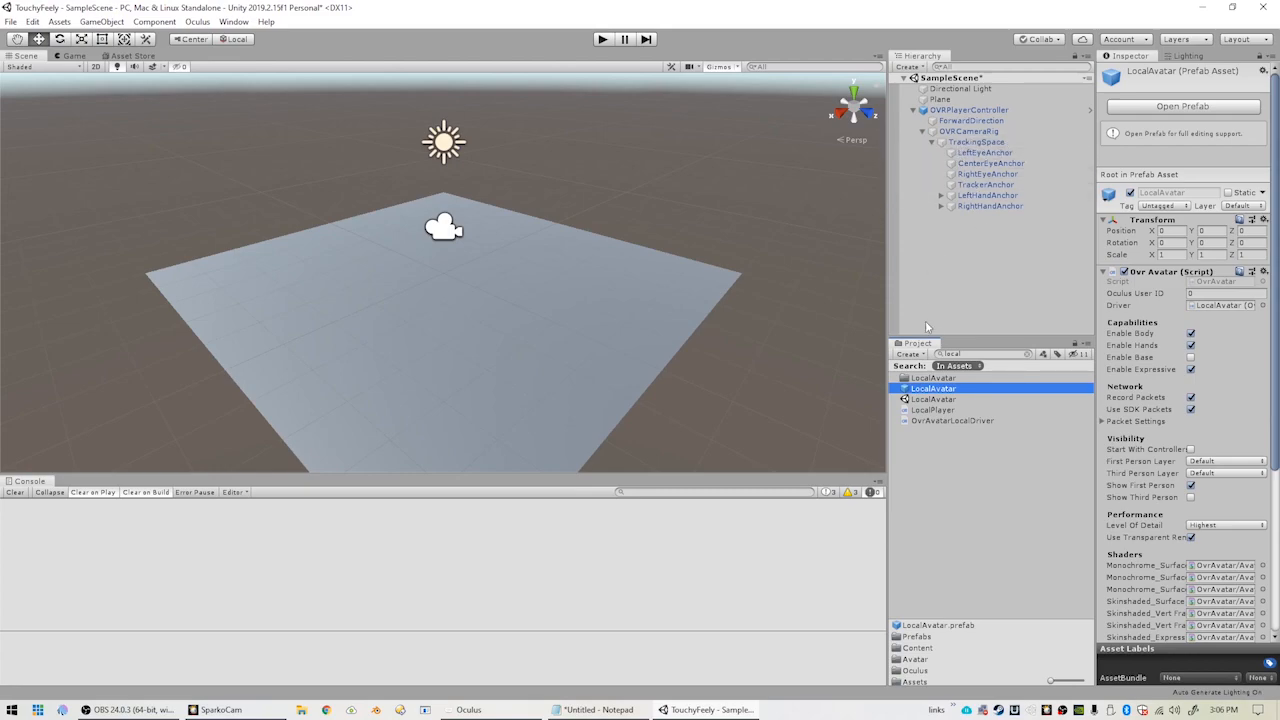
{"action": "left_click", "coordinate": [973, 142]}
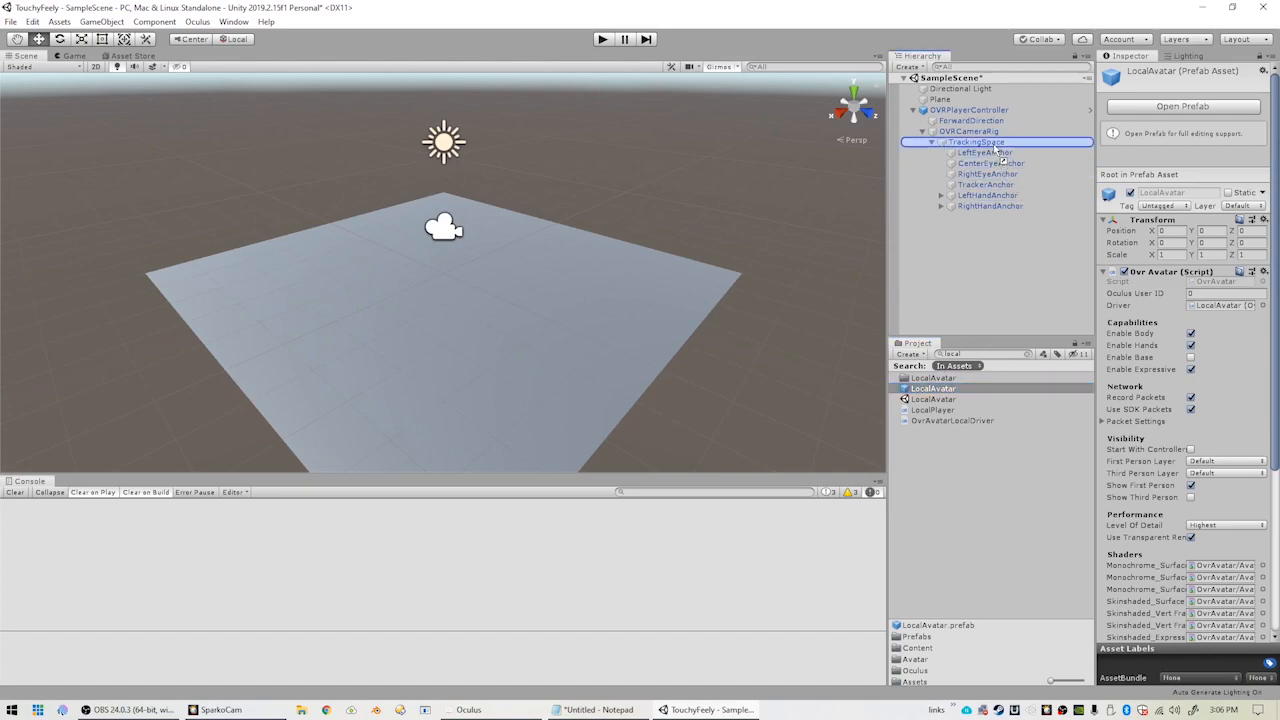
{"action": "left_click", "coordinate": [980, 216]}
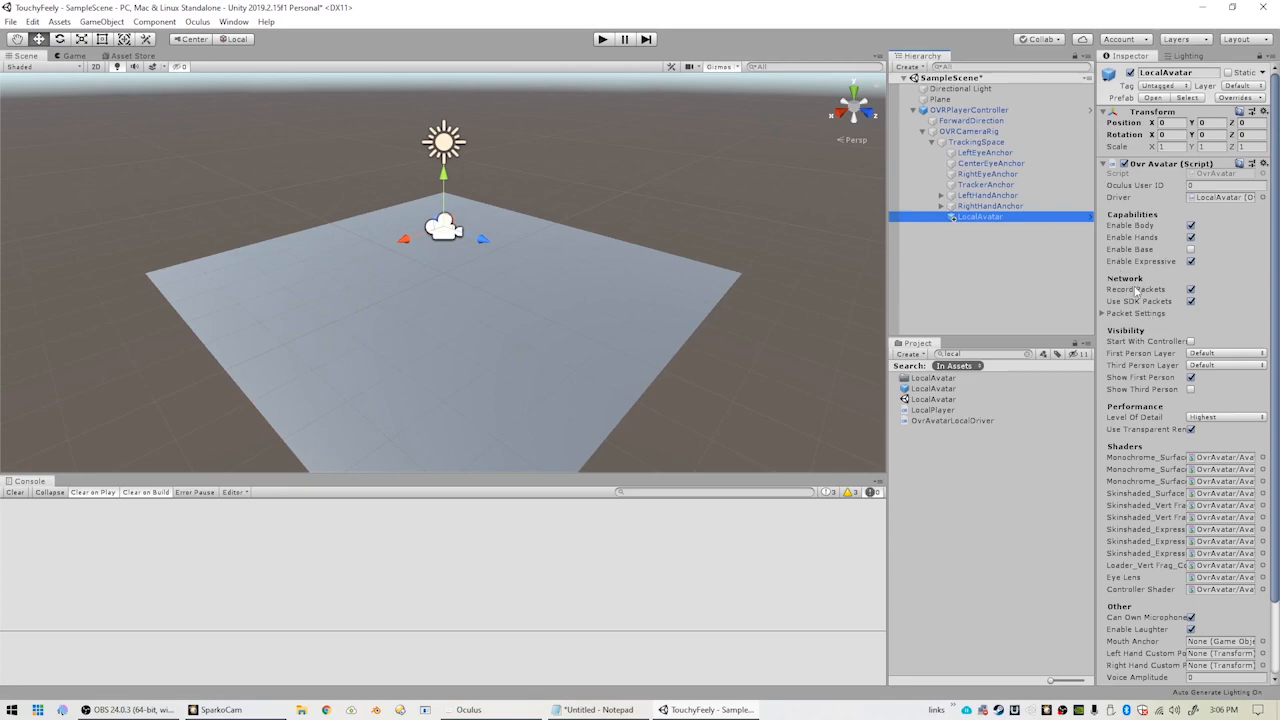
{"action": "left_click", "coordinate": [1191, 251]}
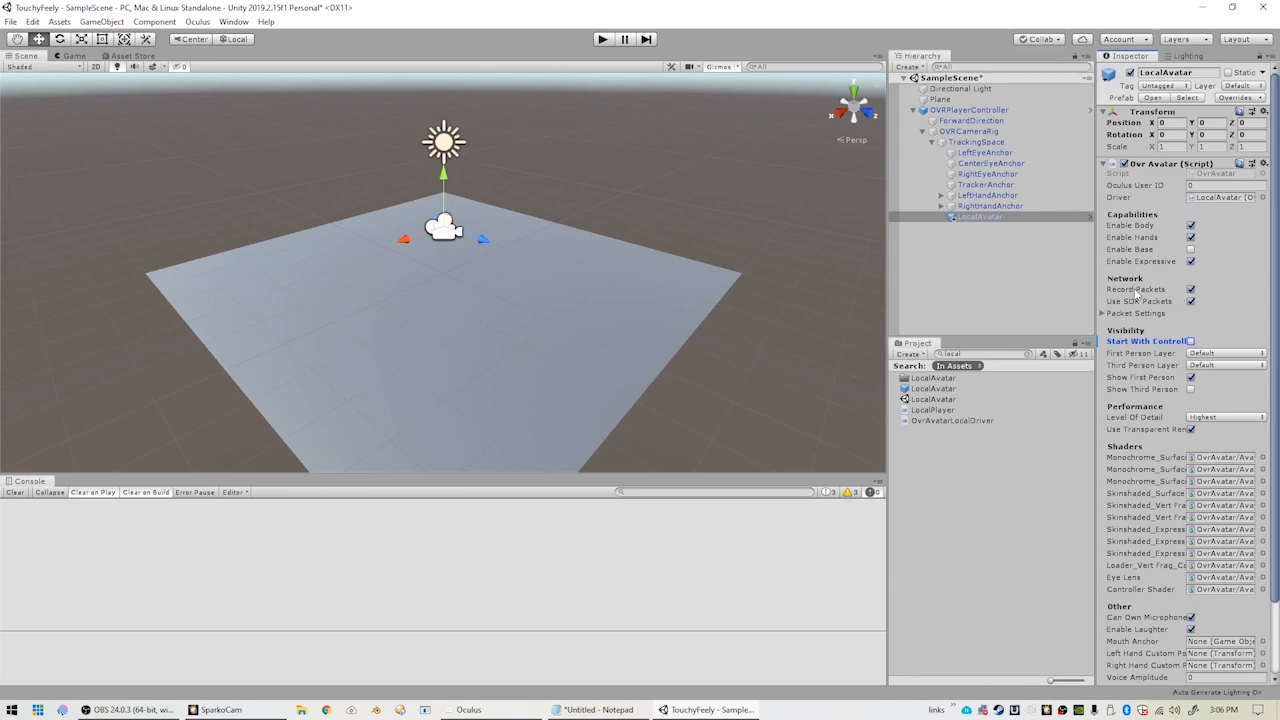
{"action": "mouse_move", "coordinate": [979, 270]}
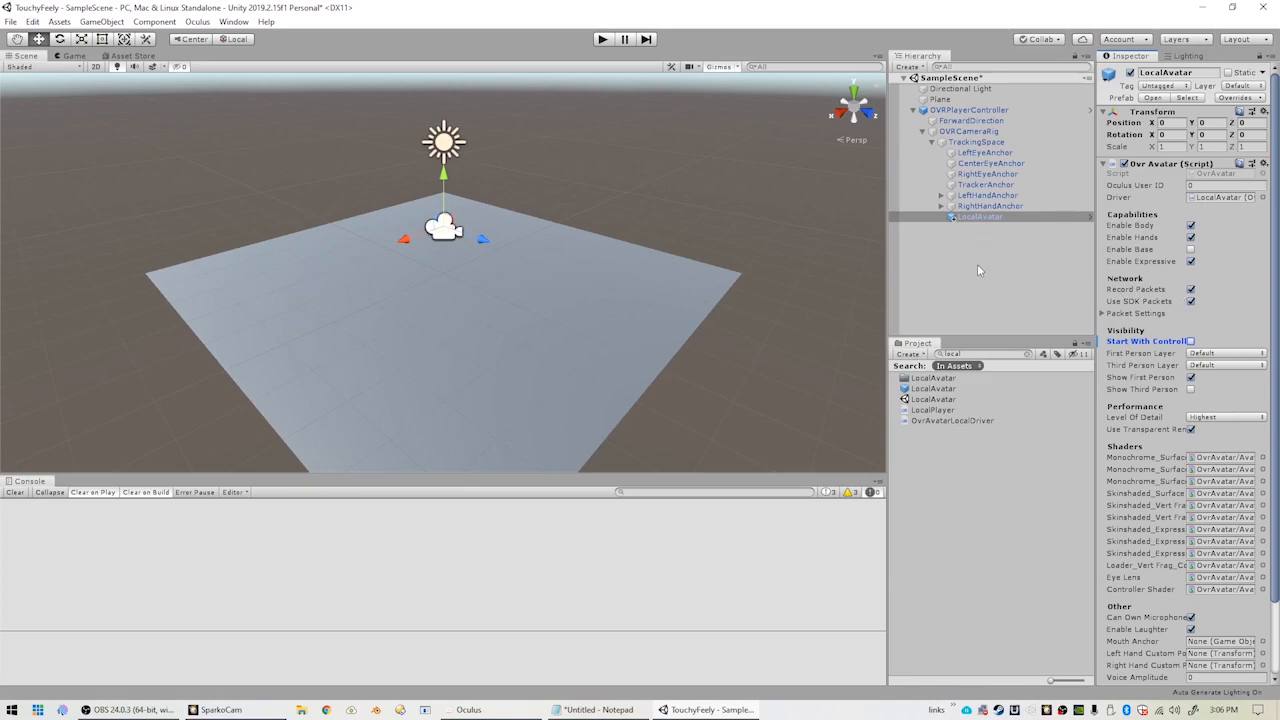
{"action": "mouse_move", "coordinate": [609, 240]}
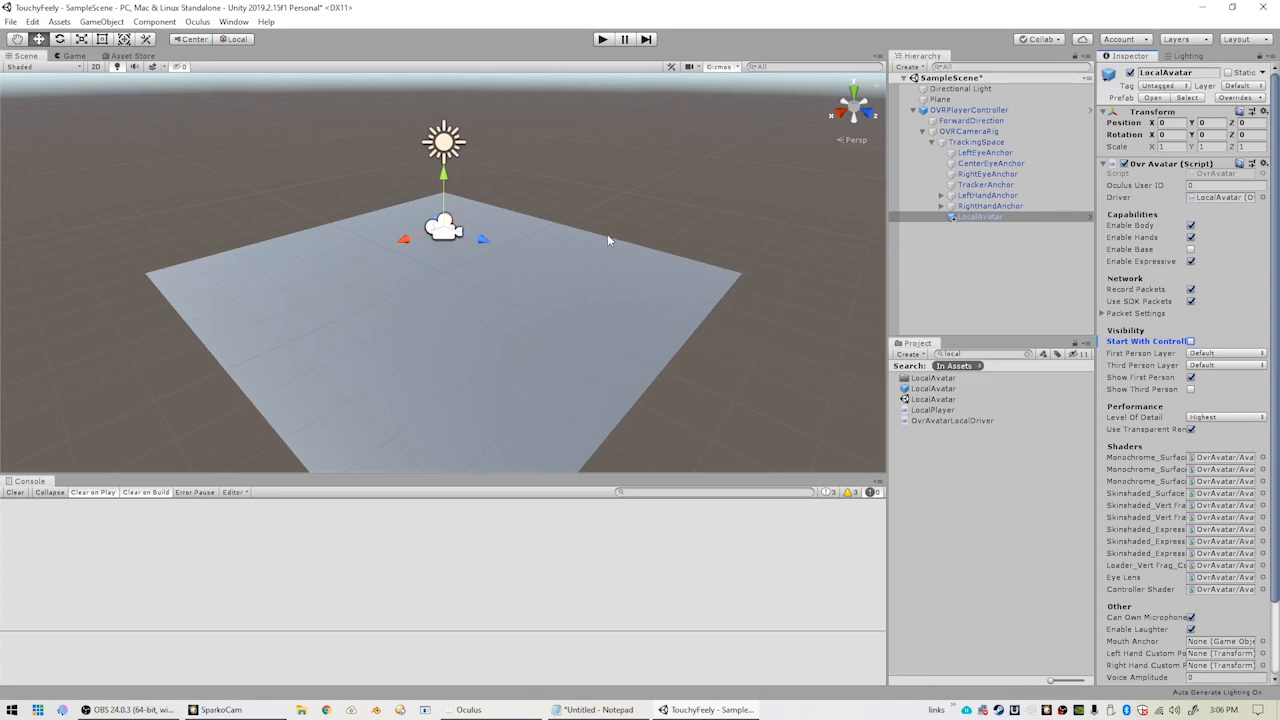
{"action": "mouse_move", "coordinate": [240, 193]}
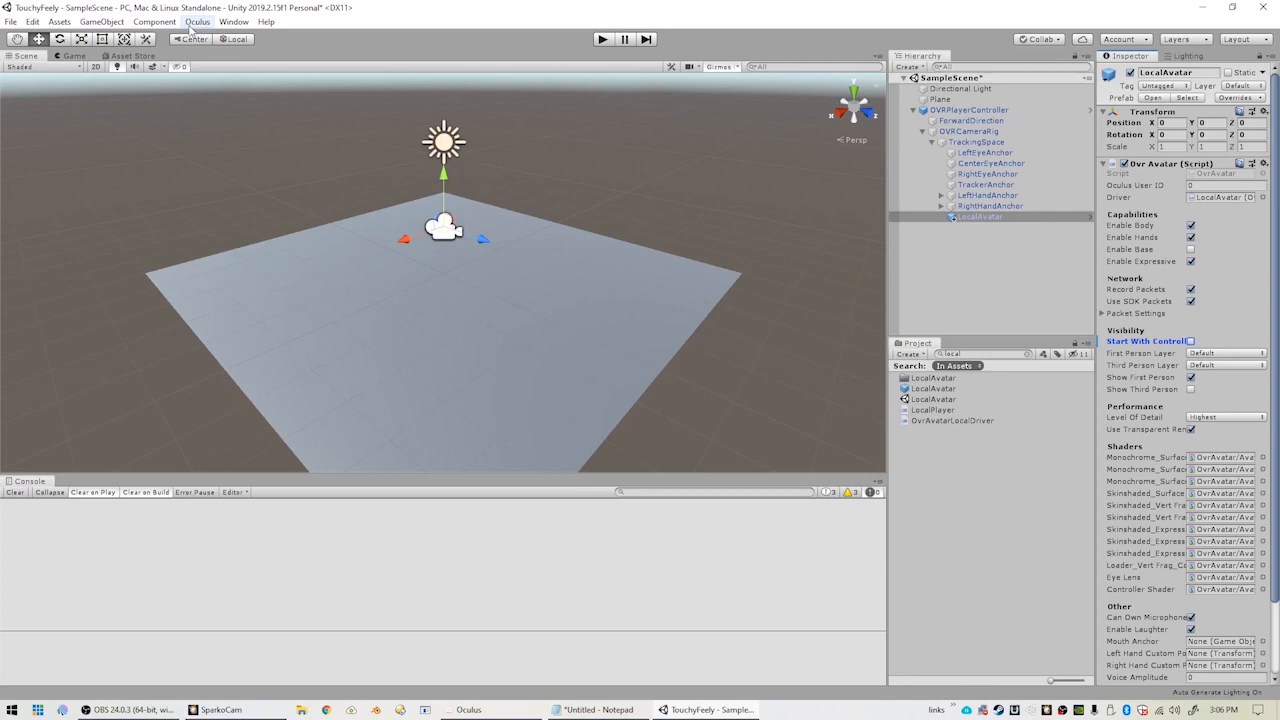
Enter 12345 as both the Oculus Rift and Go/Quest or Gear VR app IDs.
{"action": "left_click", "coordinate": [200, 23]}
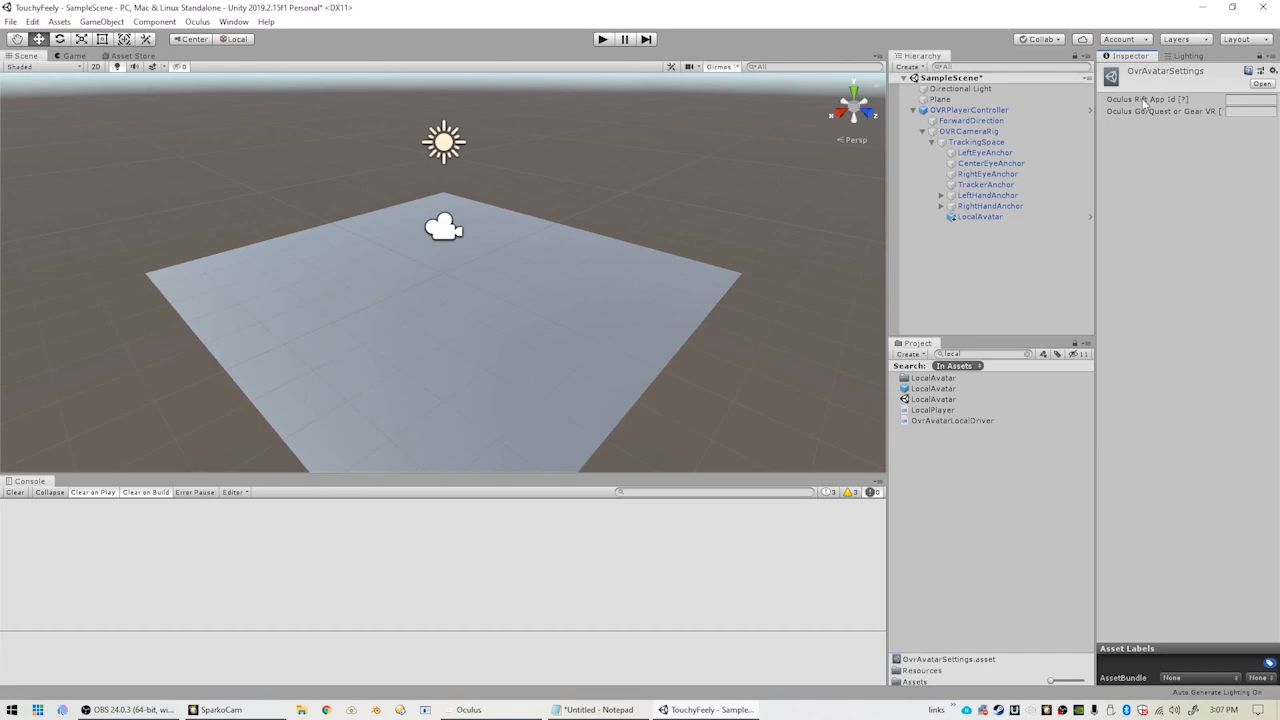
{"action": "mouse_move", "coordinate": [1150, 99]}
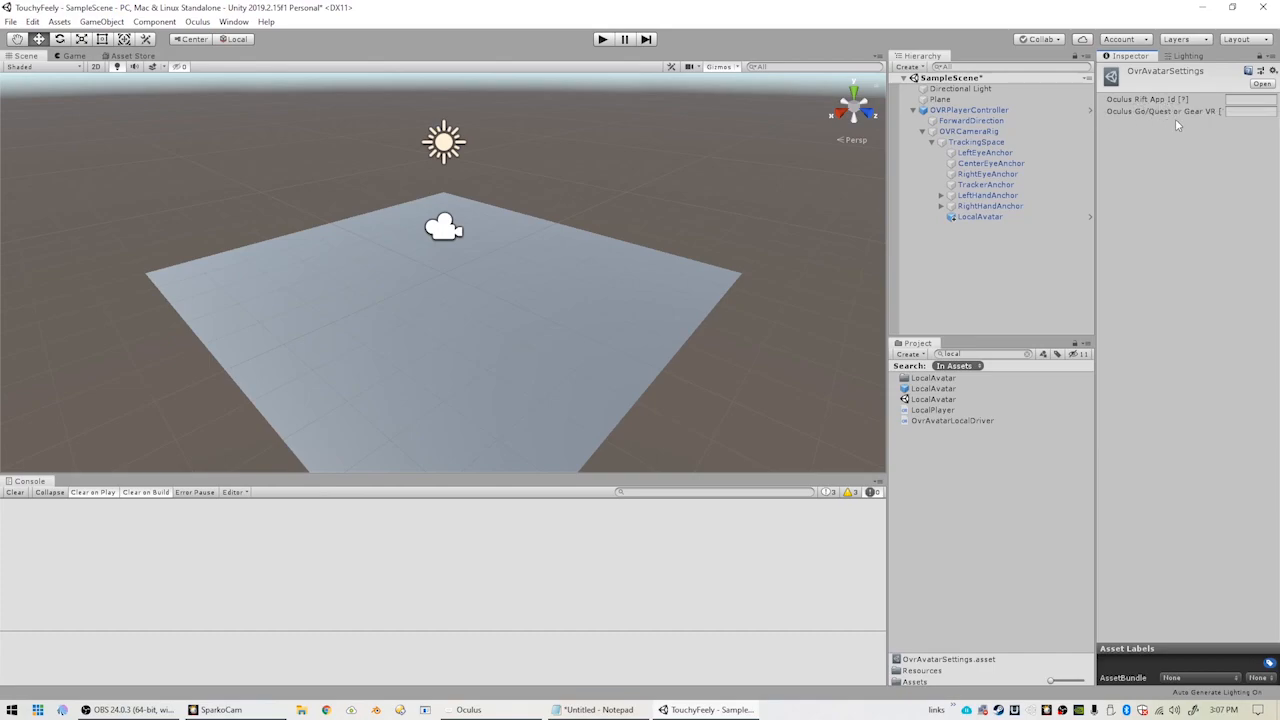
{"action": "left_click", "coordinate": [1257, 126]}
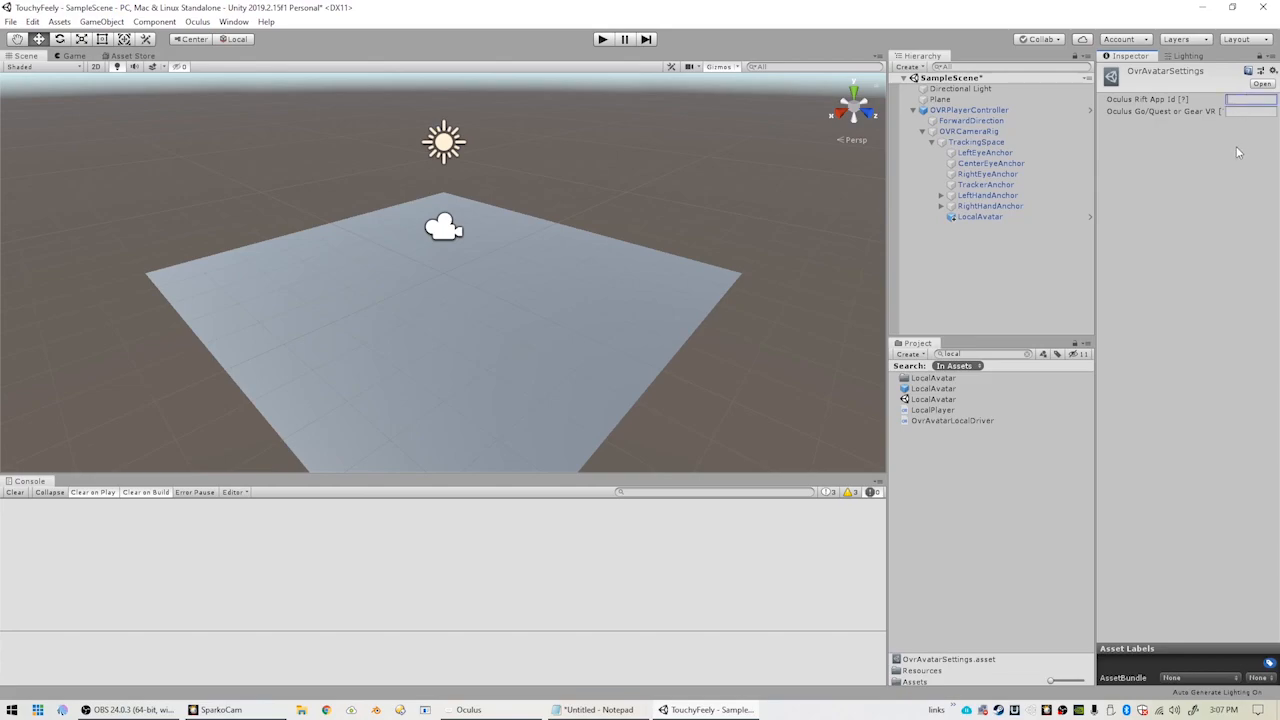
{"action": "type", "text": "12345"}
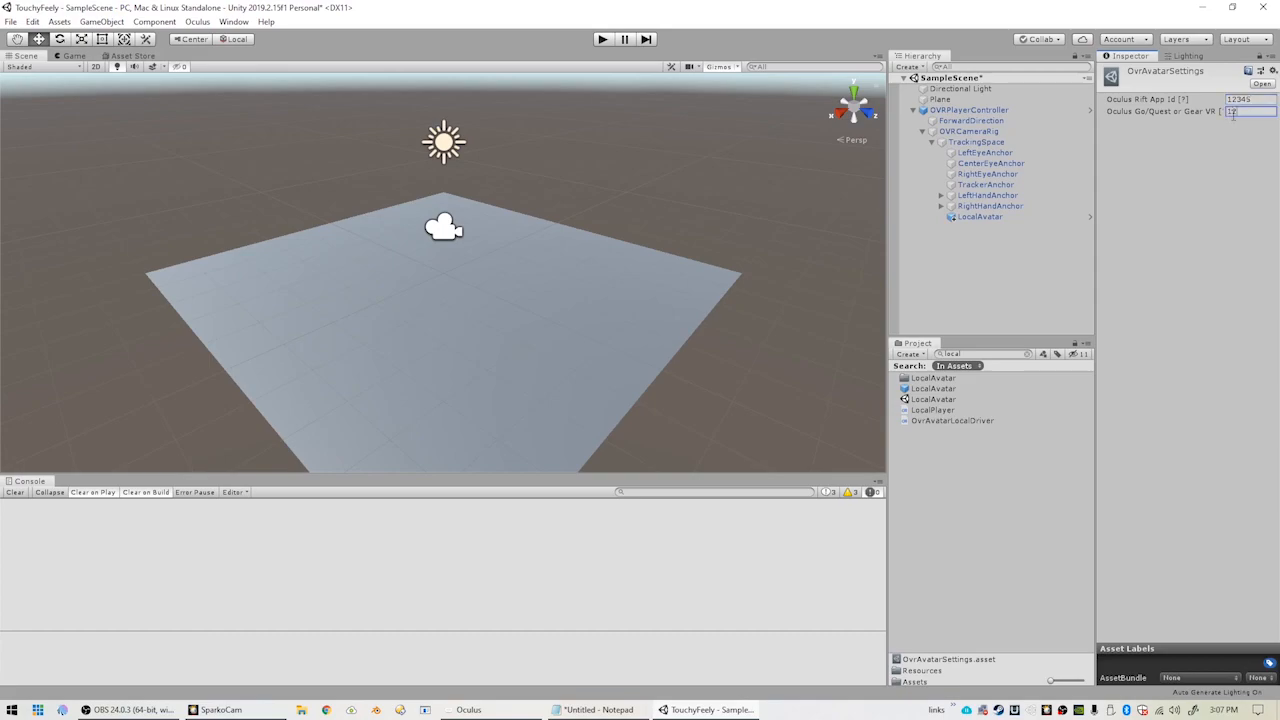
{"action": "type", "text": "12345"}
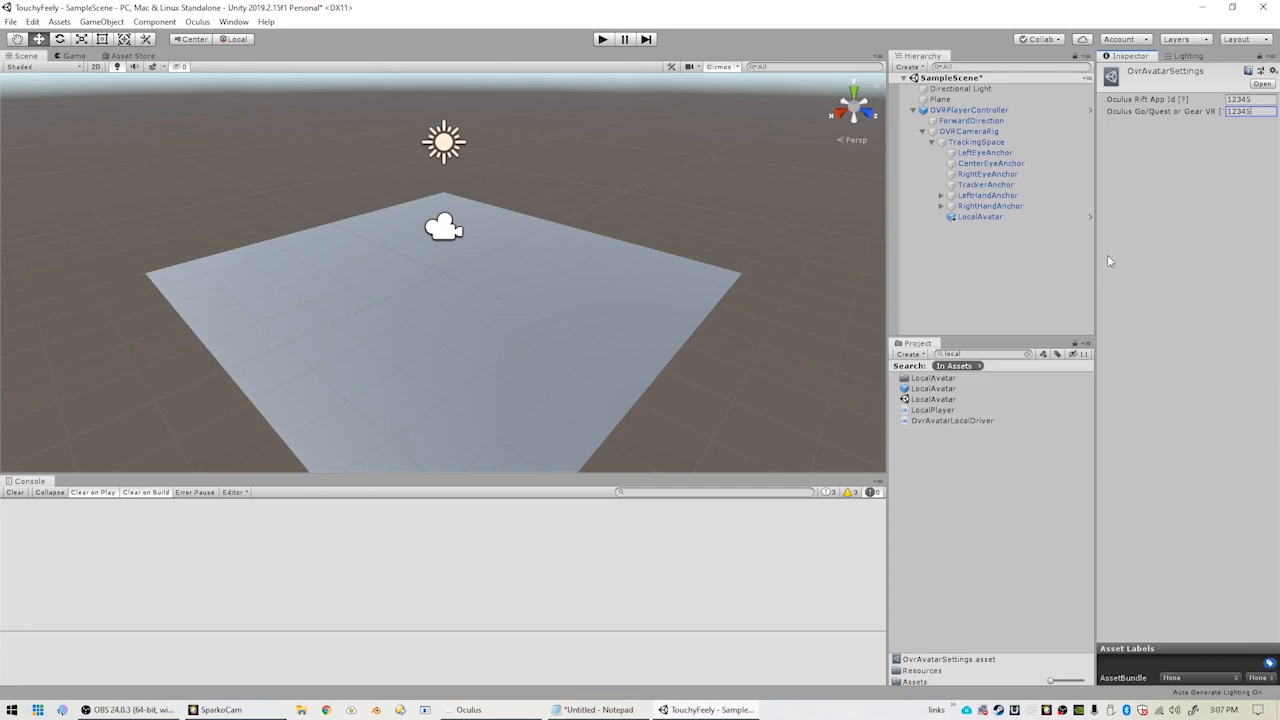
{"action": "left_click", "coordinate": [928, 99]}
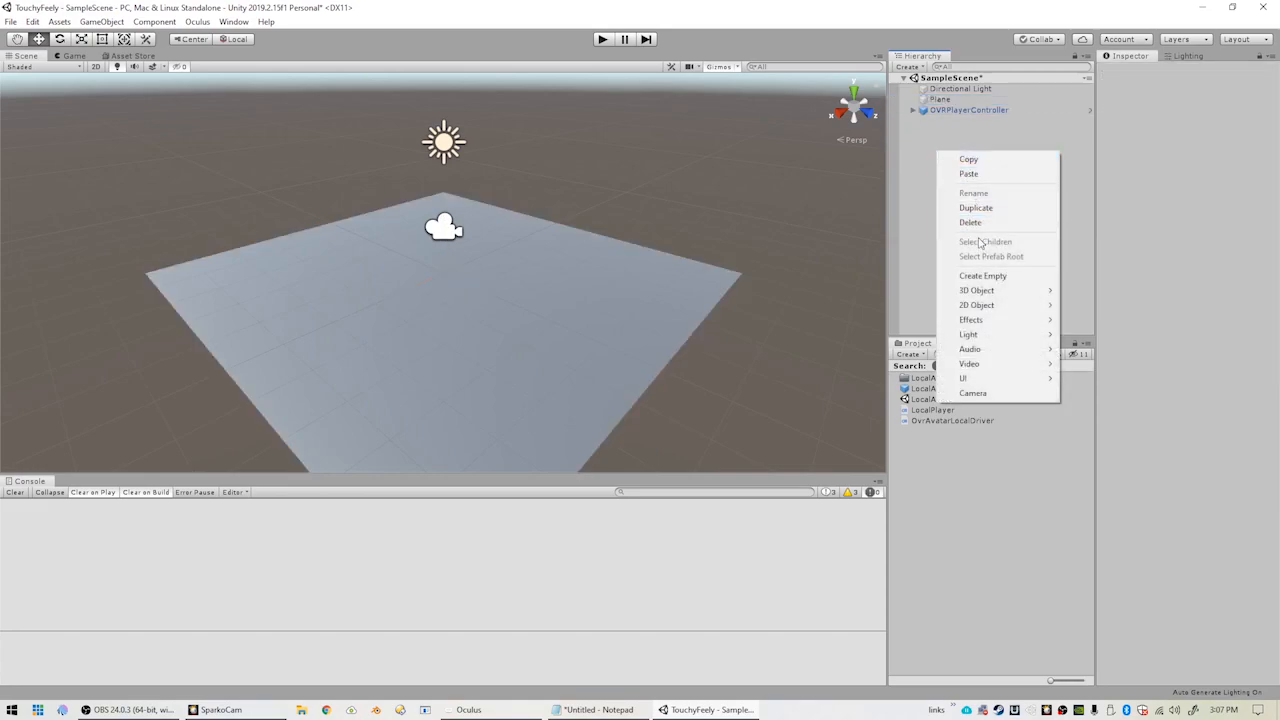
Create a cube and drag it up above the floor plane.
{"action": "left_click", "coordinate": [976, 290]}
{"action": "type", "text": "0.2"}
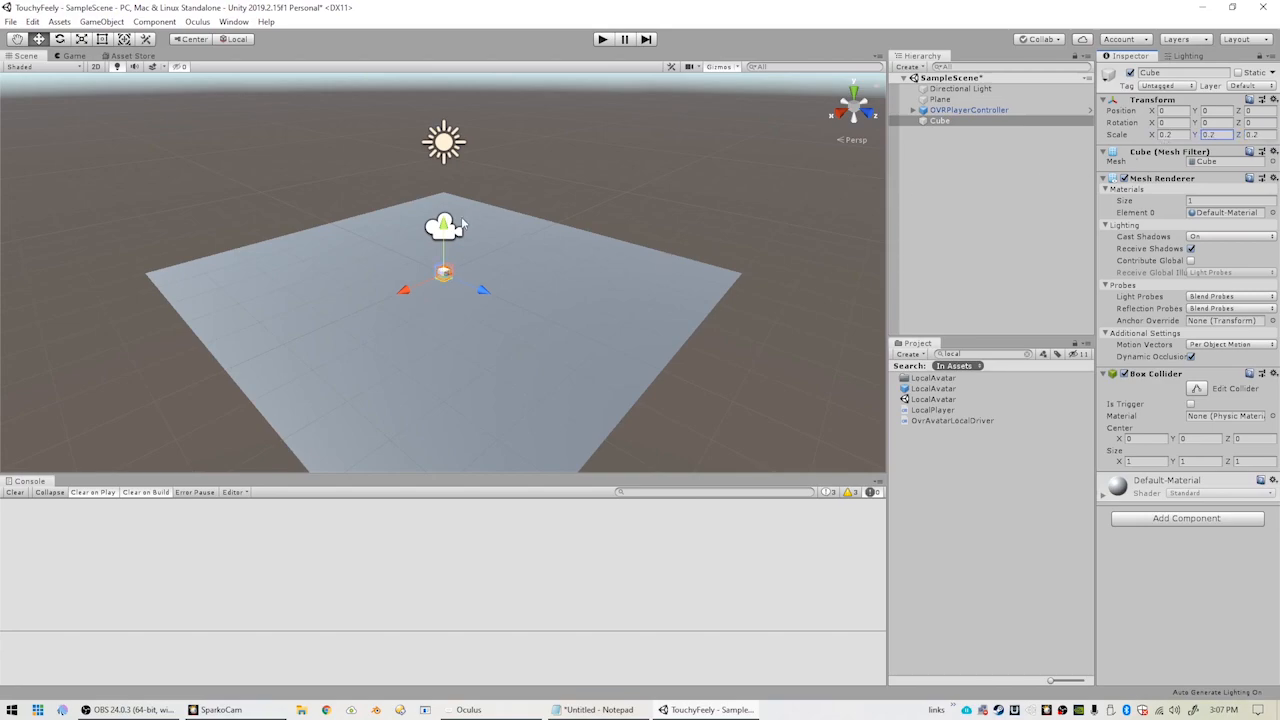
{"action": "left_click_drag", "start_coordinate": [444, 225], "coordinate": [480, 285]}
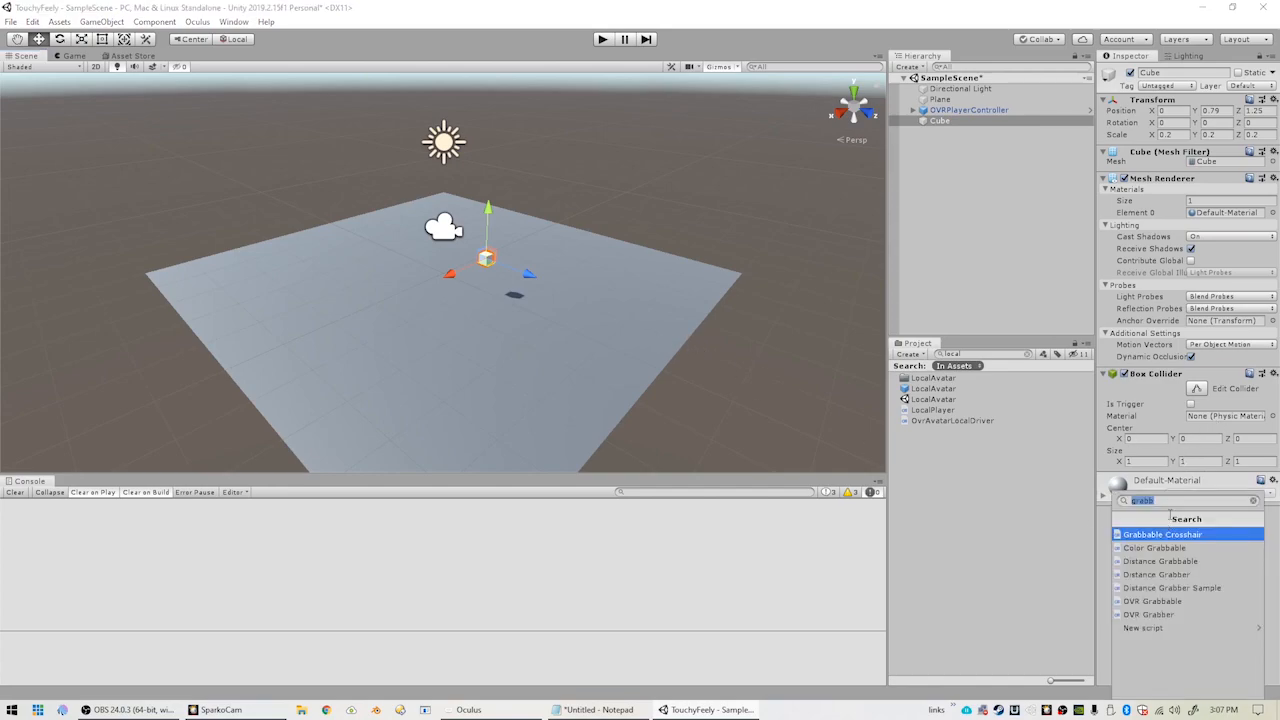
Add a Rigidbody component to the cube and collapse its component details.
{"action": "type", "text": "rig"}
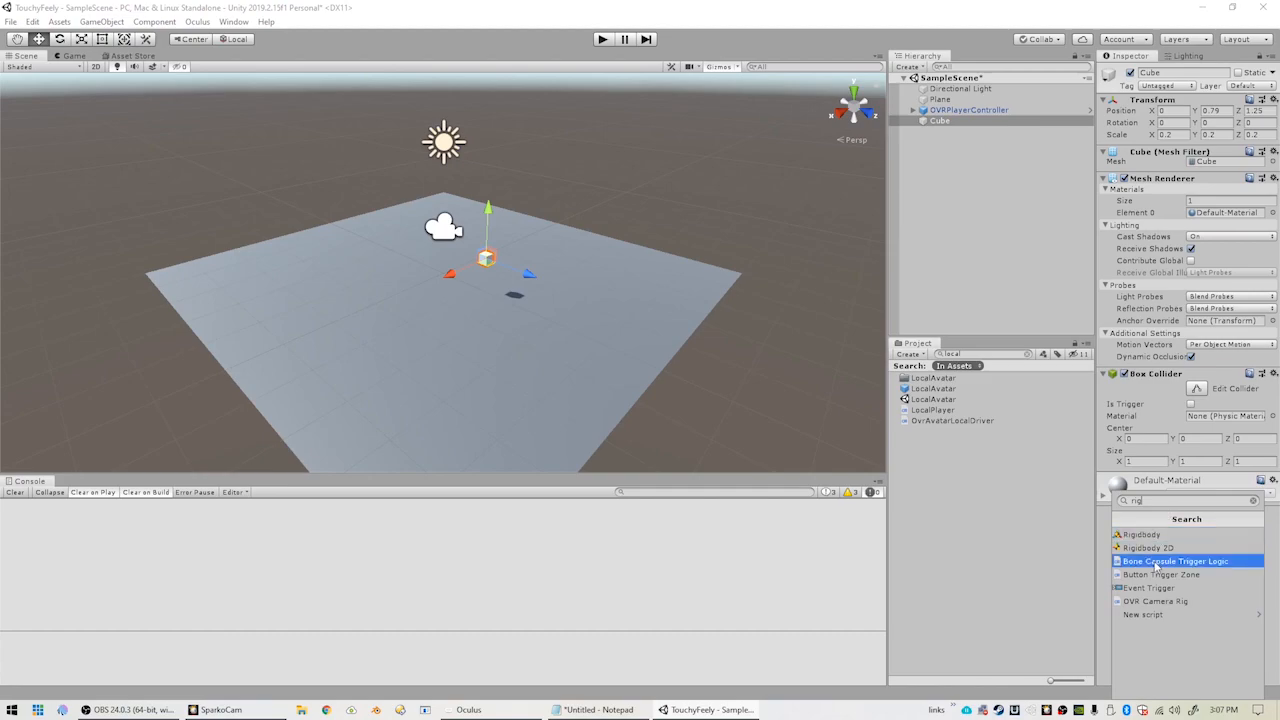
{"action": "left_click", "coordinate": [1149, 546]}
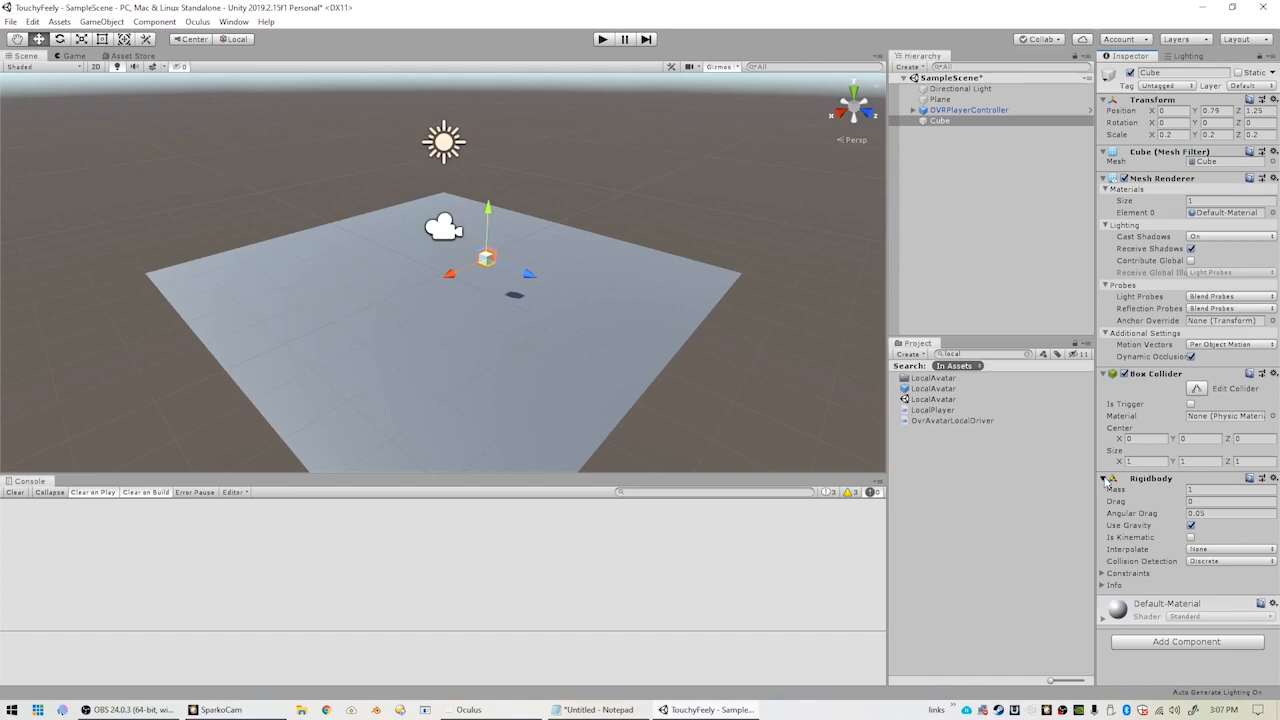
{"action": "left_click", "coordinate": [1107, 373]}
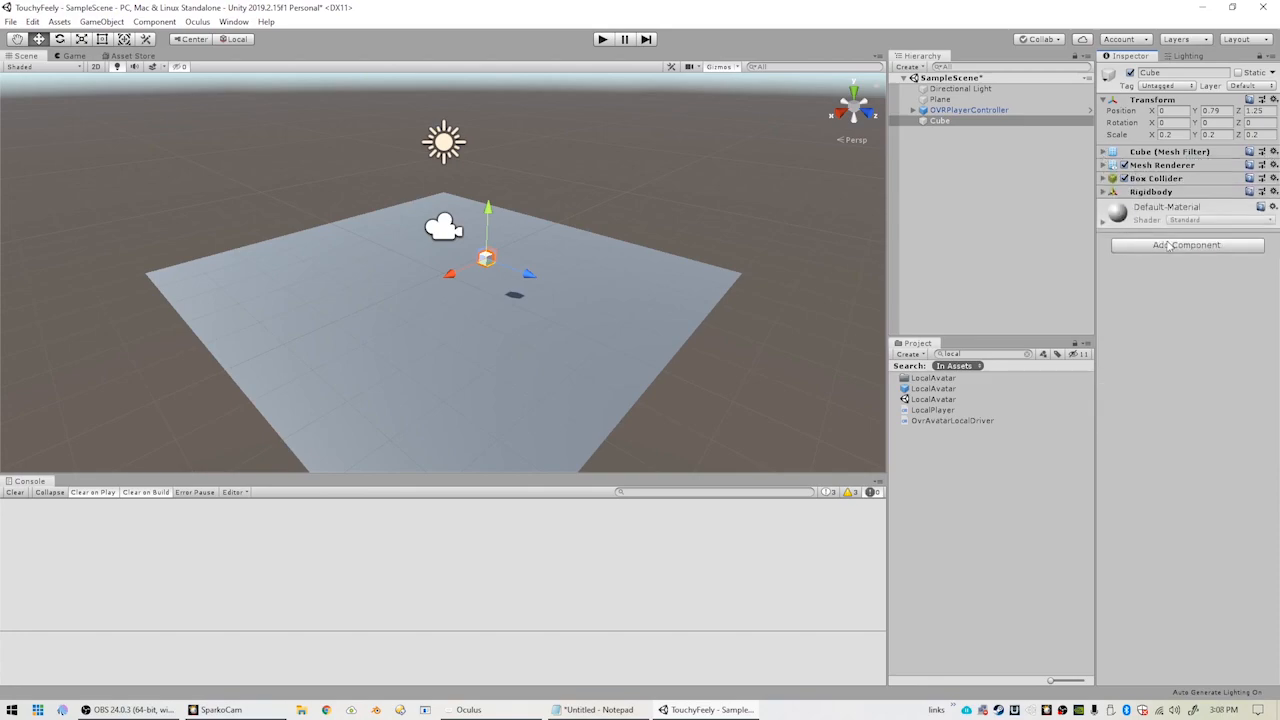
Add an OVR Grabbable component to the cube and expand OVRPlayerController's hand anchors.
{"action": "left_click", "coordinate": [1181, 245]}
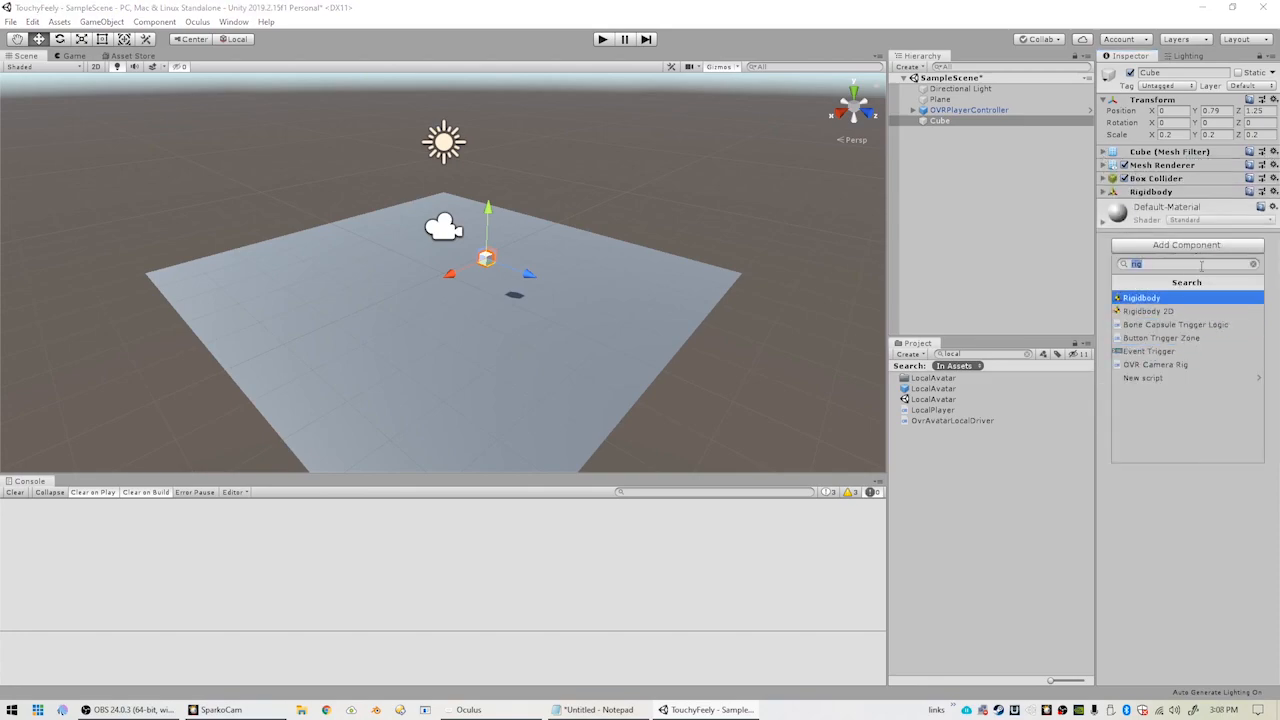
{"action": "type", "text": "Grab"}
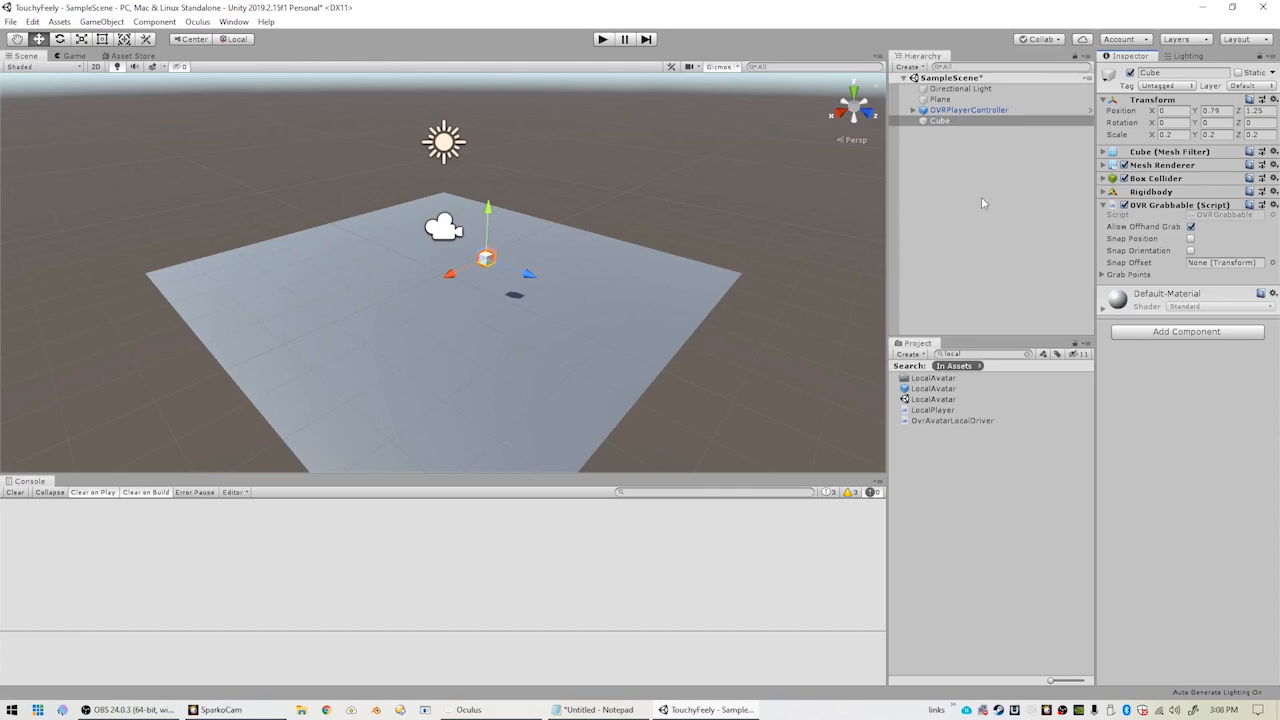
{"action": "left_click", "coordinate": [904, 110]}
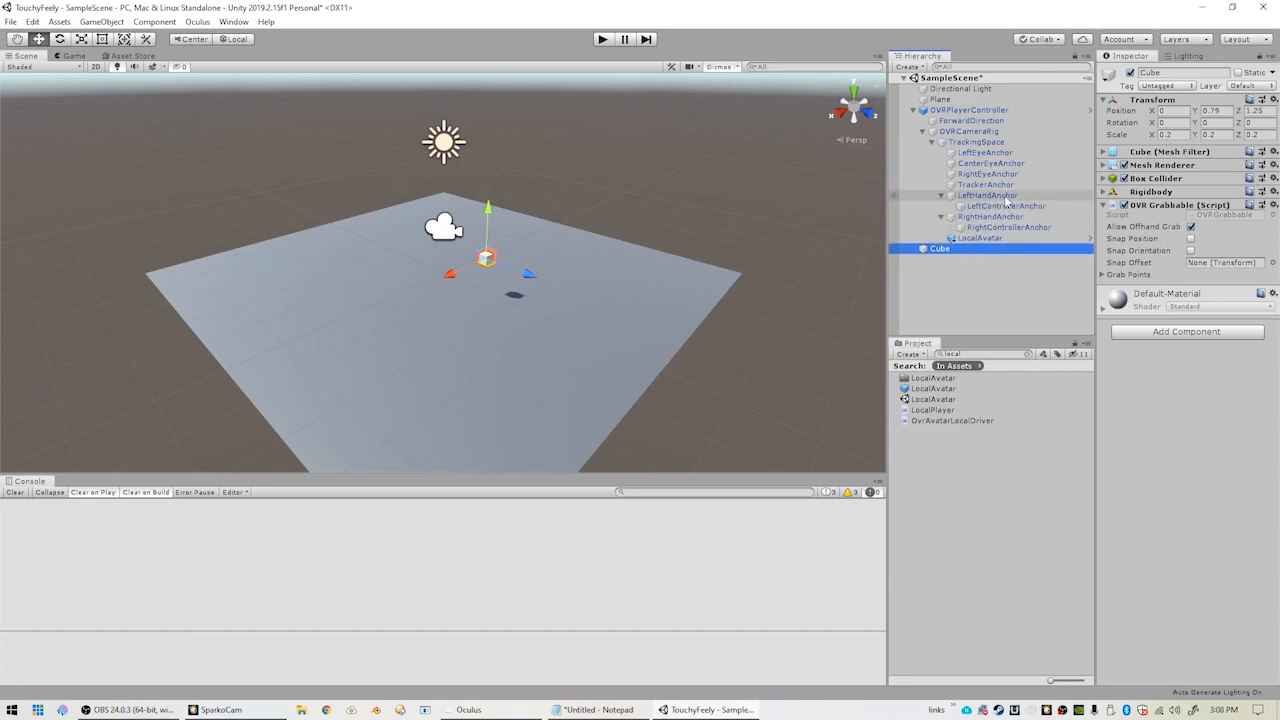
Add a trigger Sphere child to LeftHandAnchor and edit its collider radius.
{"action": "right_click", "coordinate": [985, 195]}
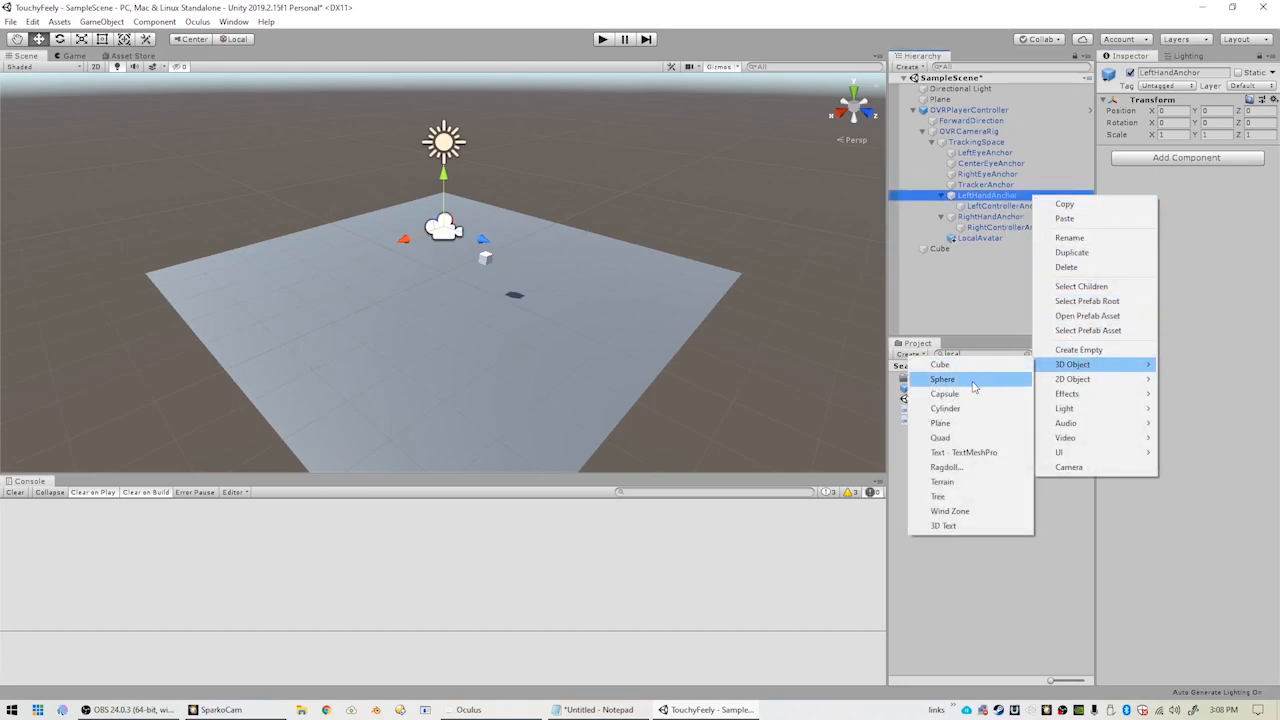
{"action": "left_click", "coordinate": [942, 379]}
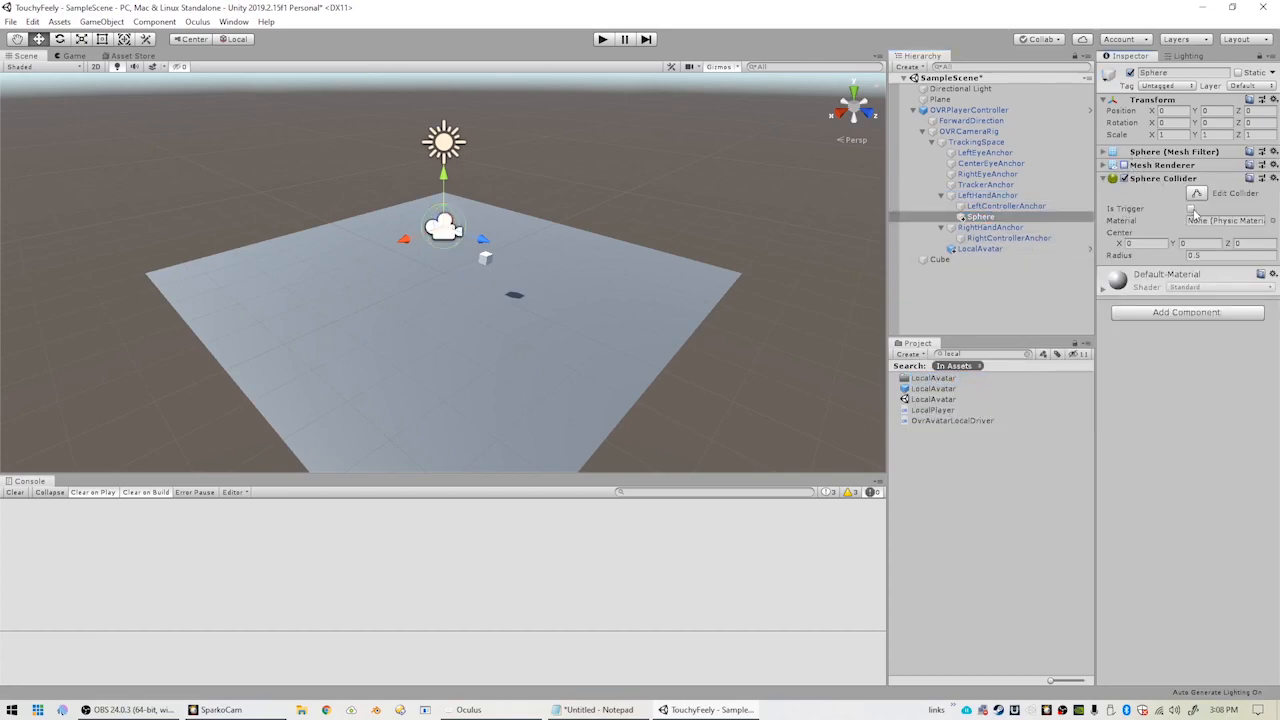
{"action": "left_click", "coordinate": [1193, 208]}
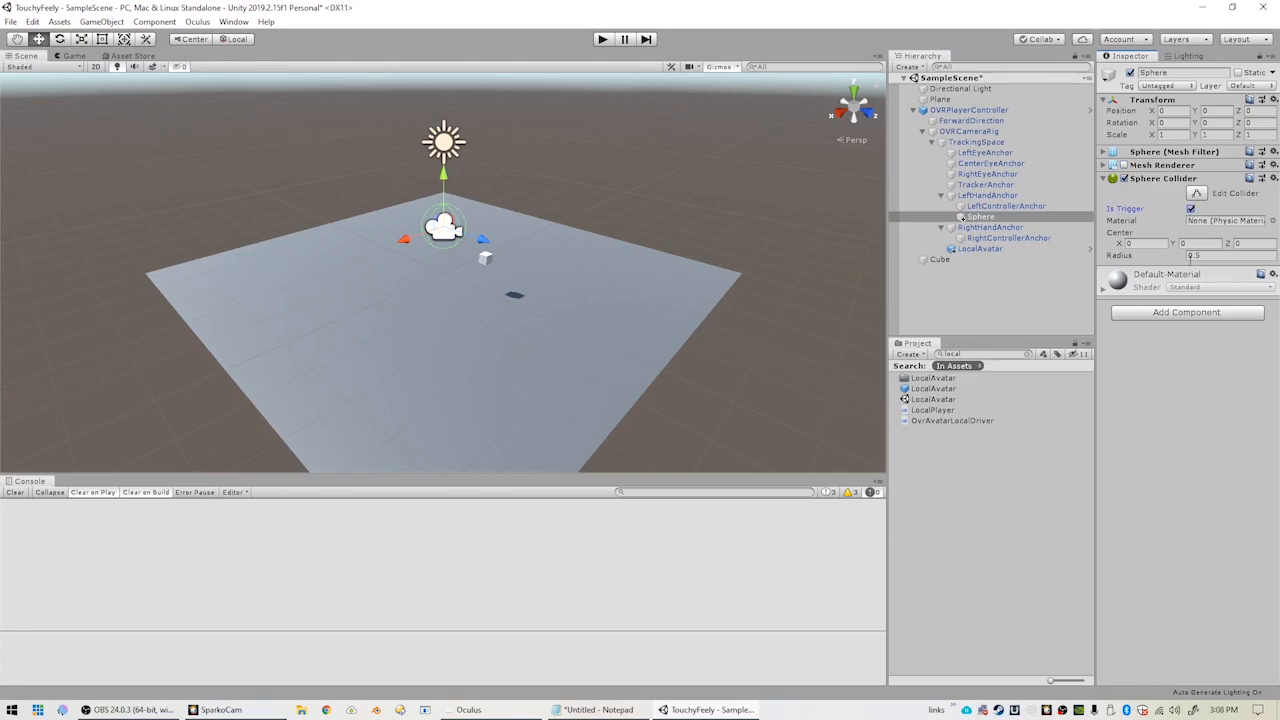
{"action": "left_click", "coordinate": [1190, 263]}
{"action": "type", "text": "0.1"}
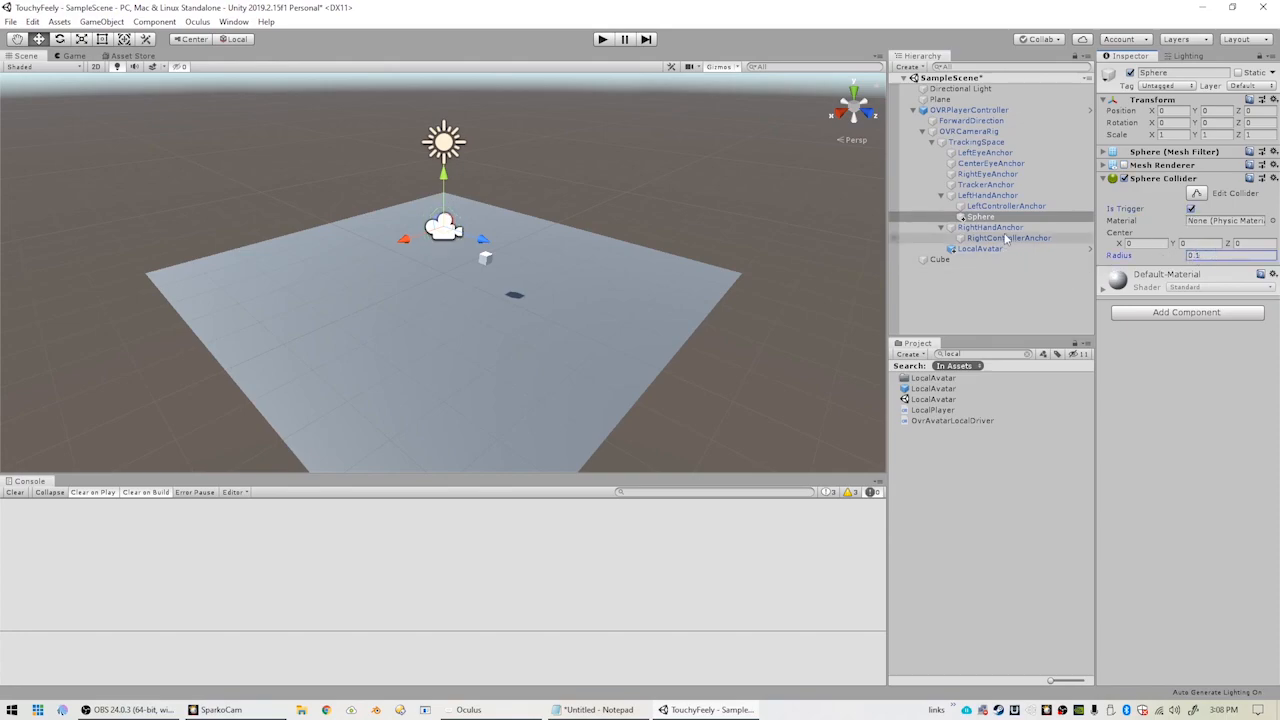
Add a trigger Sphere child to RightHandAnchor with collider radius 0.1.
{"action": "left_click", "coordinate": [990, 227]}
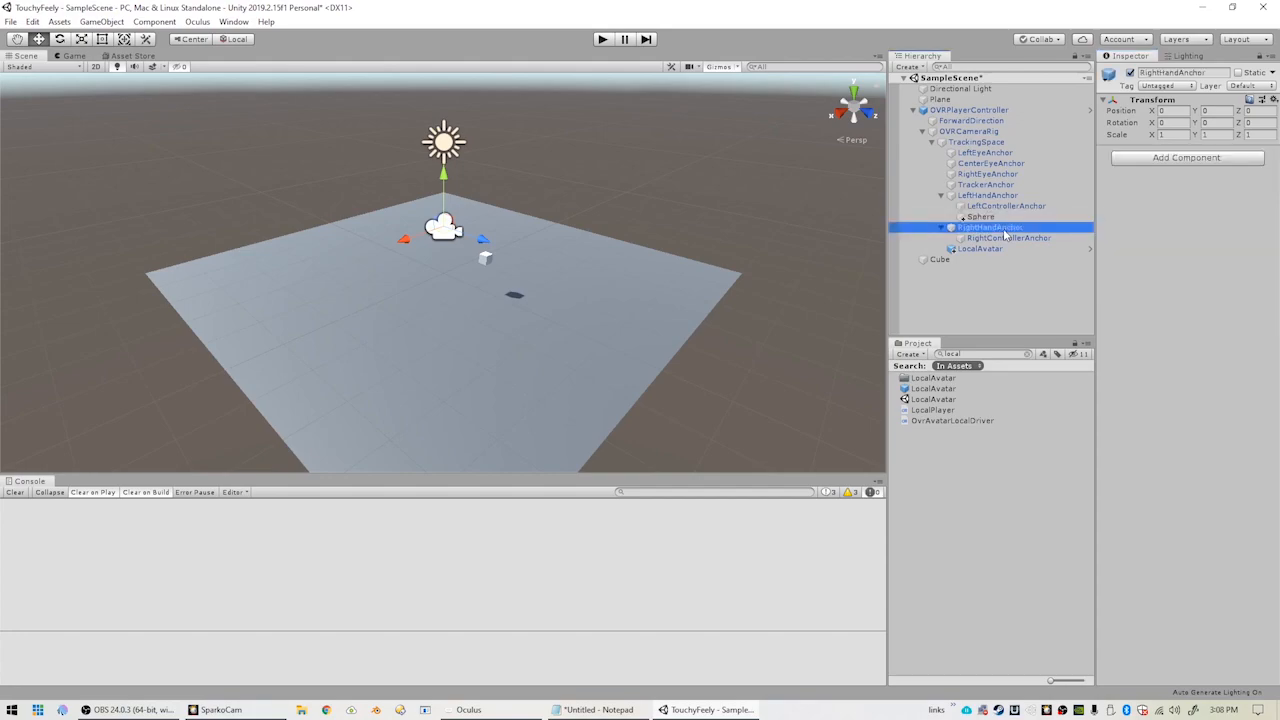
{"action": "right_click", "coordinate": [983, 227]}
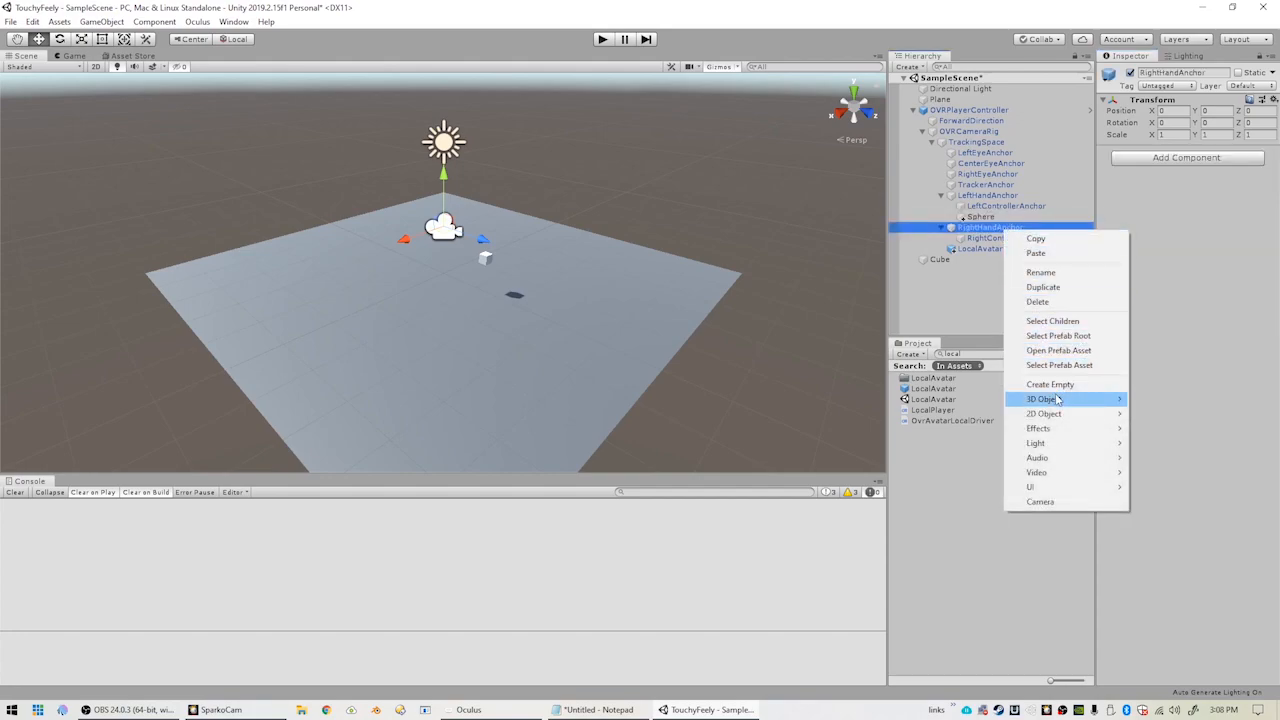
{"action": "left_click", "coordinate": [1041, 399]}
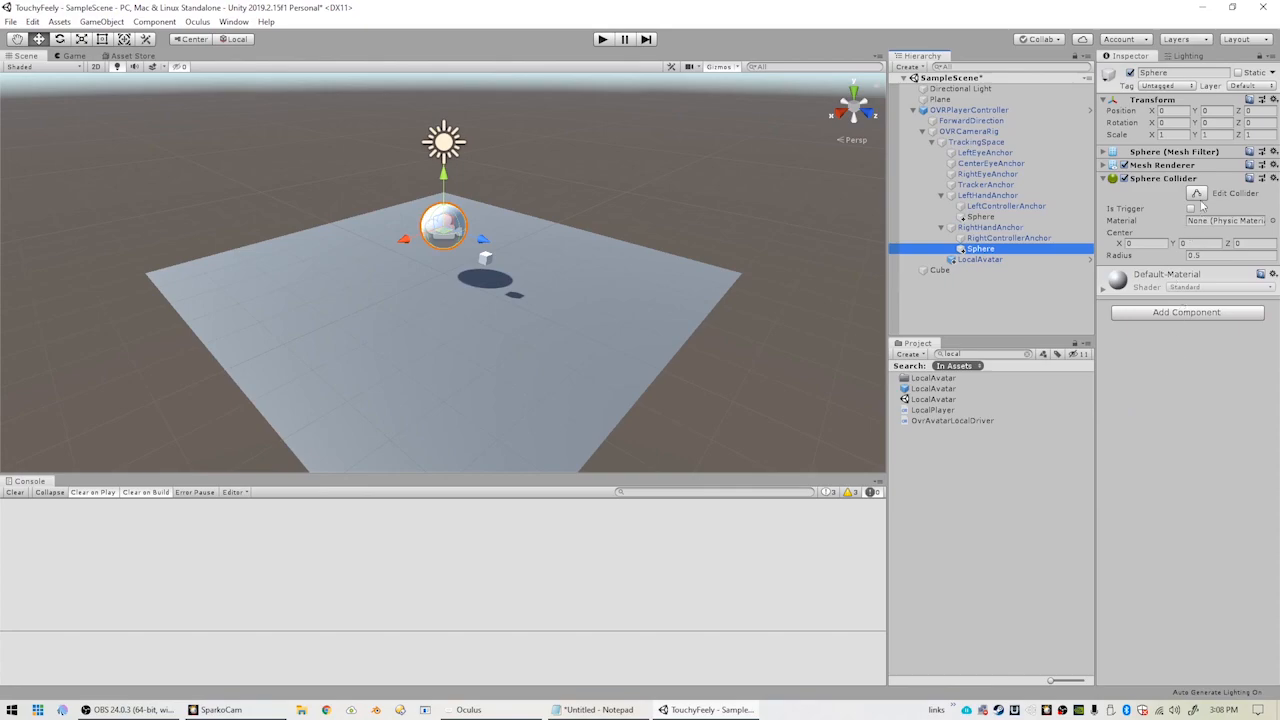
{"action": "left_click", "coordinate": [1165, 208]}
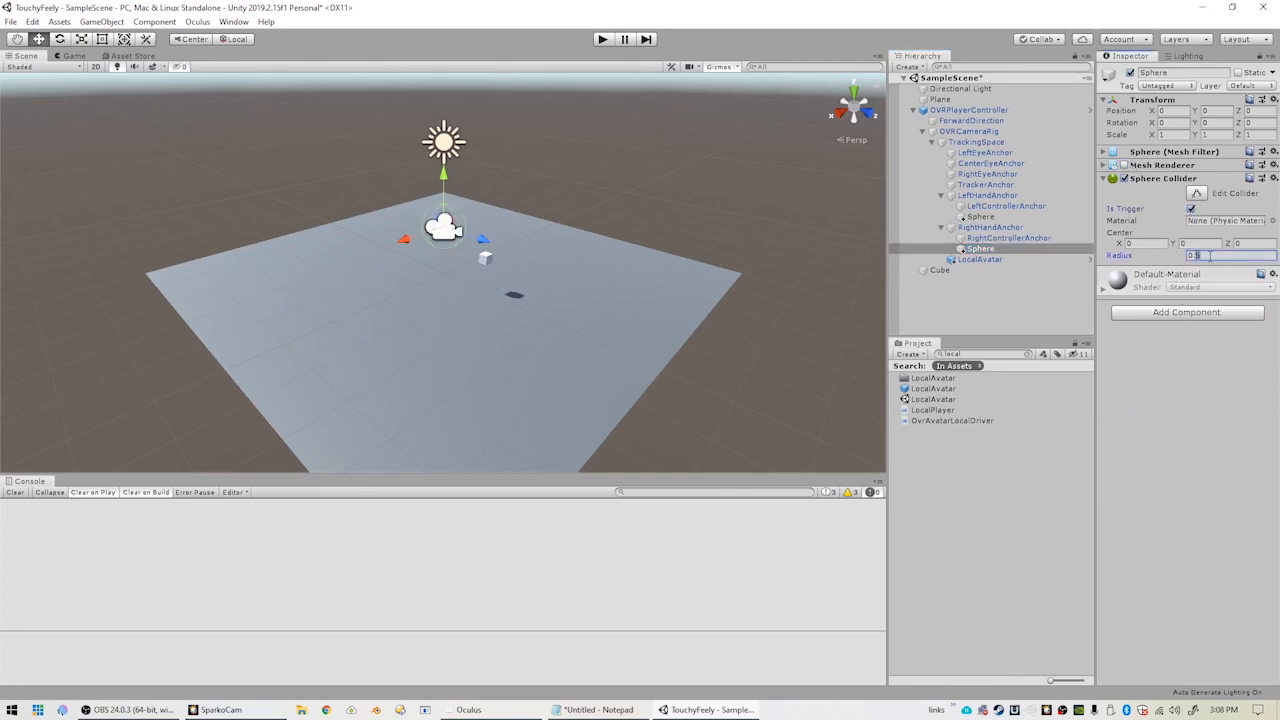
{"action": "type", "text": "0.1"}
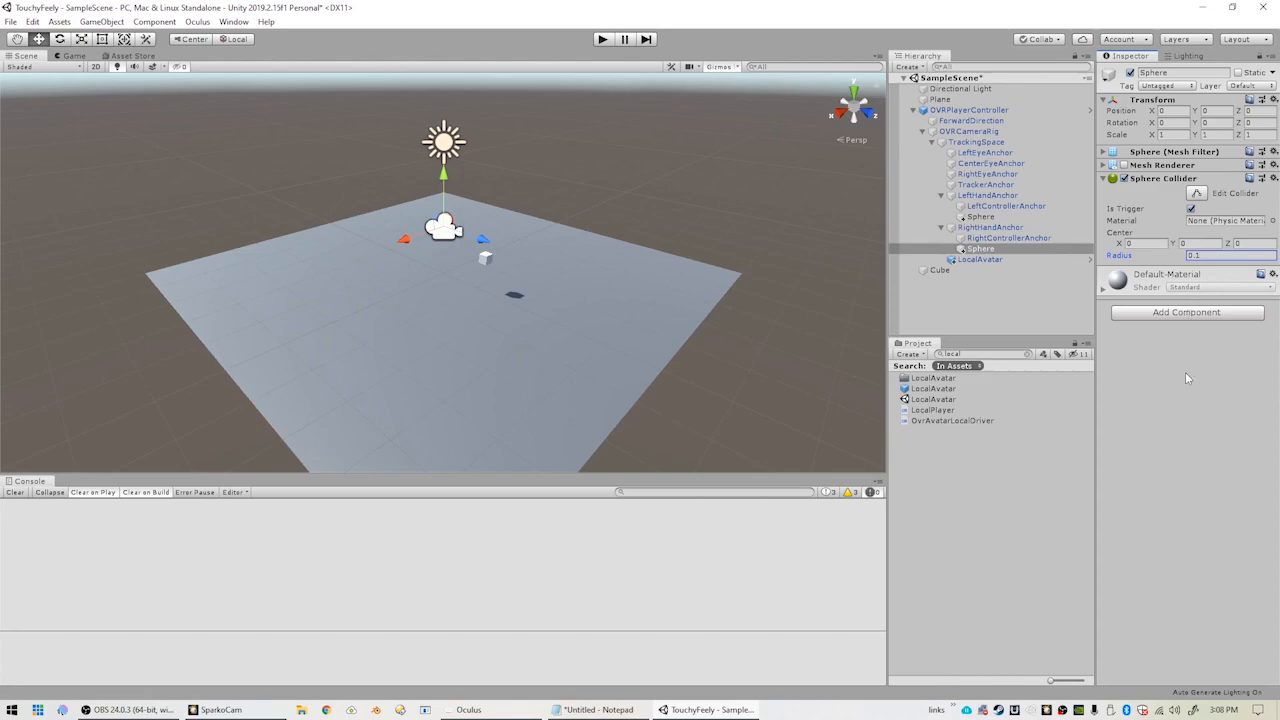
{"action": "mouse_move", "coordinate": [1184, 394]}
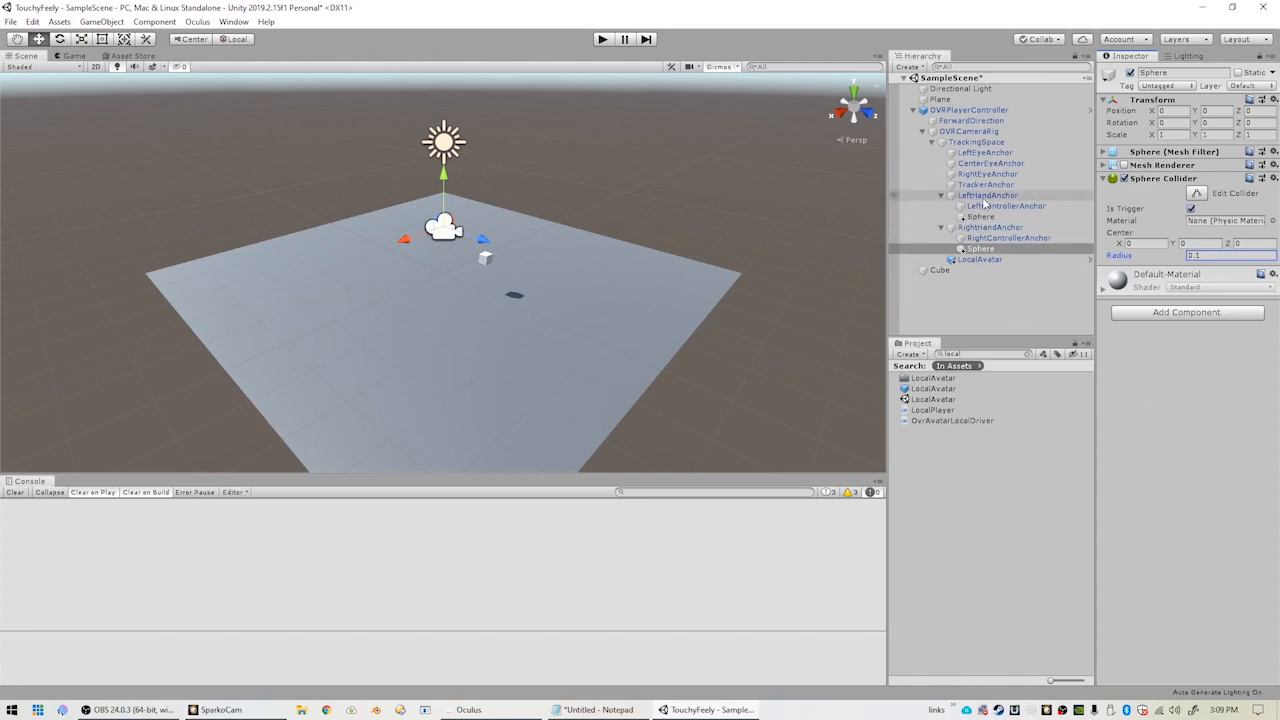
Add an OVR Grabber to LeftHandAnchor and assign LeftHandAnchor as its grip transform.
{"action": "left_click", "coordinate": [916, 195]}
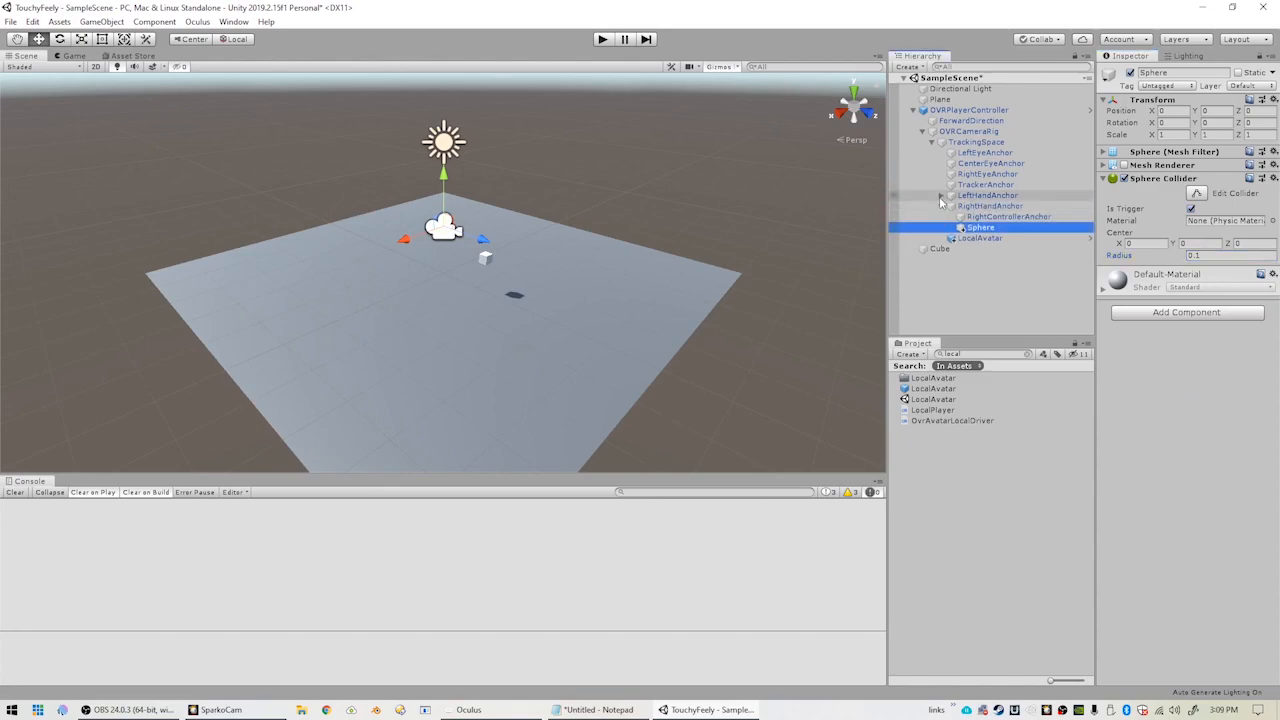
{"action": "left_click", "coordinate": [981, 195]}
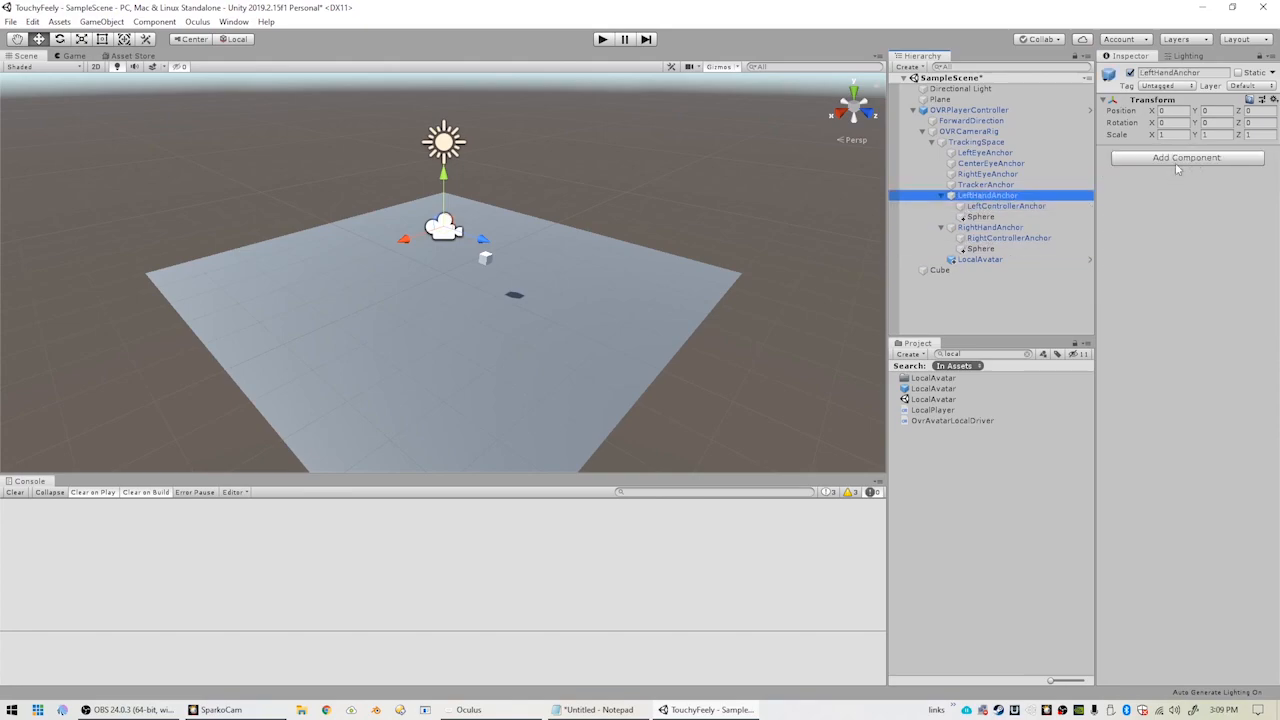
{"action": "left_click", "coordinate": [1179, 157]}
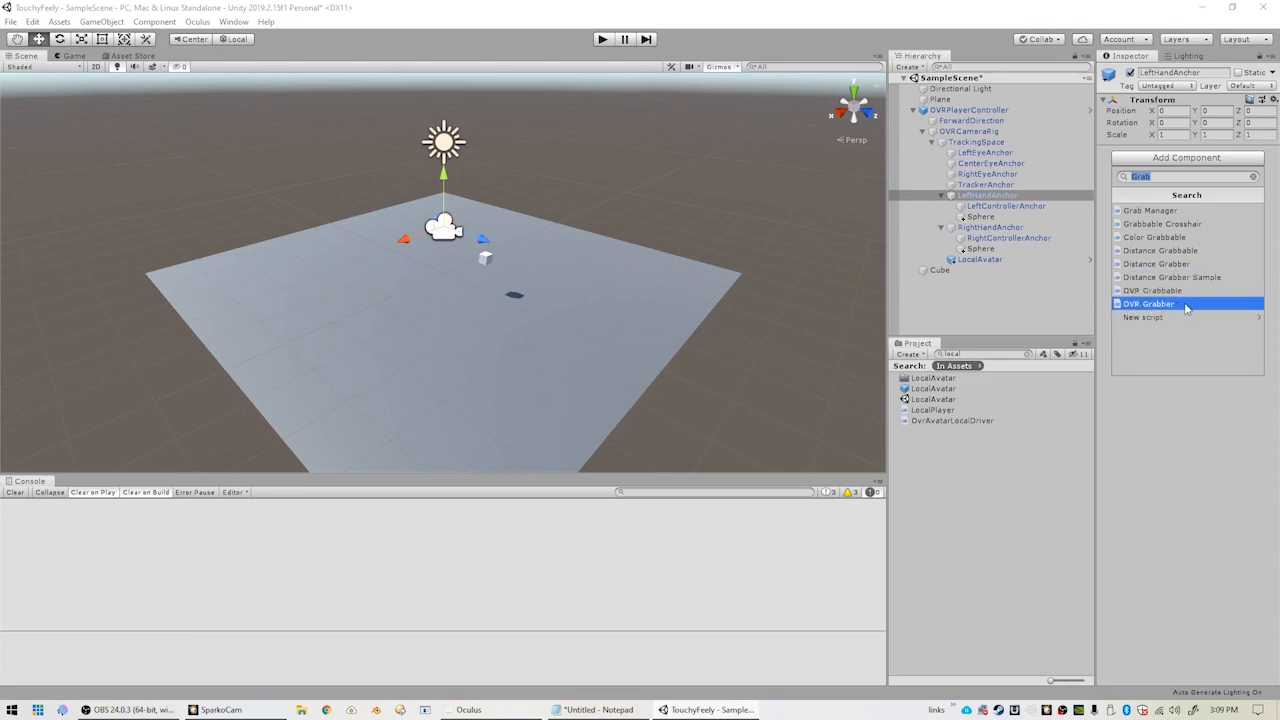
{"action": "left_click", "coordinate": [1148, 301]}
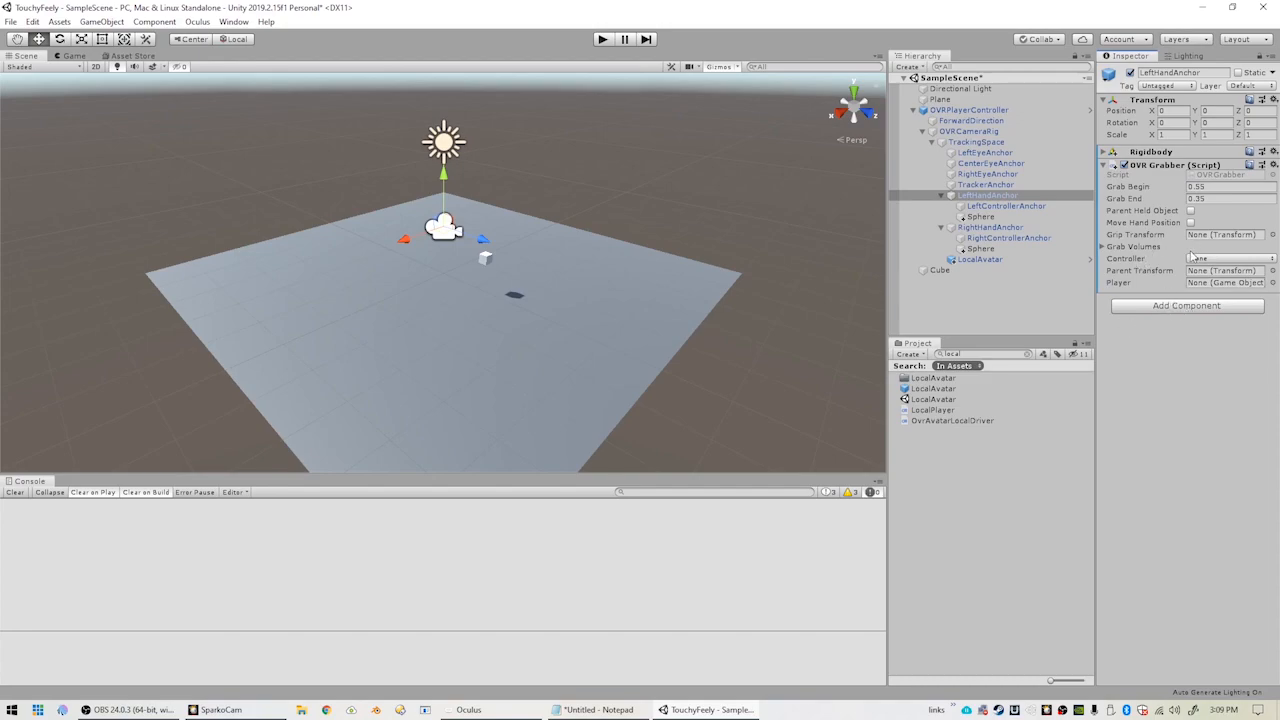
{"action": "left_click", "coordinate": [1114, 246]}
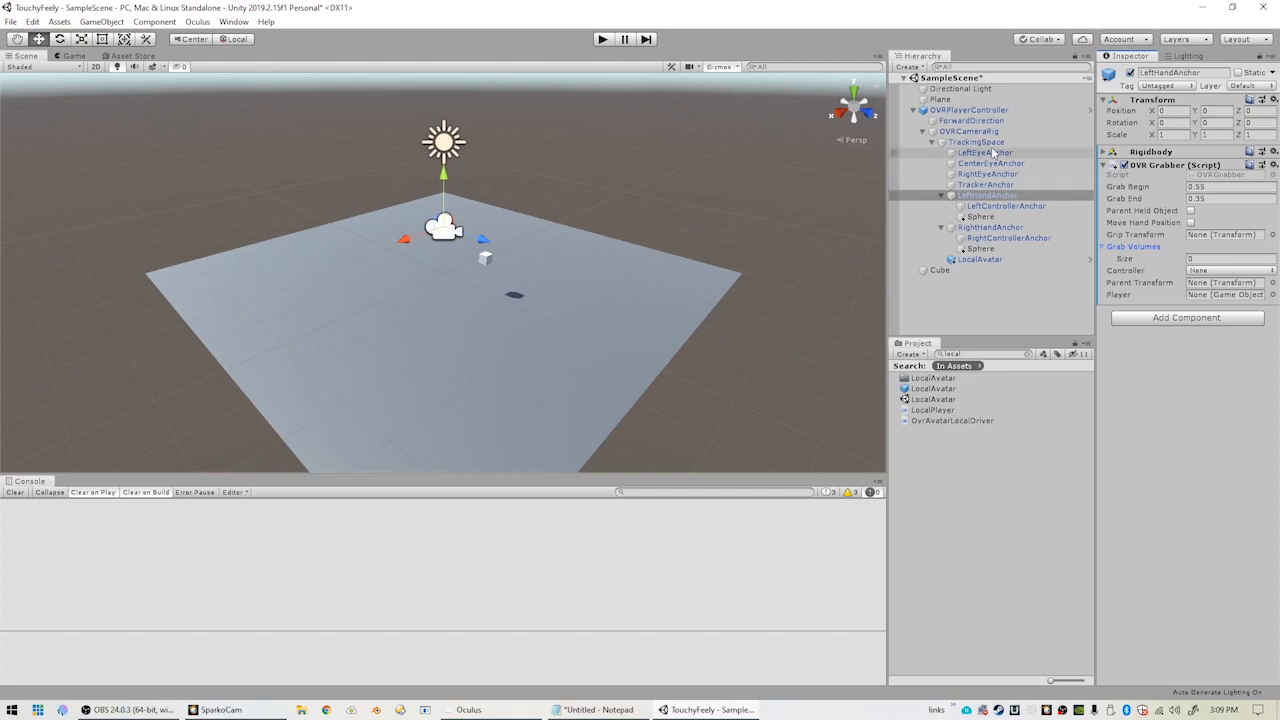
{"action": "left_click", "coordinate": [1230, 296]}
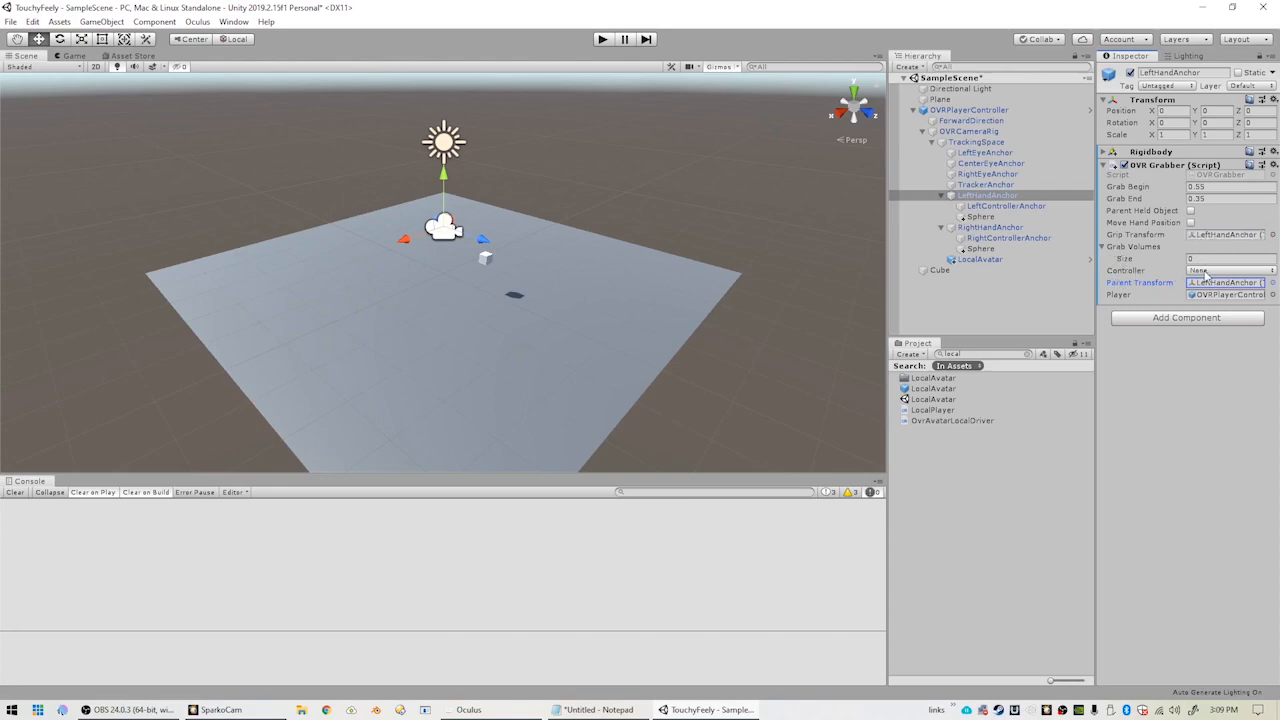
Set the left grabber's controller to L Touch with one grab volume entry.
{"action": "left_click", "coordinate": [1230, 270]}
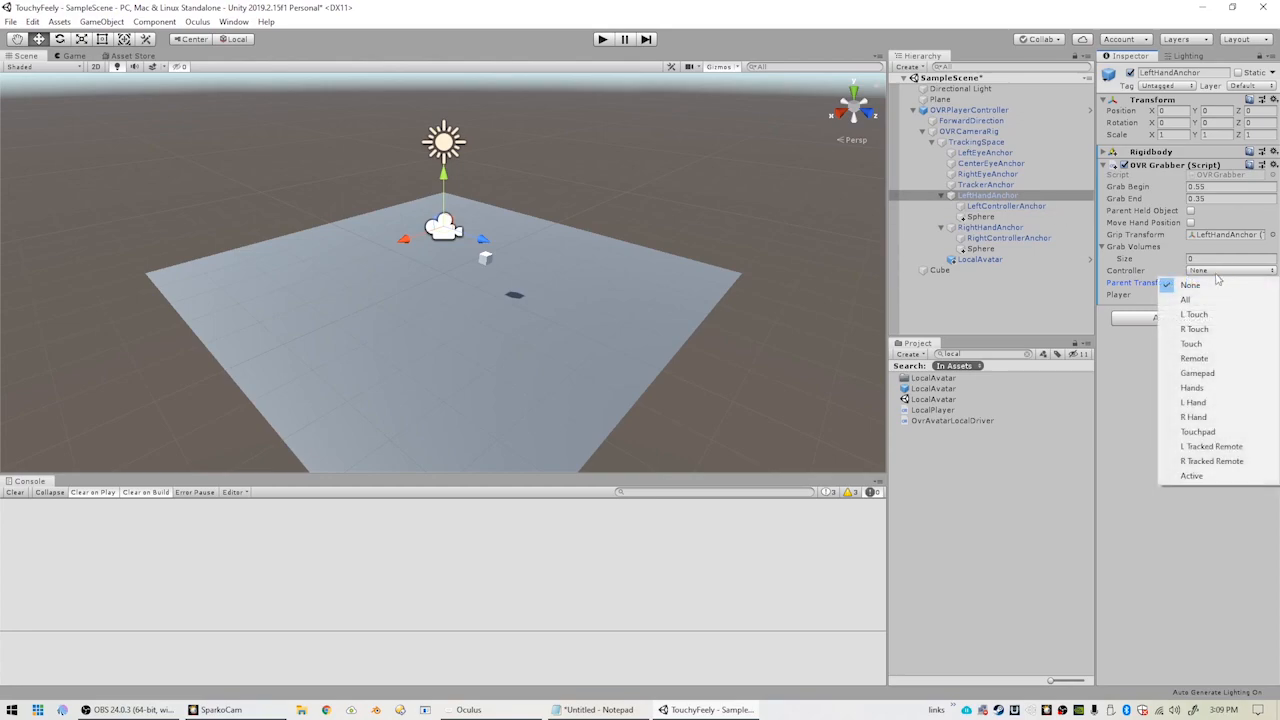
{"action": "left_click", "coordinate": [1185, 313]}
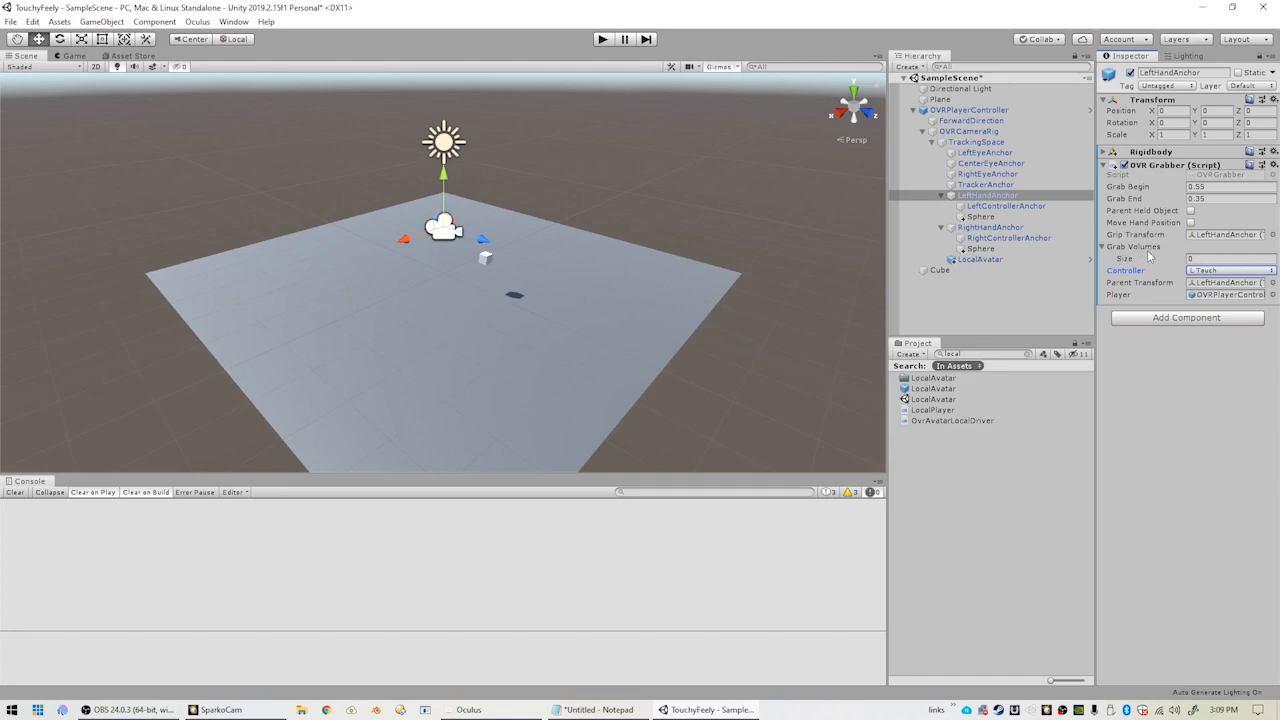
{"action": "left_click", "coordinate": [1220, 261]}
{"action": "type", "text": "1"}
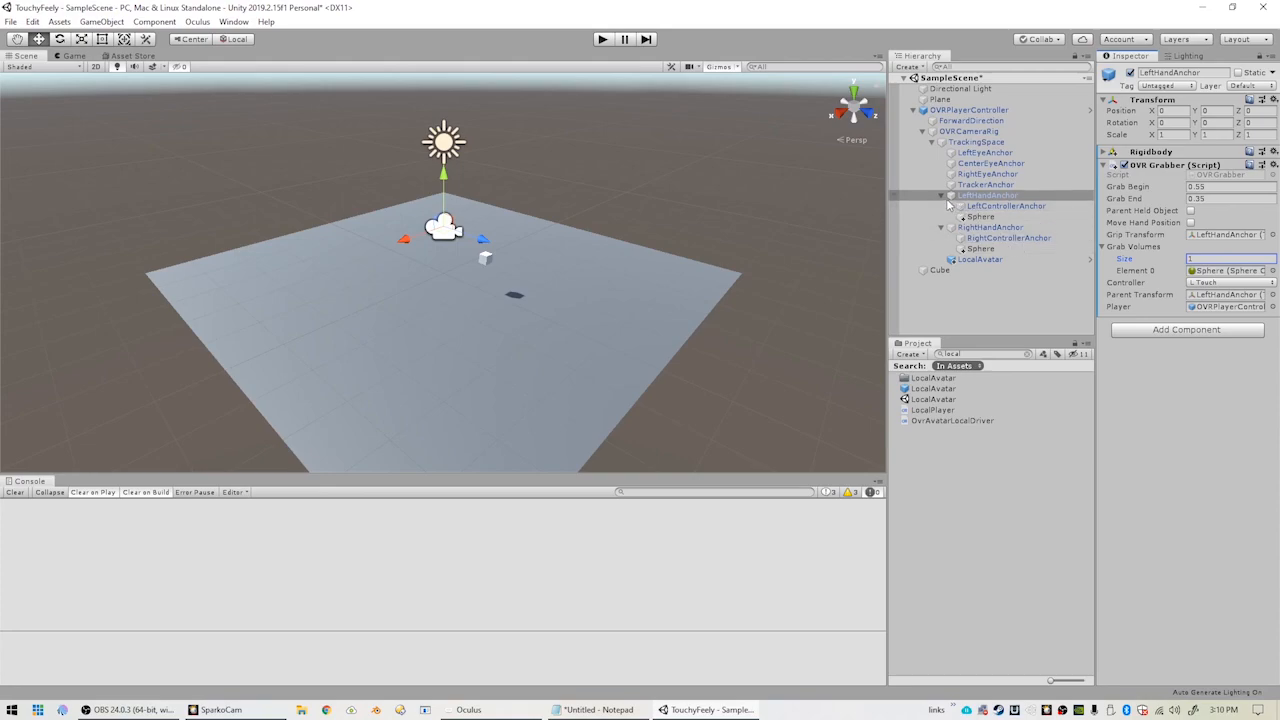
Select RightHandAnchor and give its OVR Grabber one grab volume entry.
{"action": "left_click", "coordinate": [986, 205]}
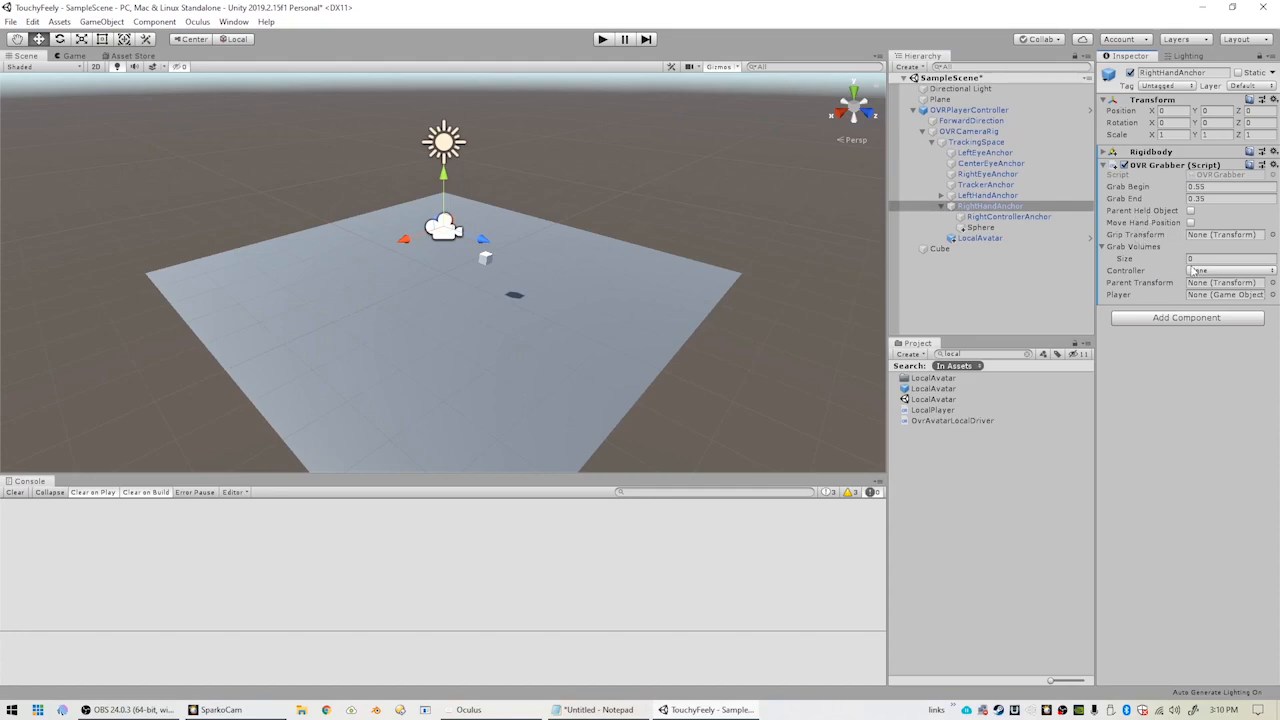
{"action": "mouse_move", "coordinate": [1142, 286]}
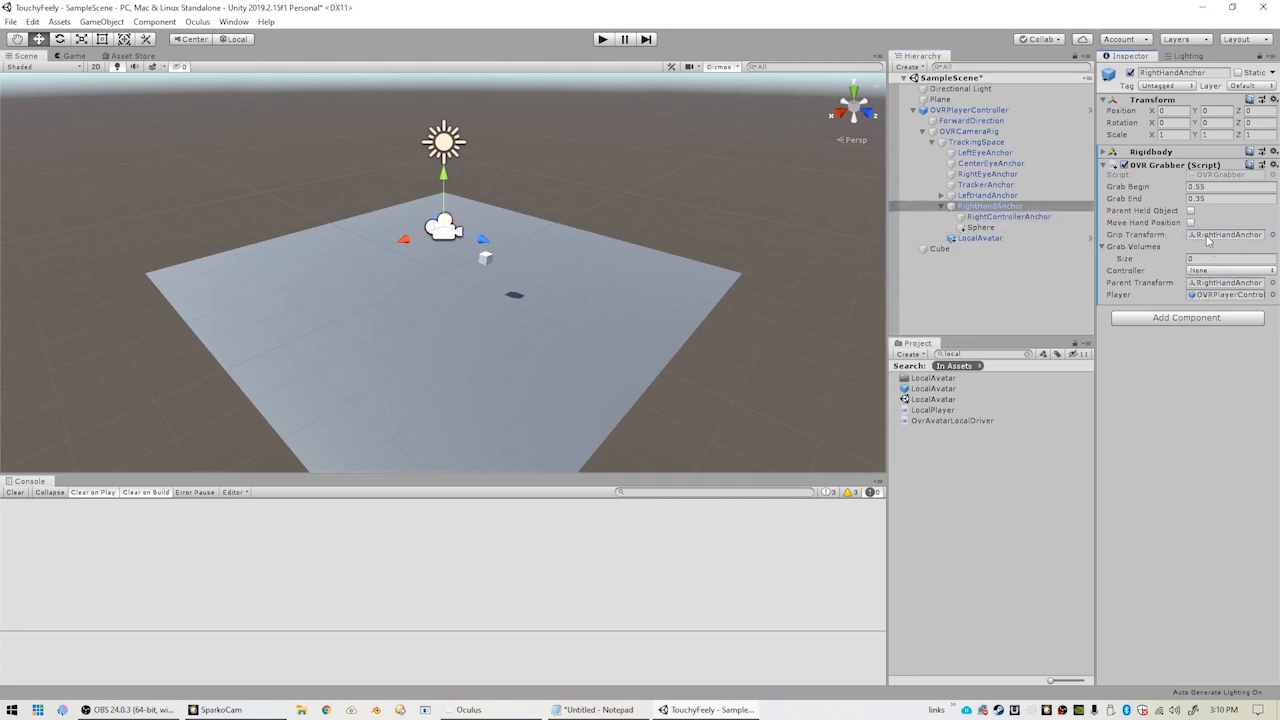
{"action": "left_click", "coordinate": [1200, 258]}
{"action": "type", "text": "1"}
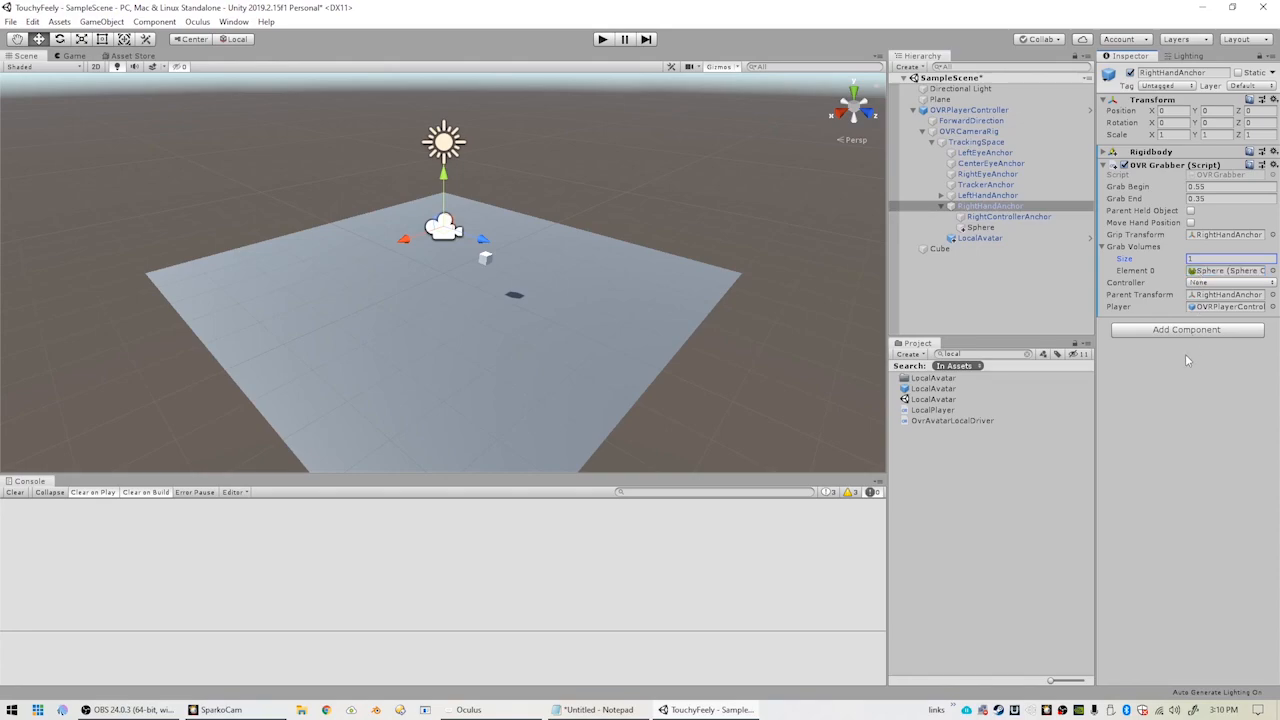
{"action": "mouse_move", "coordinate": [978, 324]}
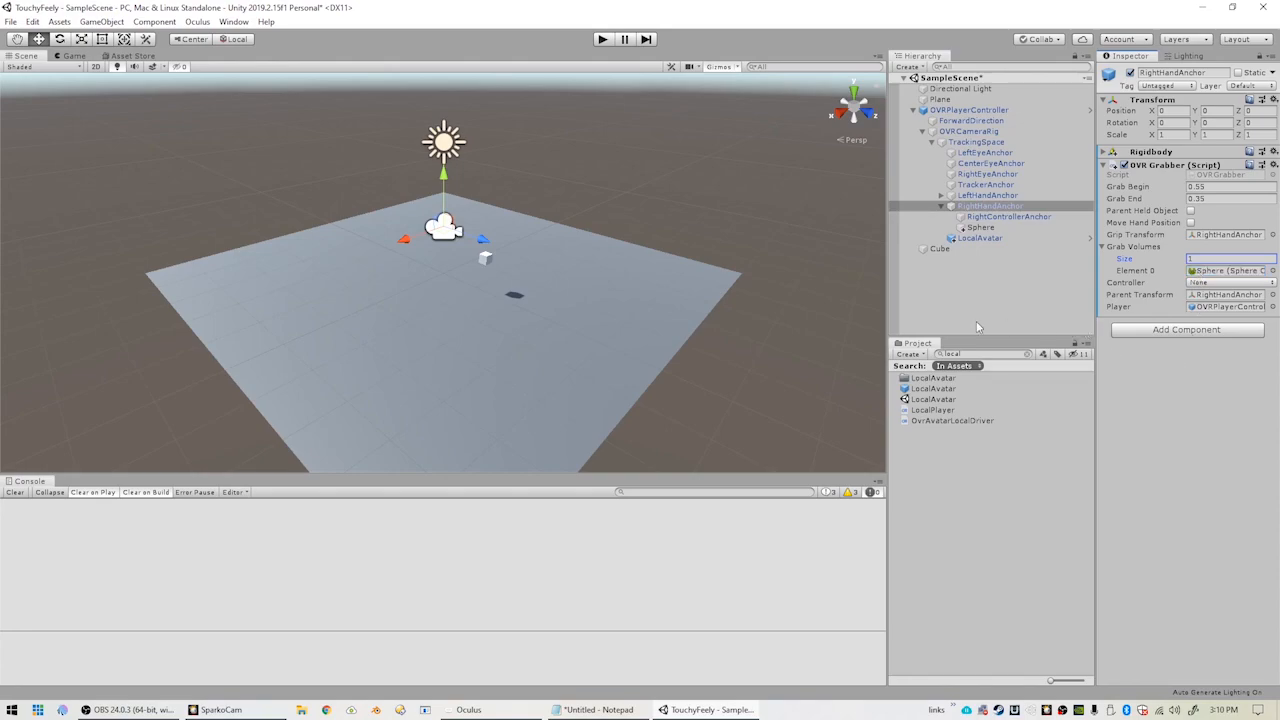
{"action": "mouse_move", "coordinate": [734, 277]}
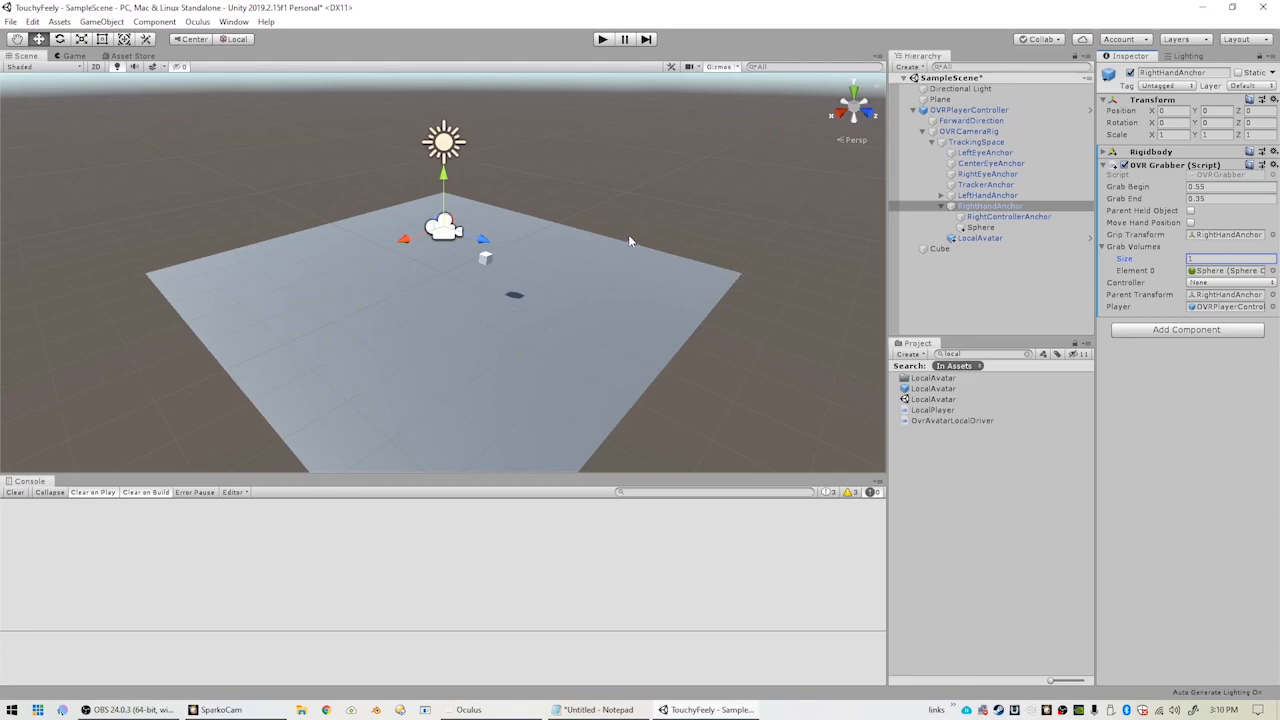
{"action": "mouse_move", "coordinate": [578, 245]}
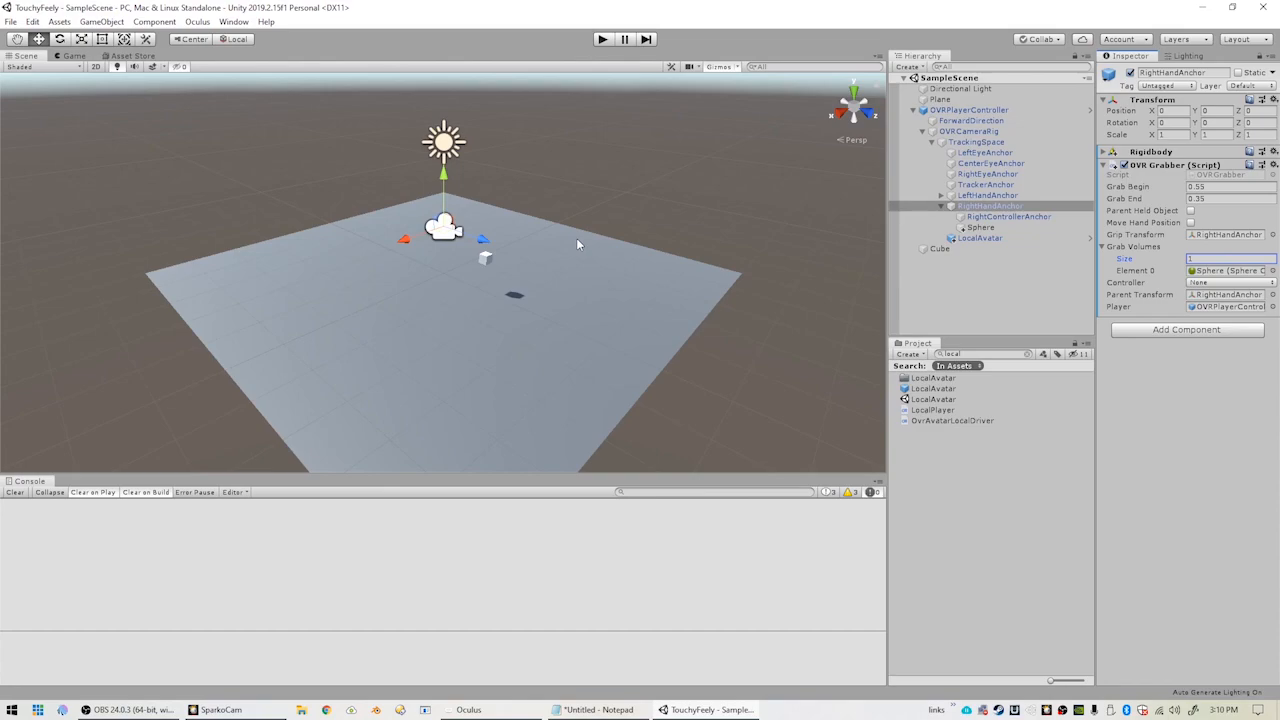
{"action": "mouse_move", "coordinate": [621, 183]}
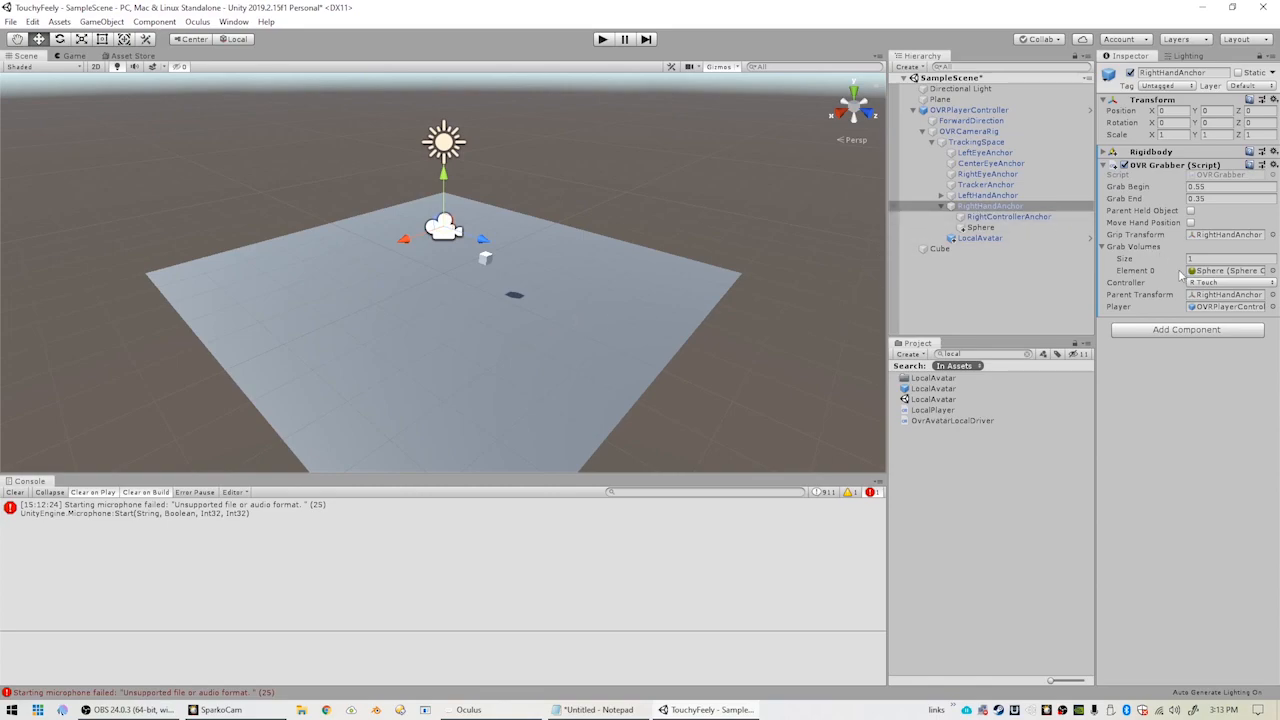
Set the right-hand OVR Grabber controller to R Touch and view the microphone error.
{"action": "left_click", "coordinate": [1230, 297]}
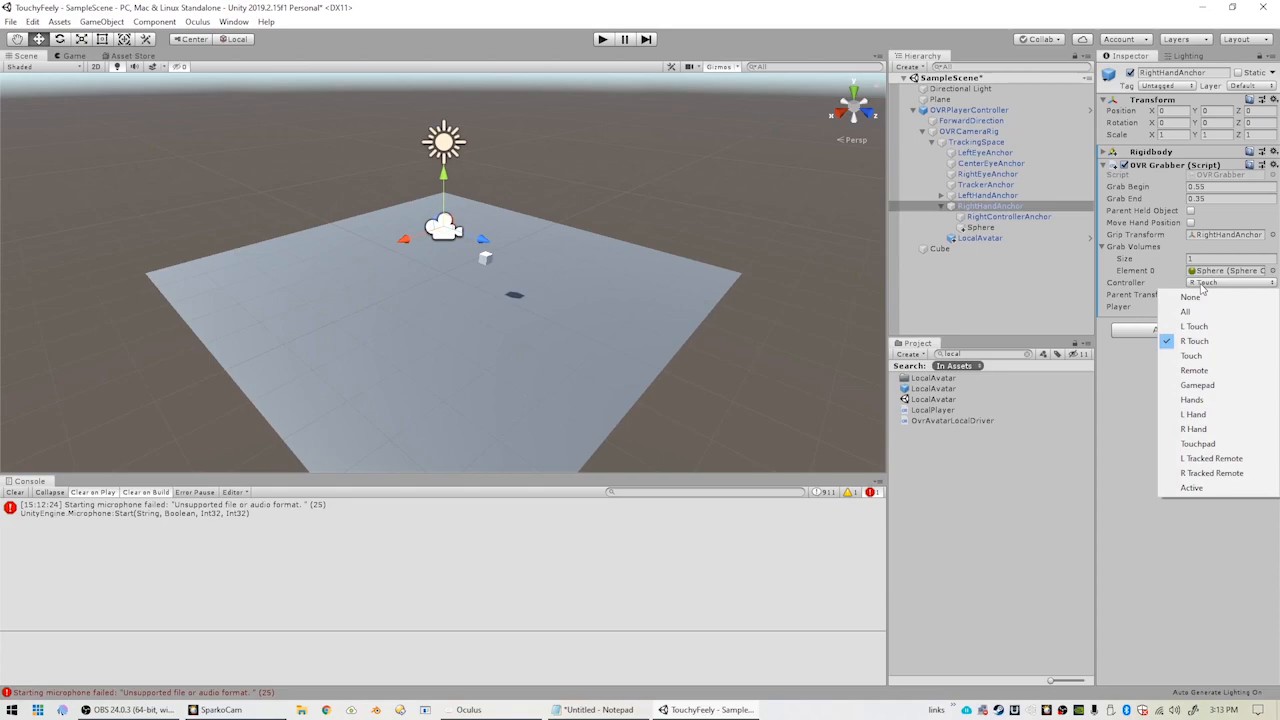
{"action": "mouse_move", "coordinate": [1190, 297]}
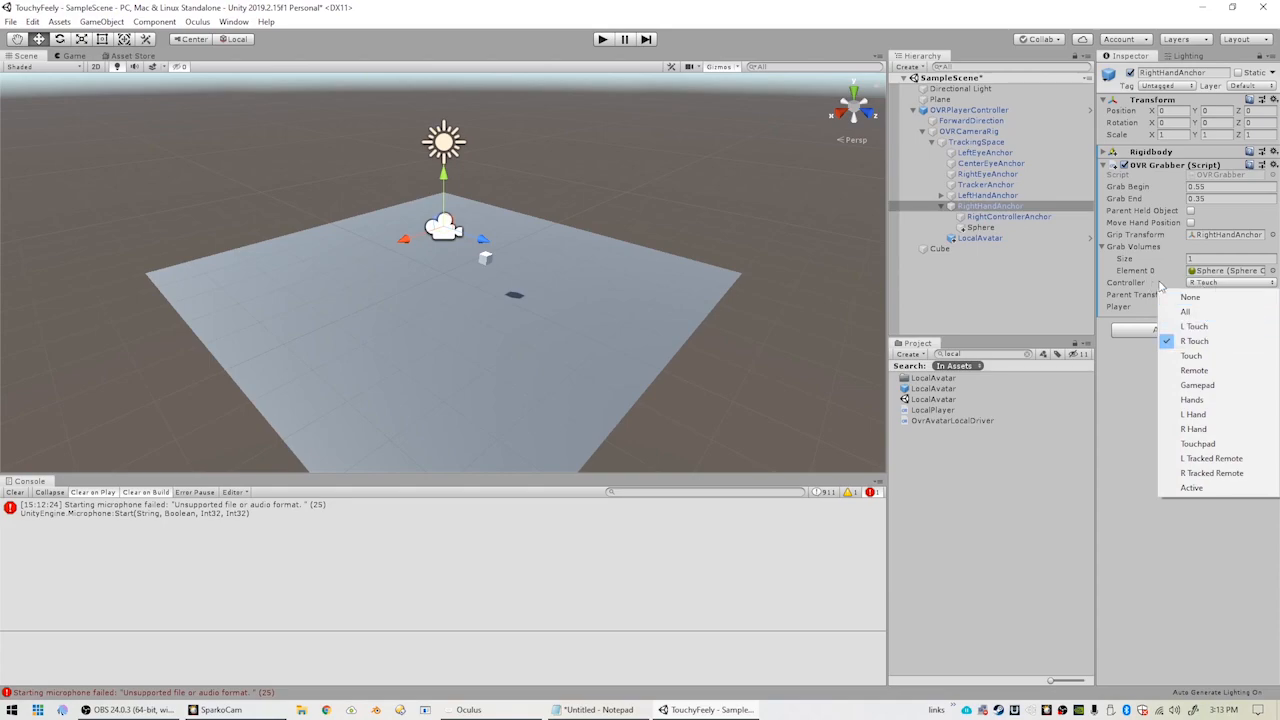
{"action": "left_click", "coordinate": [1193, 341]}
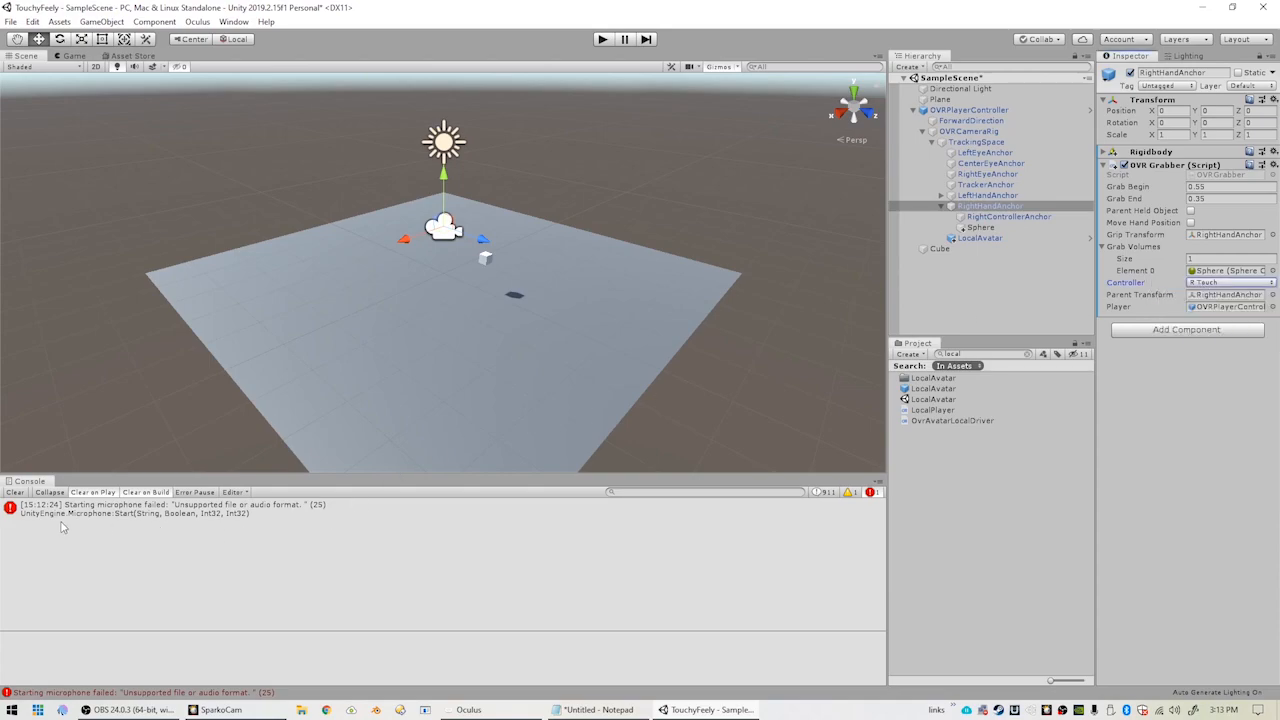
{"action": "left_click", "coordinate": [180, 512]}
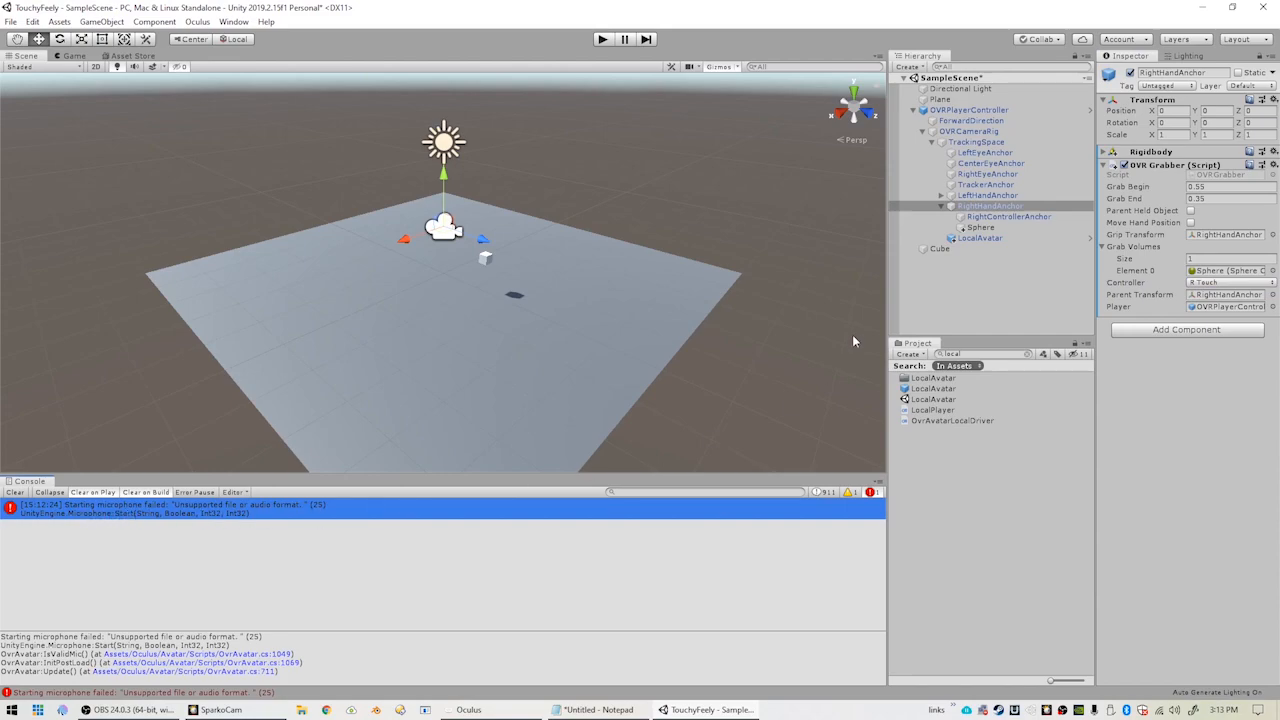
Inspect OVRCameraRig and LocalAvatar, then play-test the scene and stop it.
{"action": "left_click", "coordinate": [967, 130]}
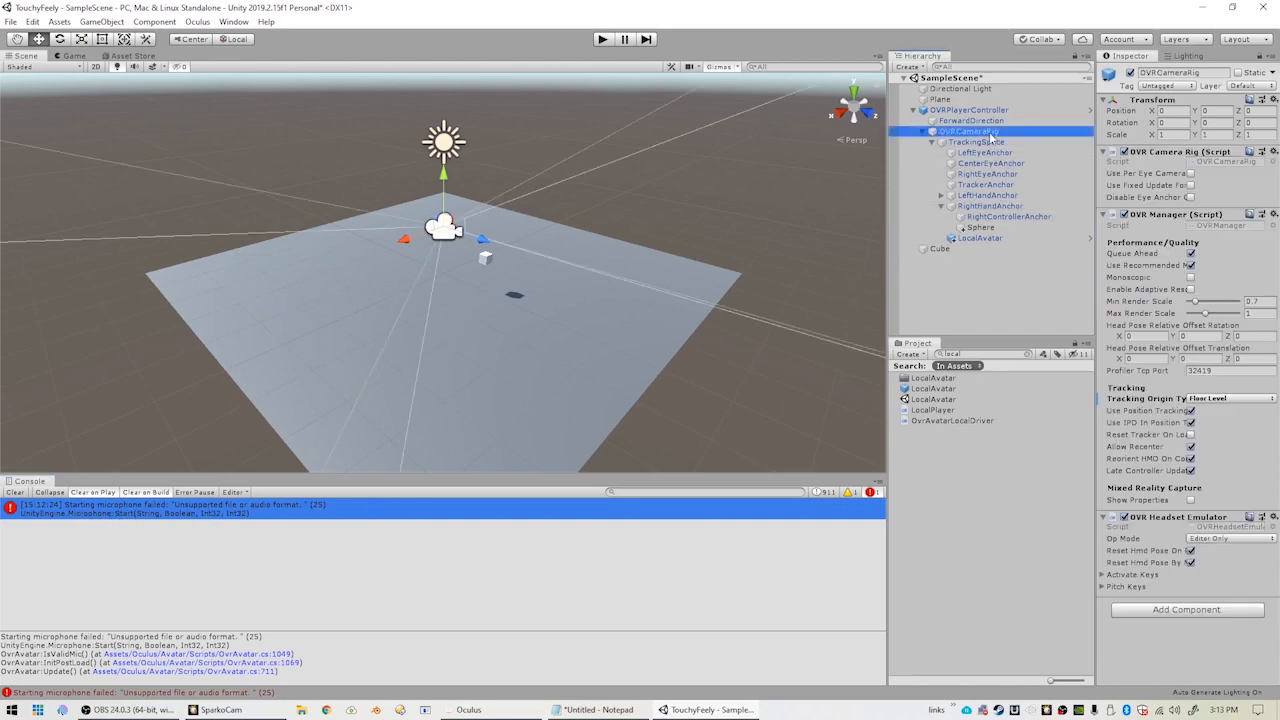
{"action": "left_click", "coordinate": [980, 238]}
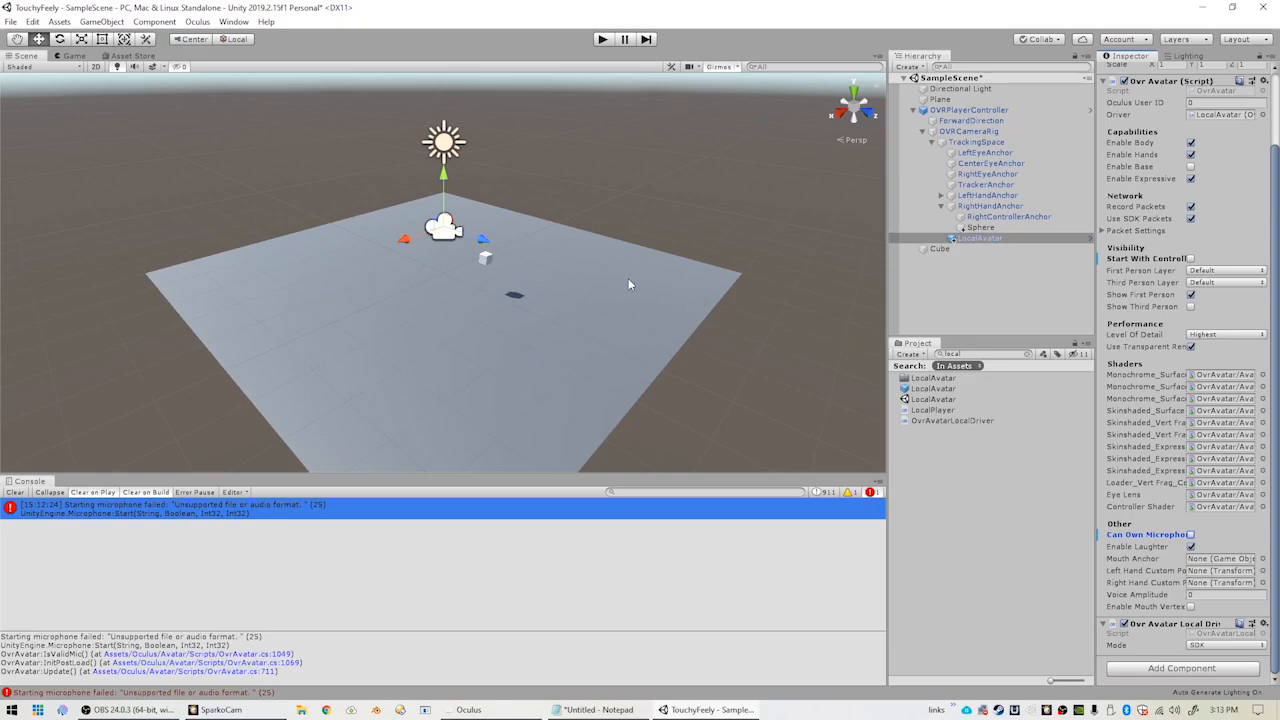
{"action": "left_click", "coordinate": [598, 39]}
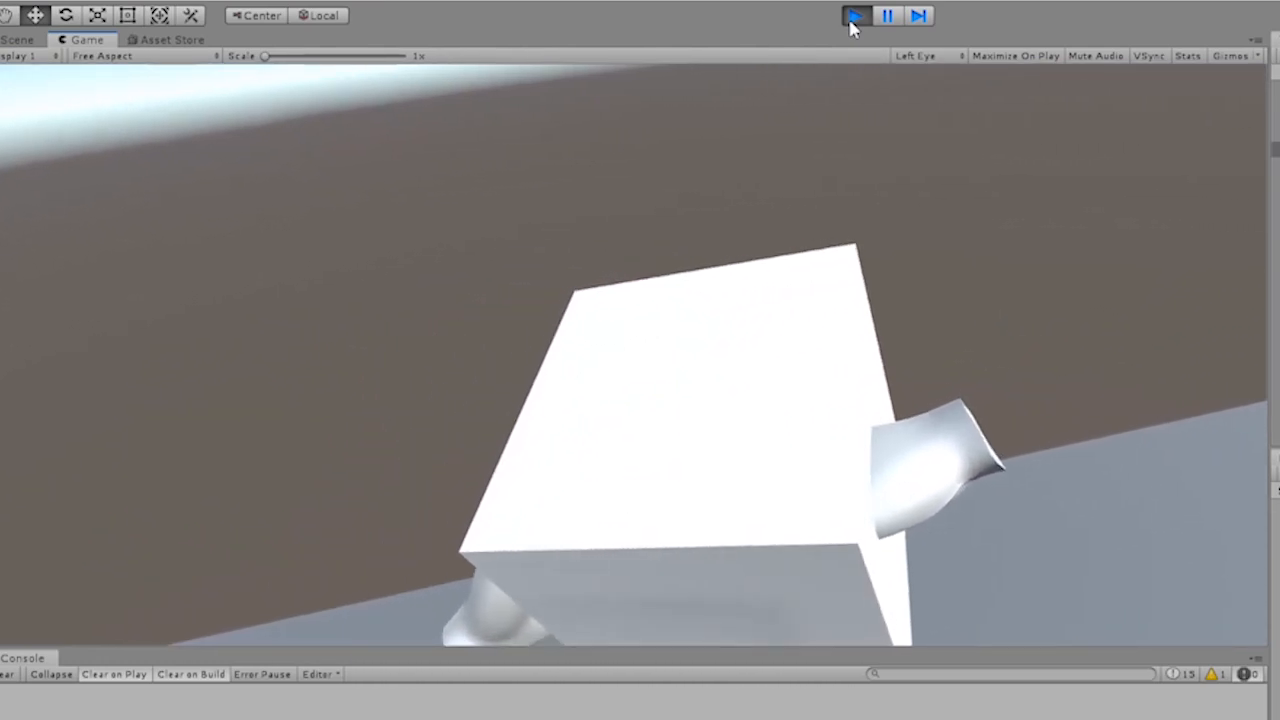
{"action": "left_click", "coordinate": [852, 16]}
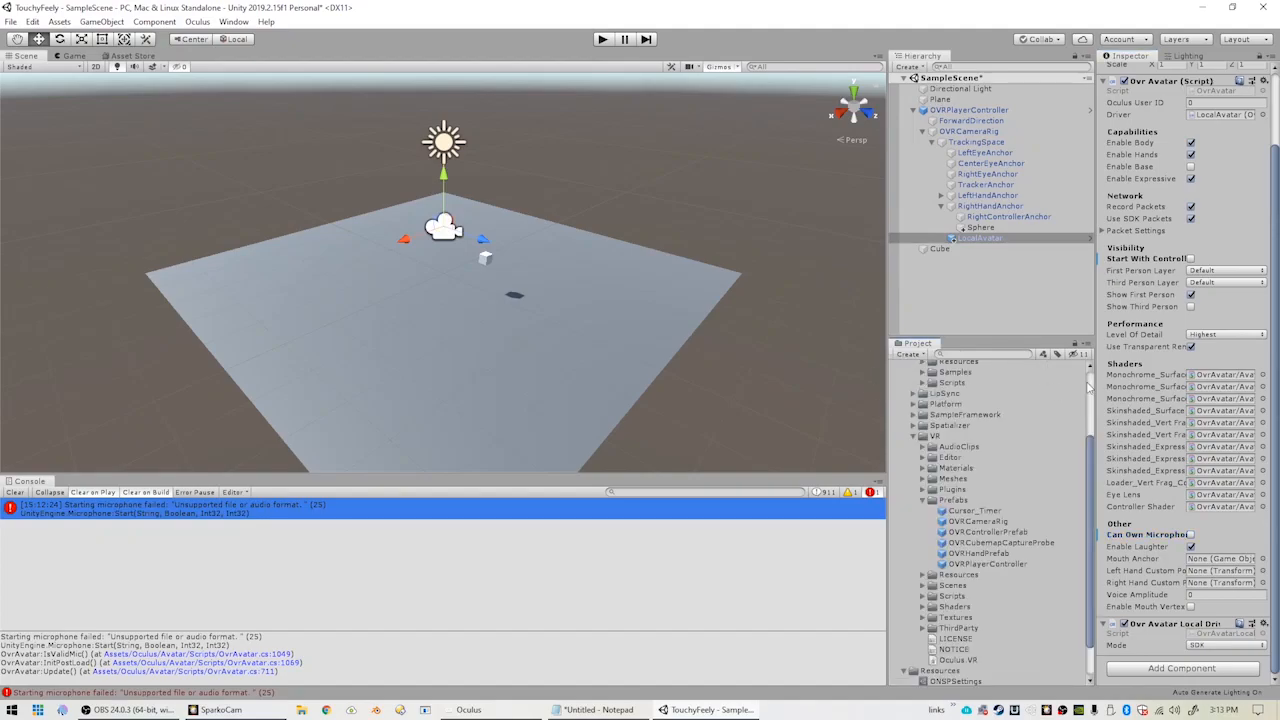
Search the project for t:Scene, browse the Room scene, then select Locomotion.
{"action": "left_click", "coordinate": [894, 368]}
{"action": "type", "text": "t:Scene"}
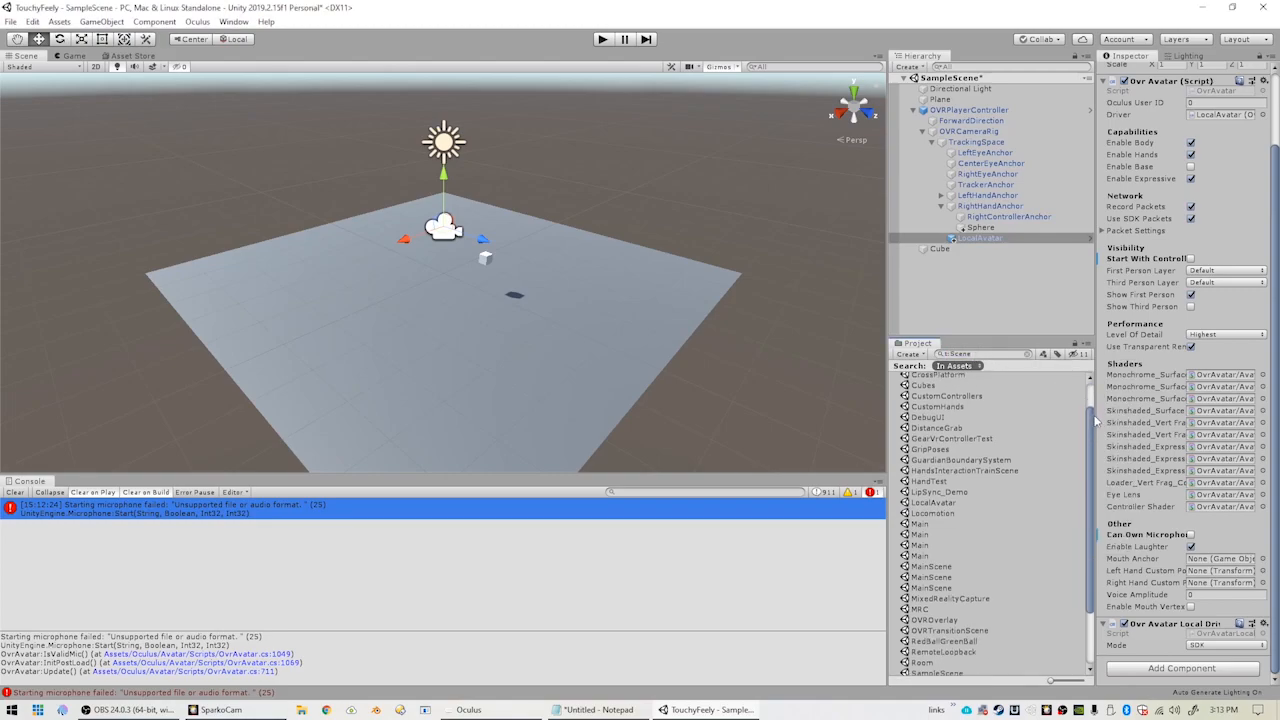
{"action": "scroll", "scroll_direction": "down", "scroll_amount": 3}
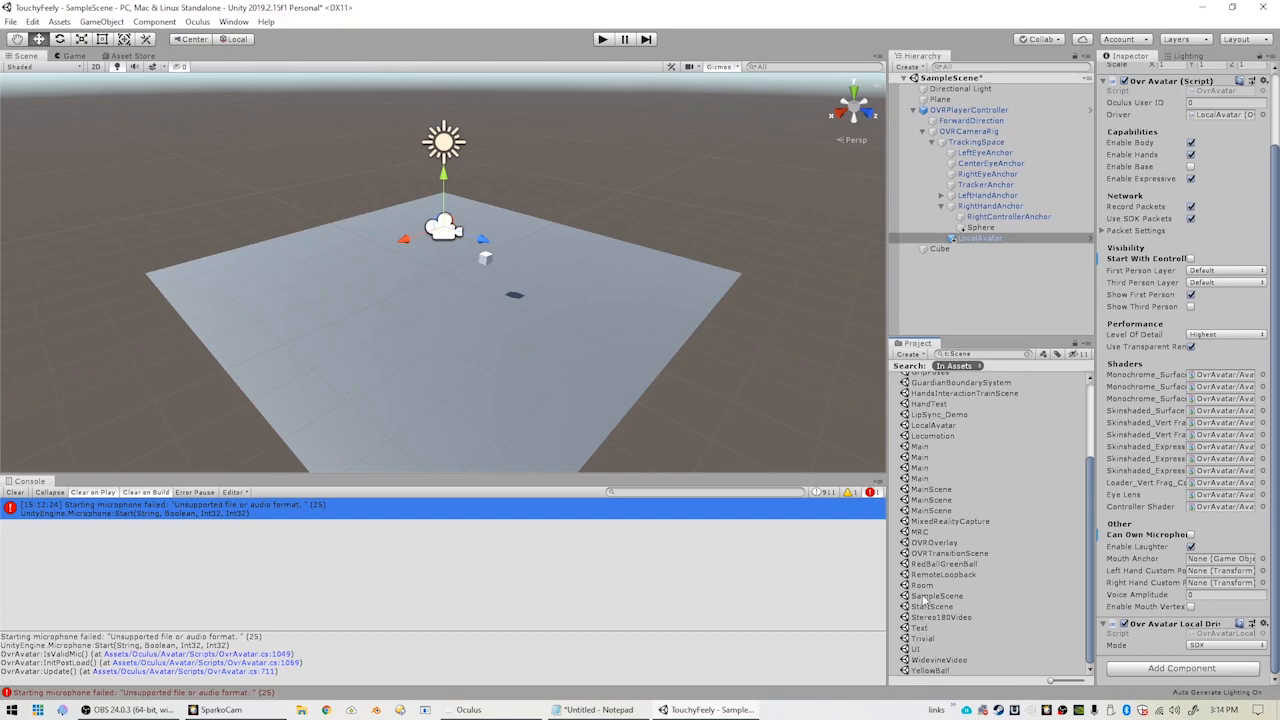
{"action": "left_click", "coordinate": [910, 584]}
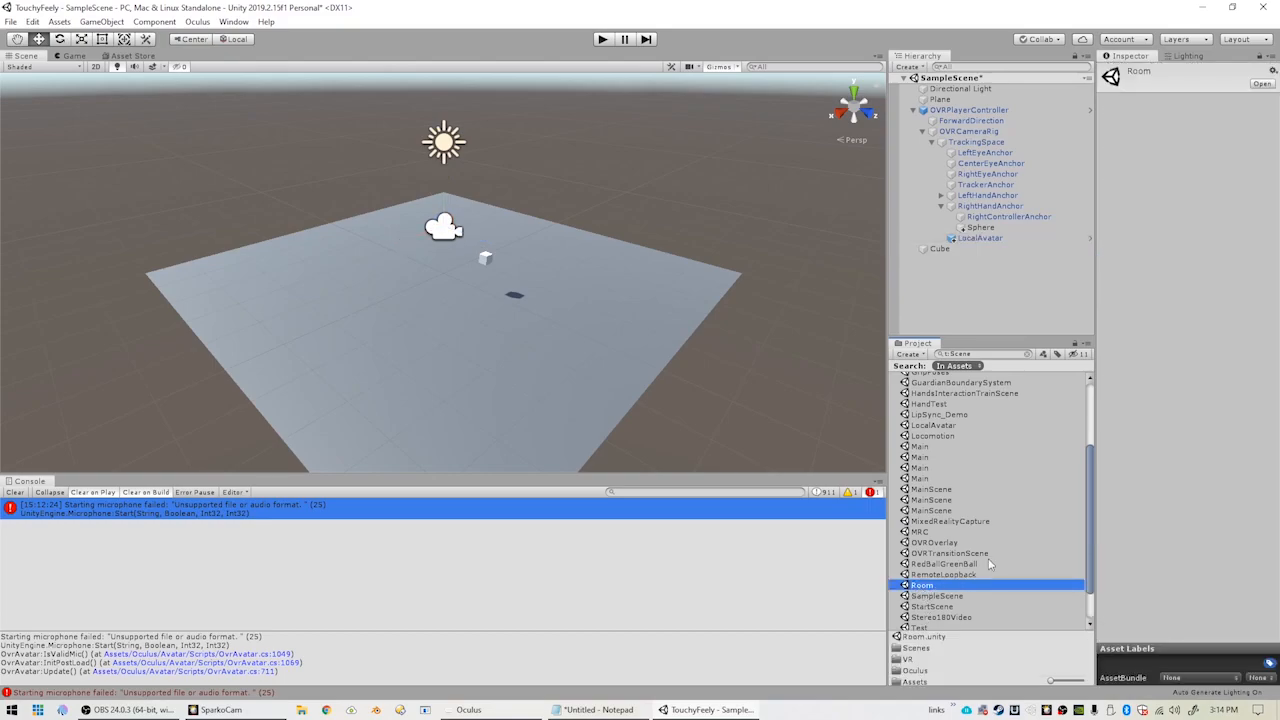
{"action": "left_click", "coordinate": [932, 435]}
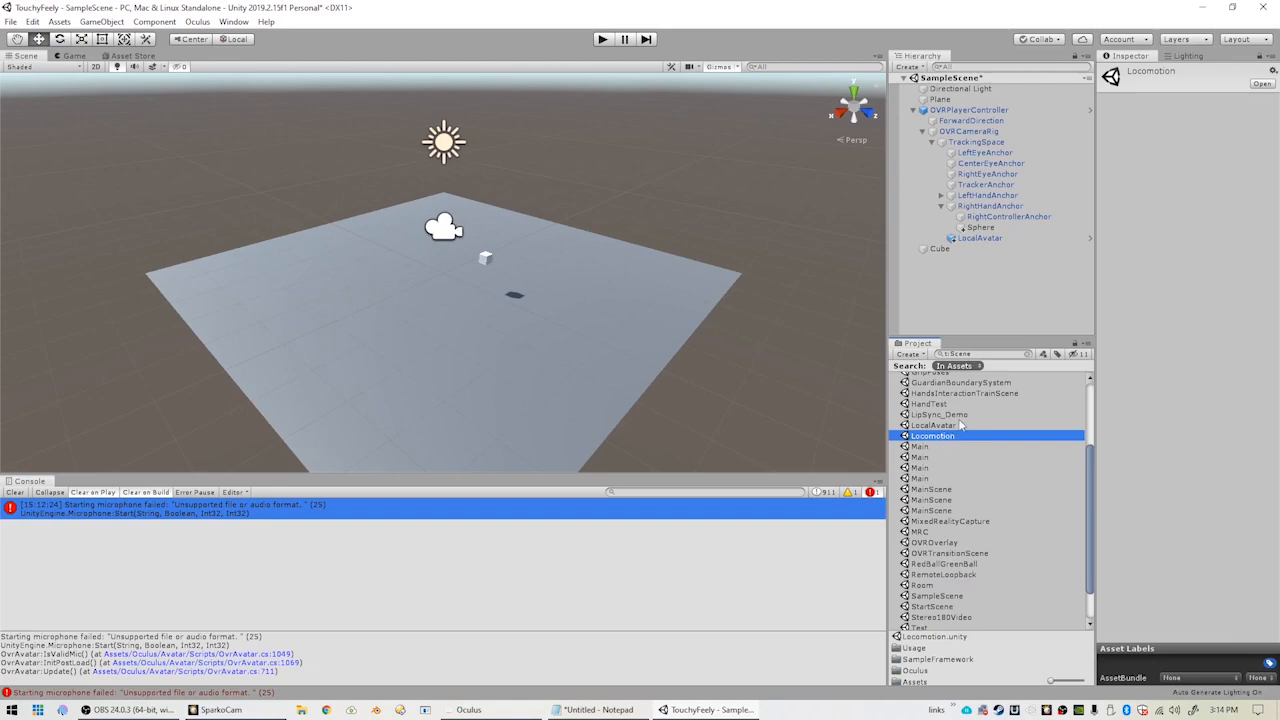